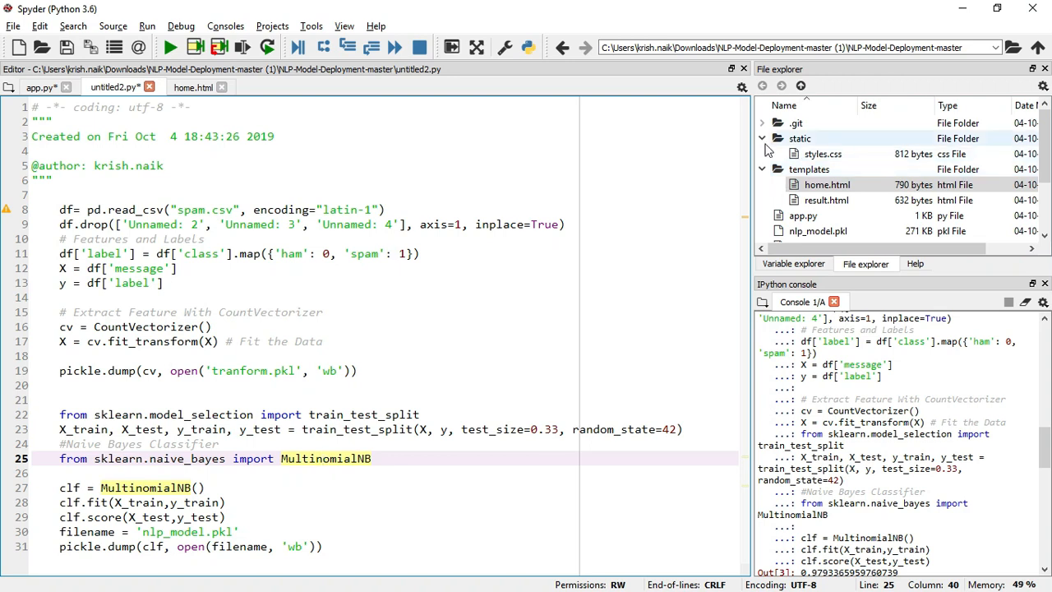
# Step: Bring up the IPython console's options menu to restart the kernel
pyautogui.click(1044, 302)
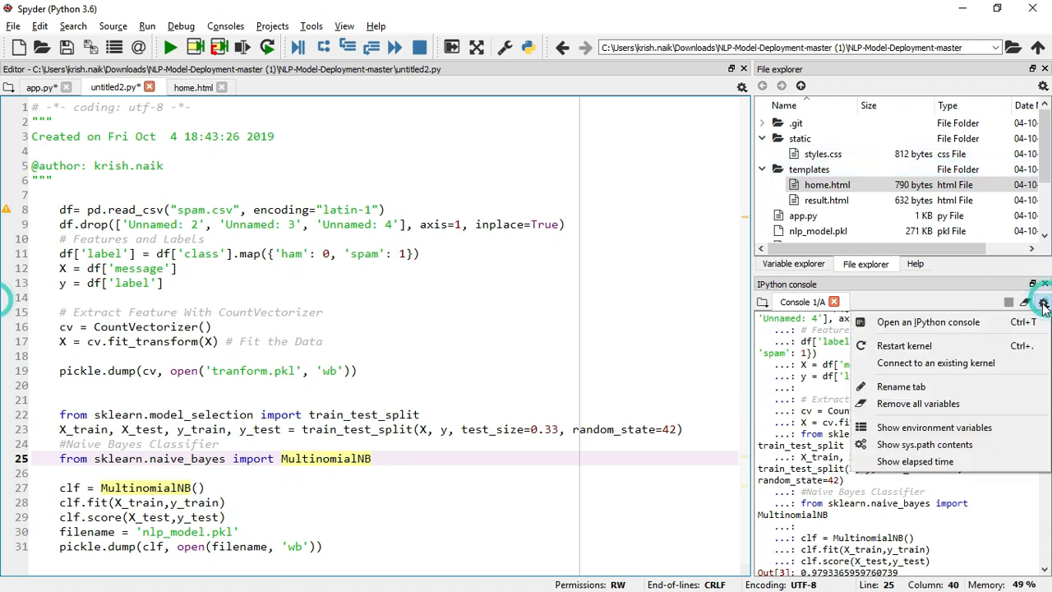
pyautogui.moveTo(927, 345)
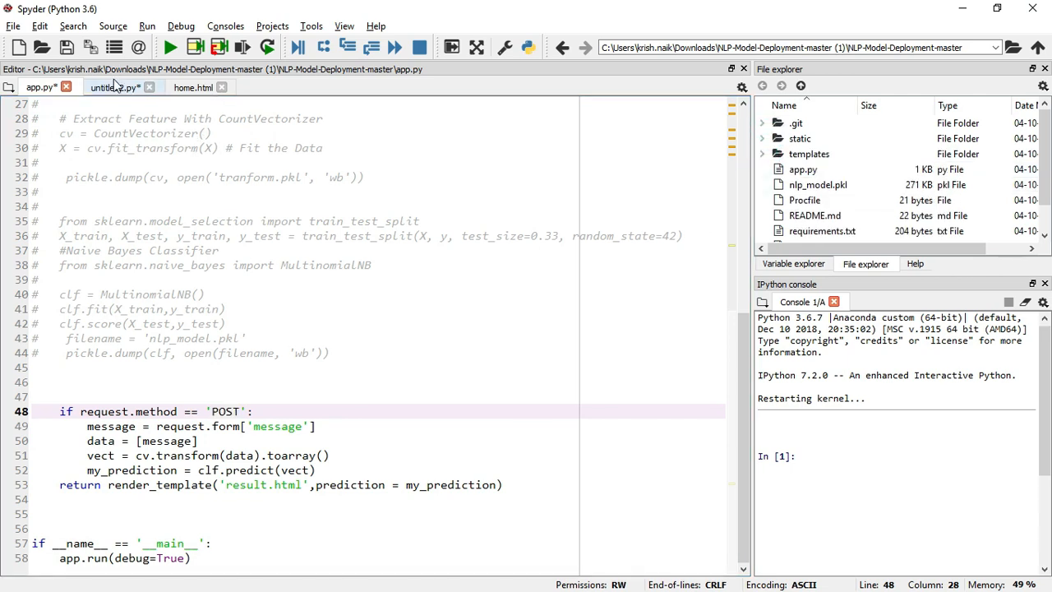
# Step: Review app.py's commented-out training block after visiting the untitled training script
pyautogui.click(114, 87)
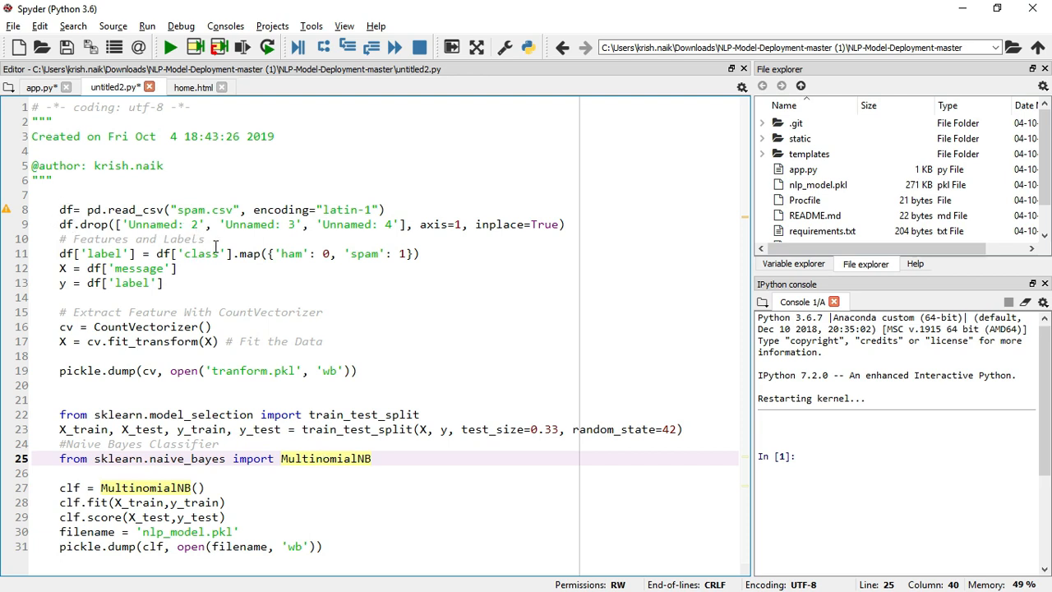
pyautogui.click(322, 458)
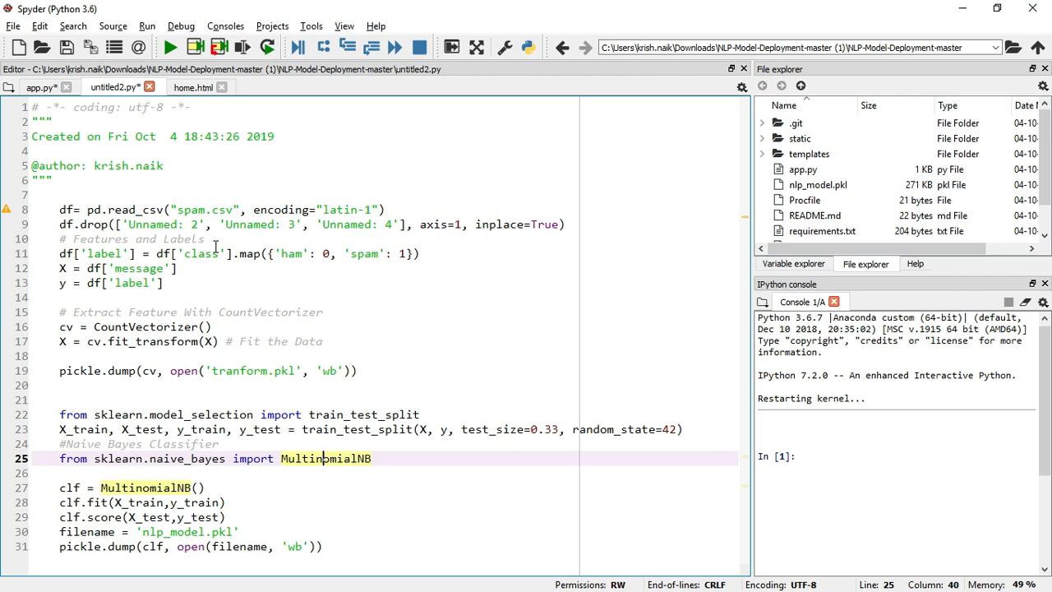
pyautogui.moveTo(387, 220)
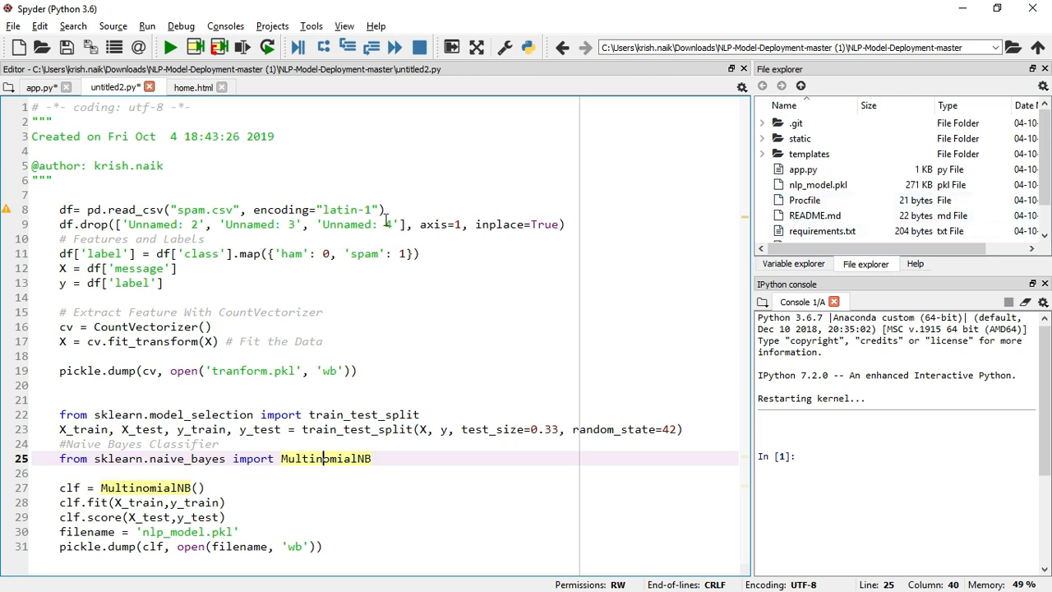
pyautogui.click(39, 87)
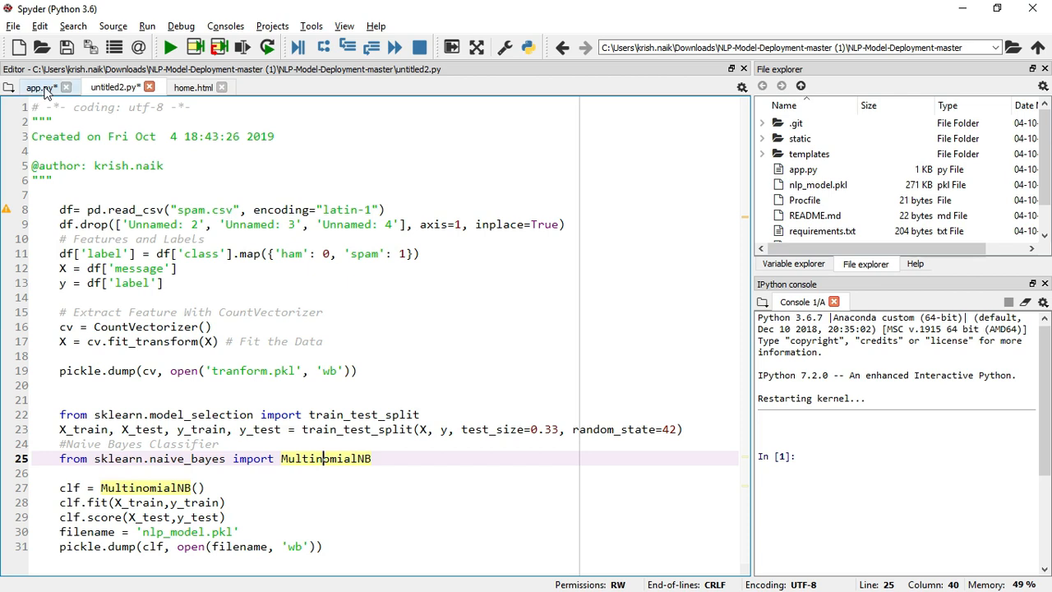
pyautogui.click(38, 87)
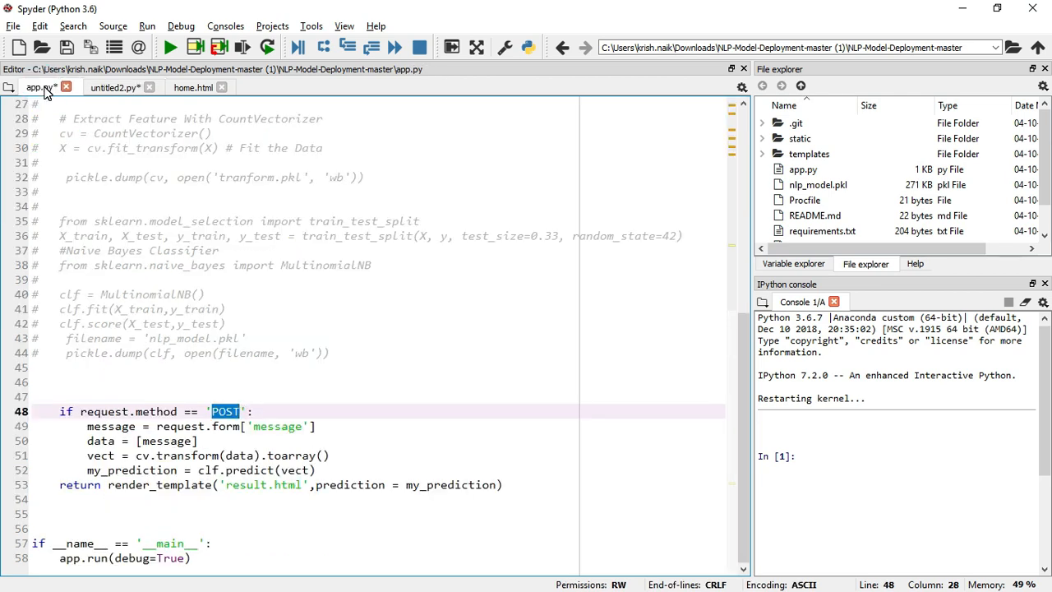
pyautogui.scroll(-3)
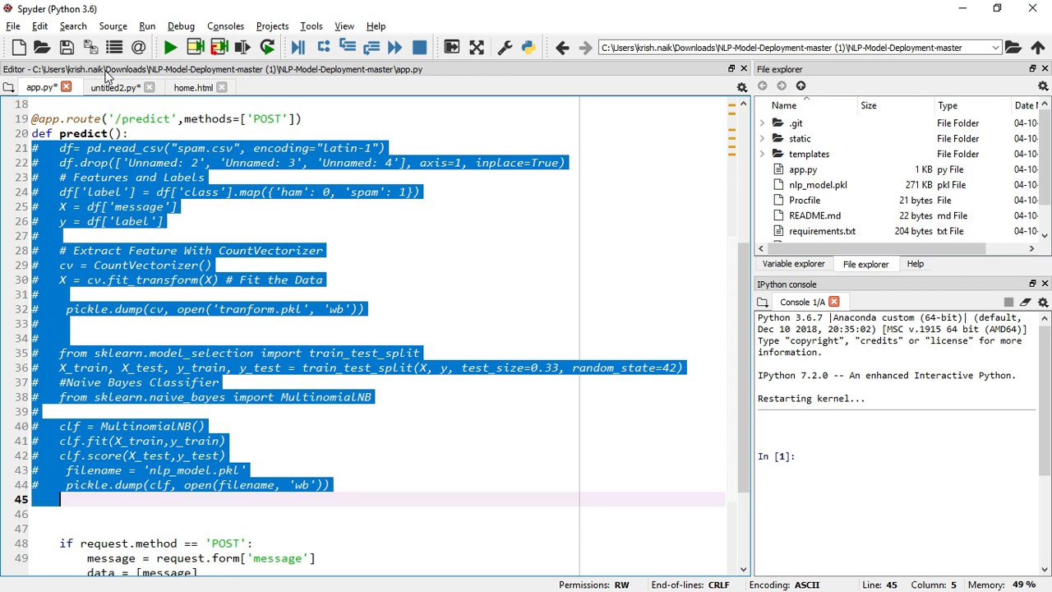
# Step: Return to untitled2.py and select the read_csv line
pyautogui.click(115, 87)
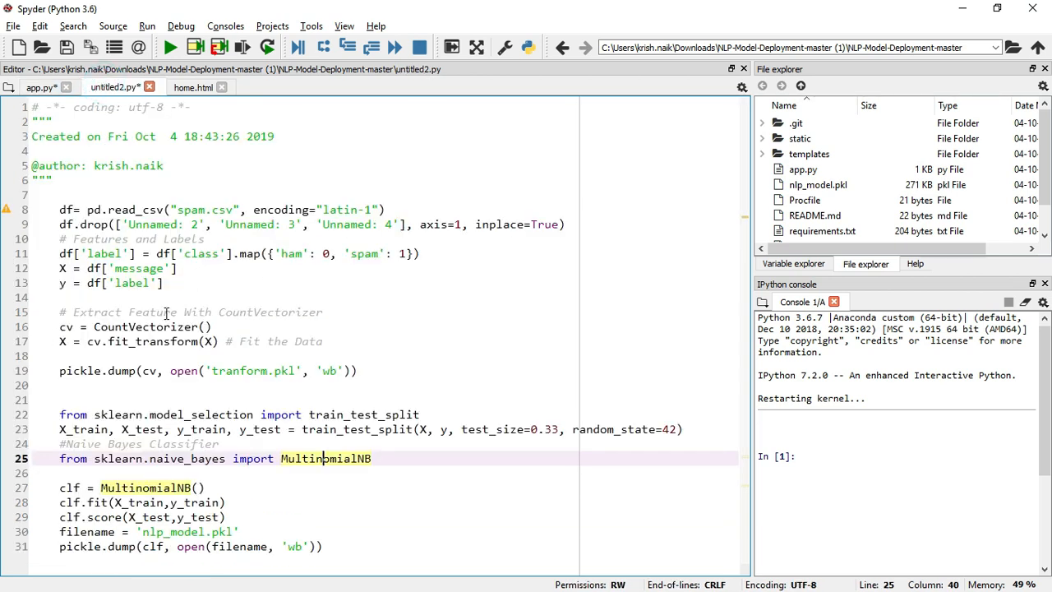
pyautogui.click(804, 200)
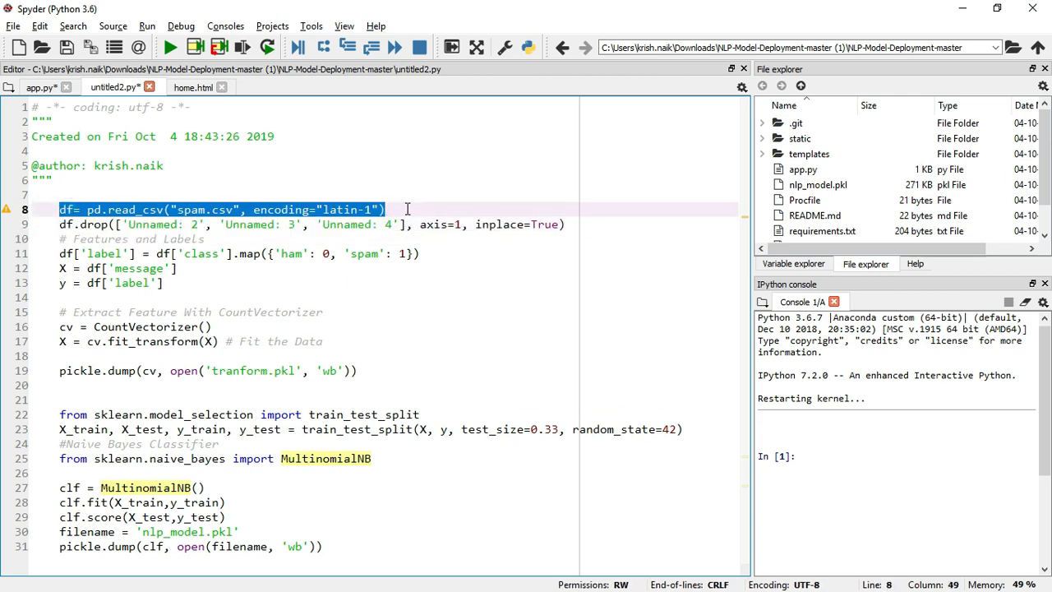
# Step: Run the spam.csv load and add an 'import pandas as pd' line above it
pyautogui.press('f9')
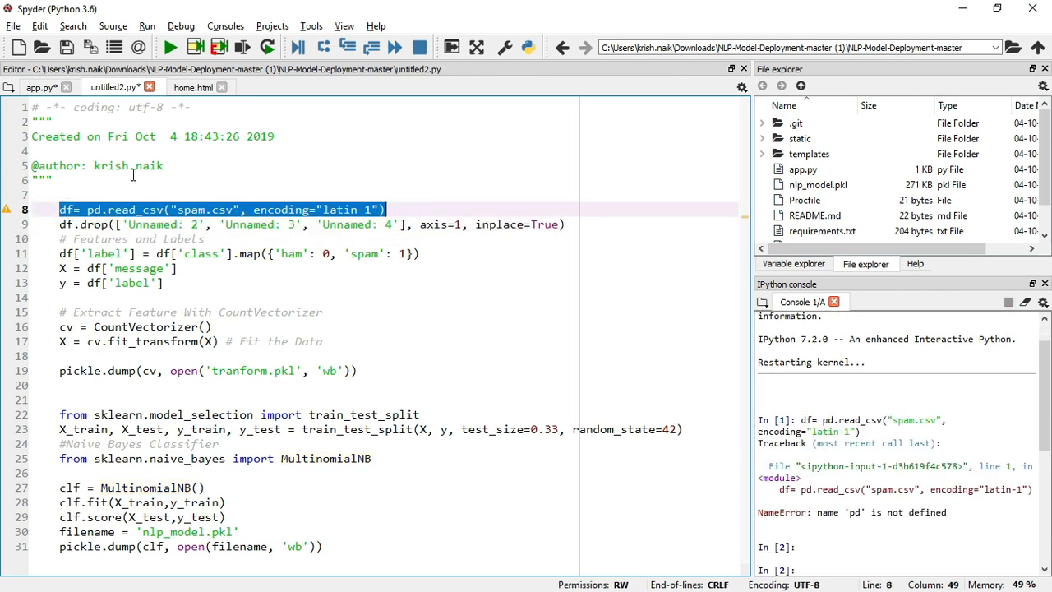
pyautogui.click(36, 194)
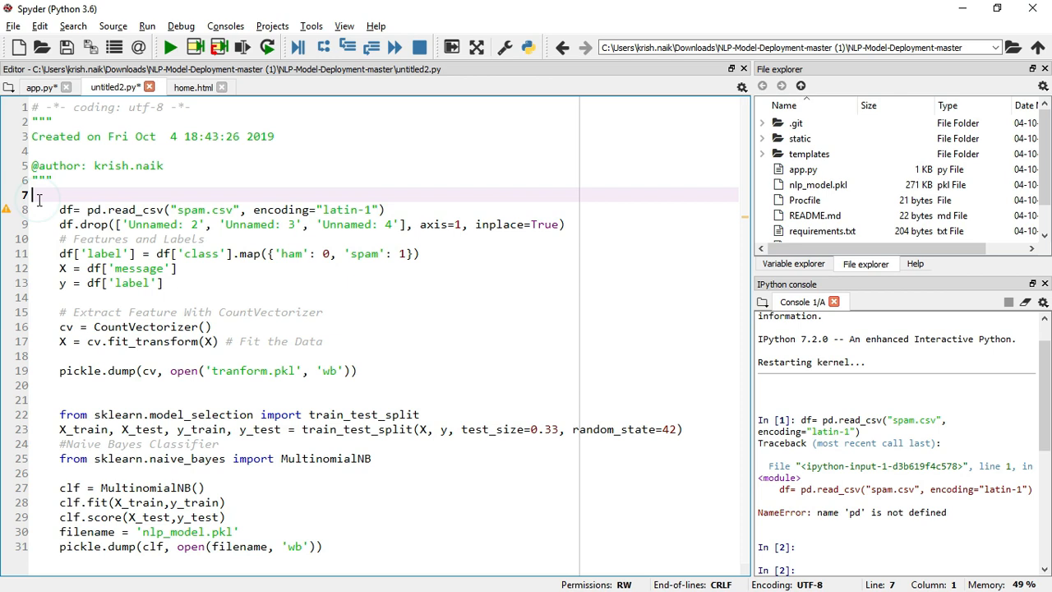
pyautogui.write('import')
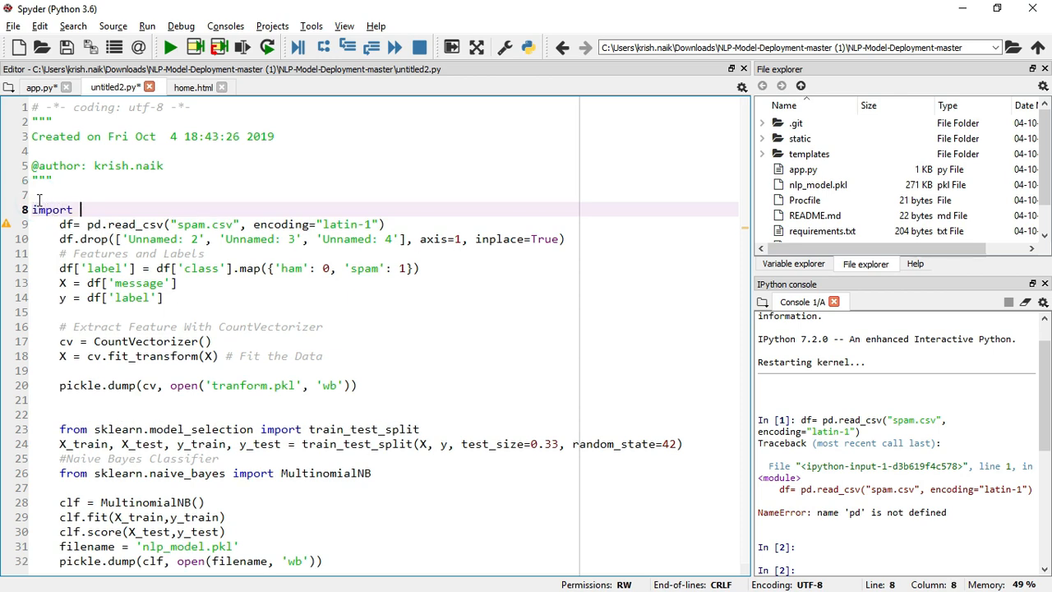
pyautogui.write('pandas as')
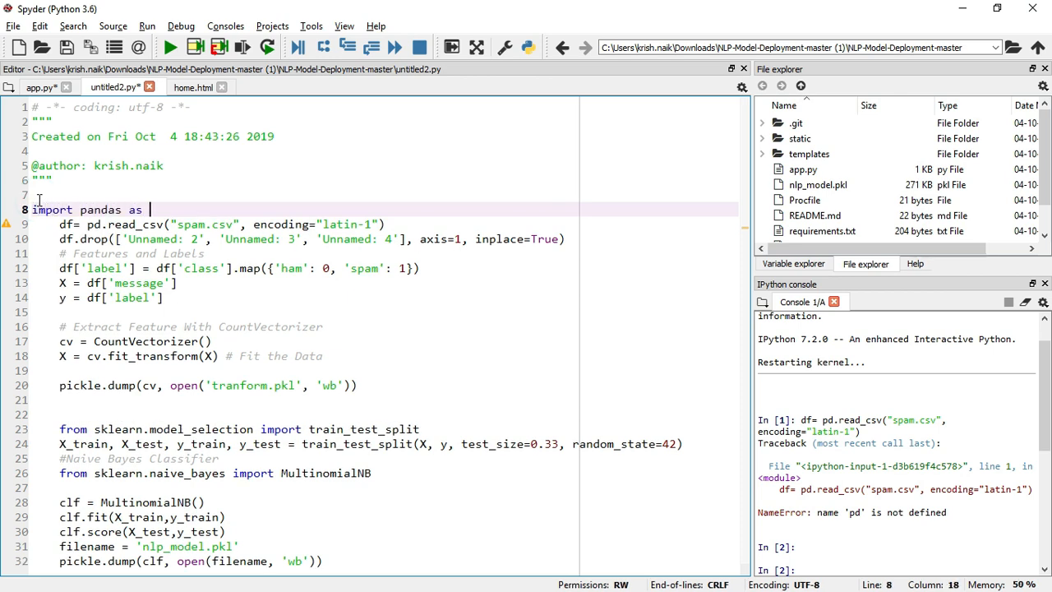
pyautogui.write('pd')
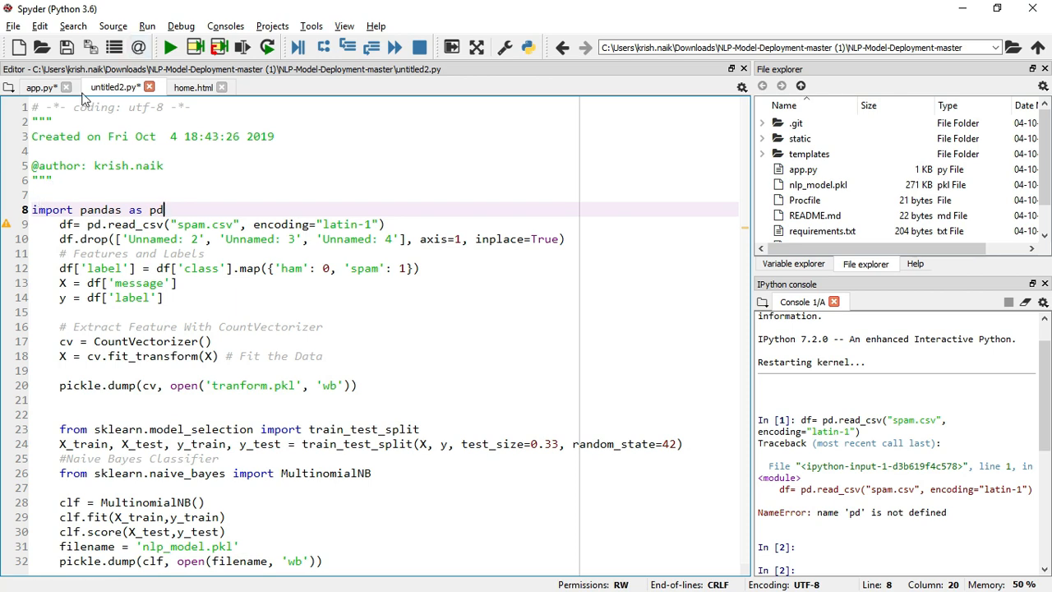
# Step: Copy the remaining pickle and sklearn imports from app.py into the training script
pyautogui.click(40, 87)
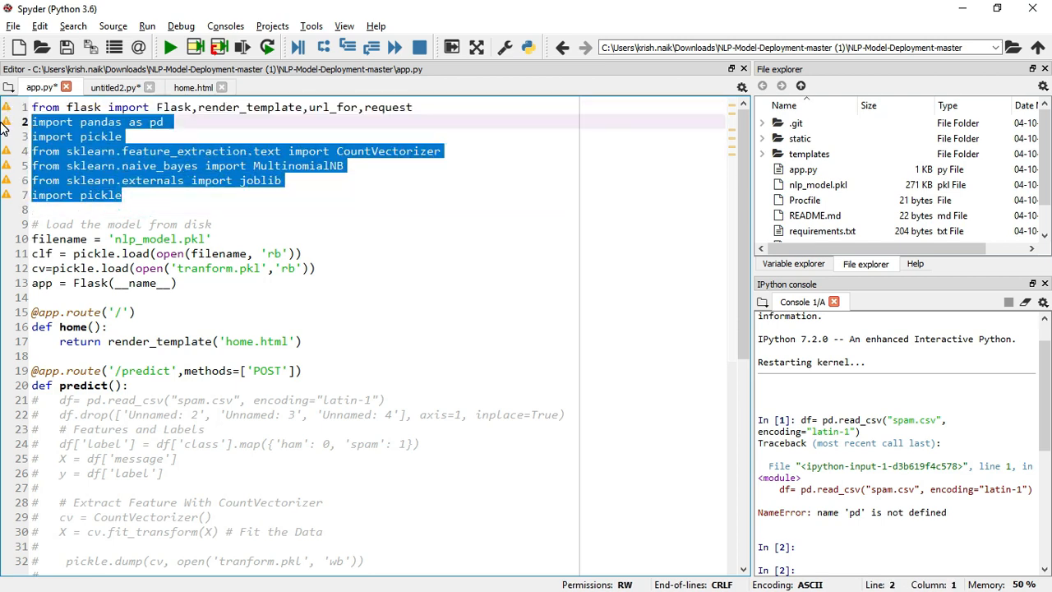
pyautogui.click(111, 87)
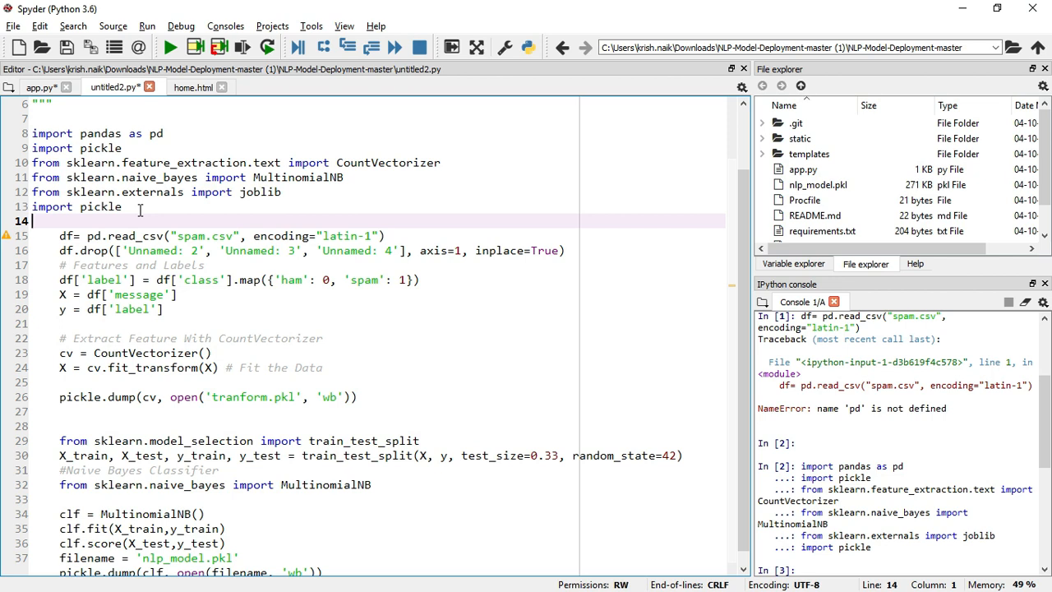
pyautogui.moveTo(199, 240)
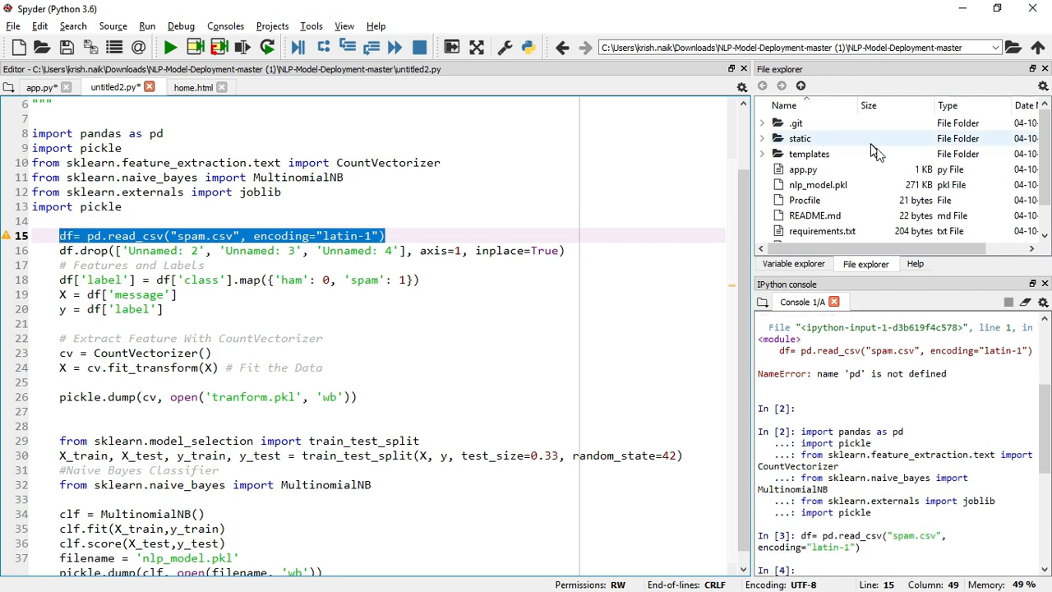
# Step: Inspect the df DataFrame in the Variable explorer with widened columns
pyautogui.click(793, 263)
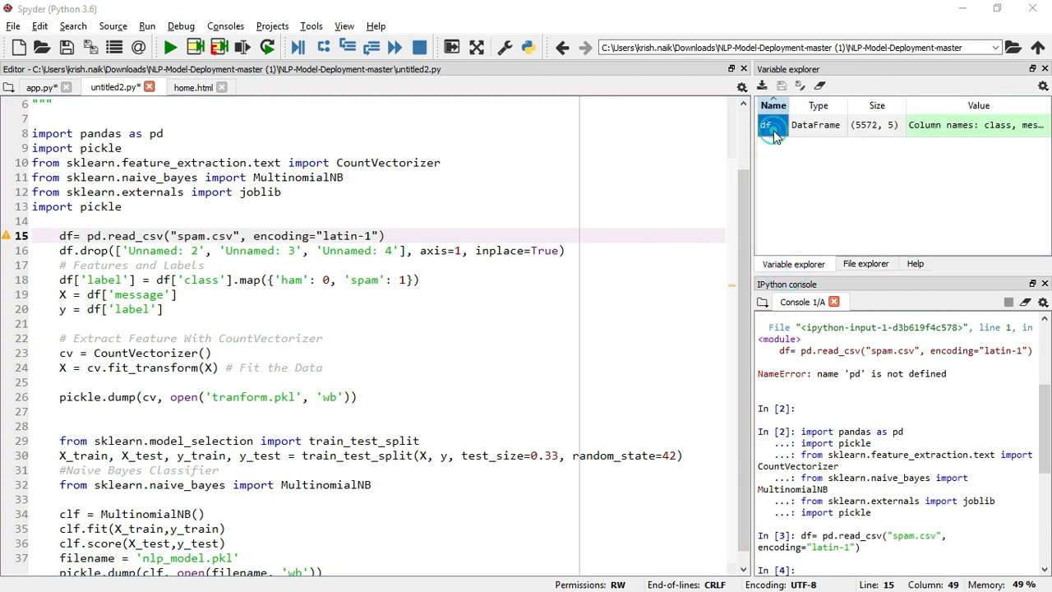
pyautogui.doubleClick(771, 125)
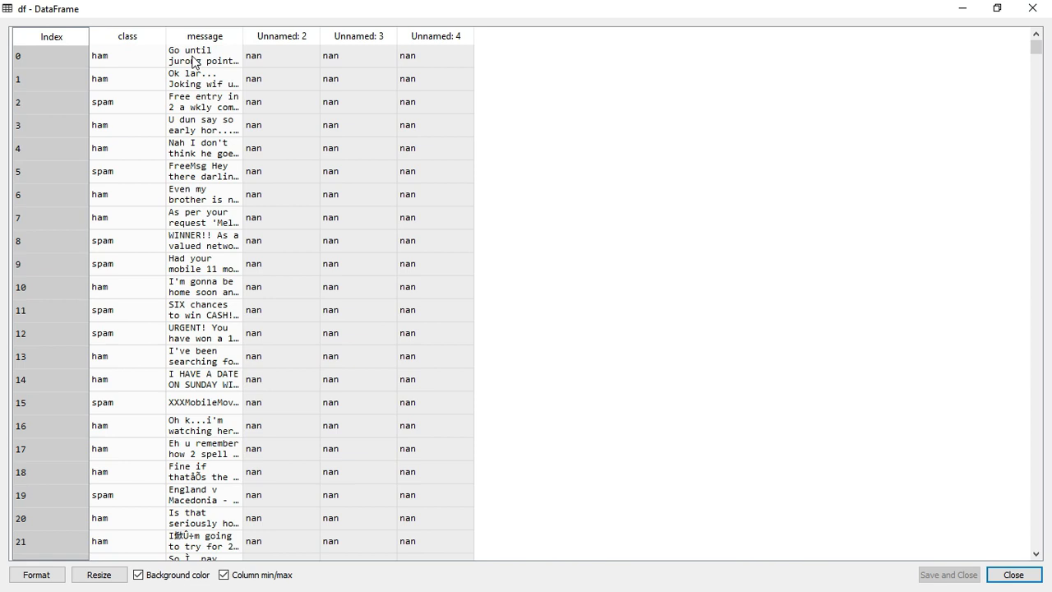
pyautogui.click(204, 37)
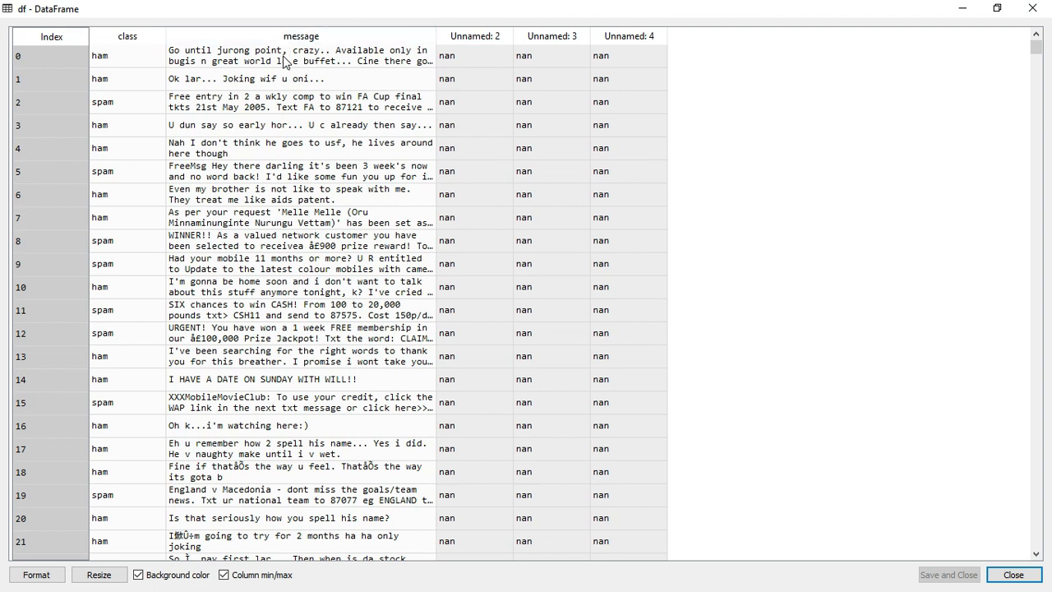
pyautogui.moveTo(1023, 26)
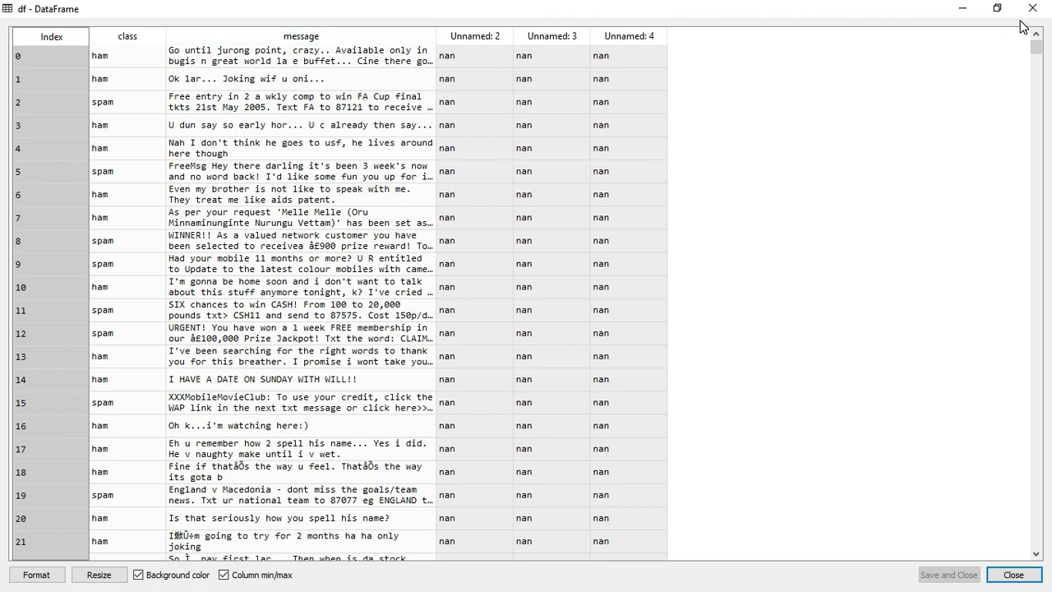
pyautogui.moveTo(1032, 10)
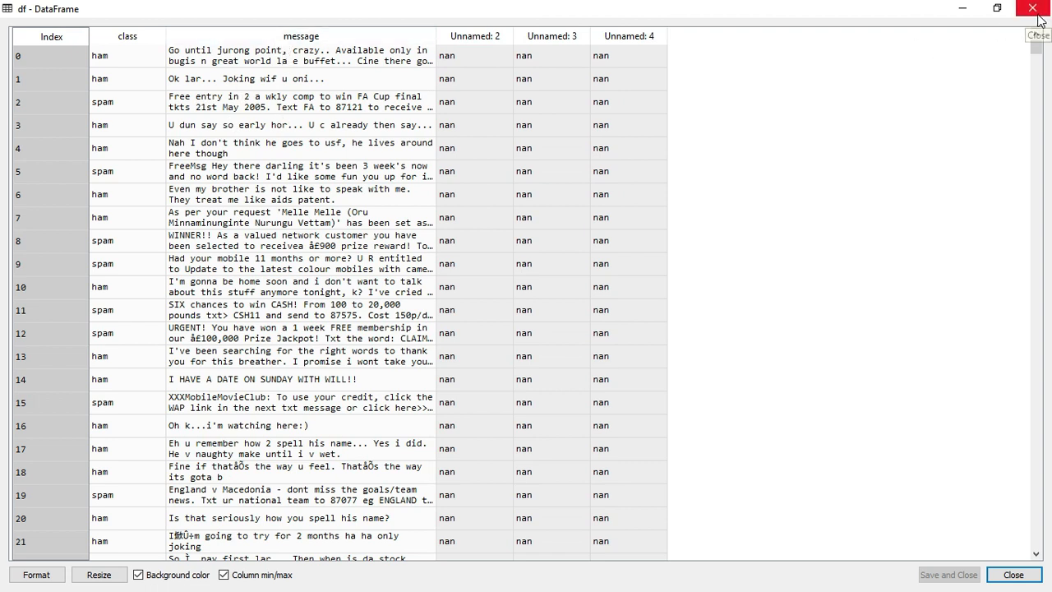
pyautogui.moveTo(1033, 10)
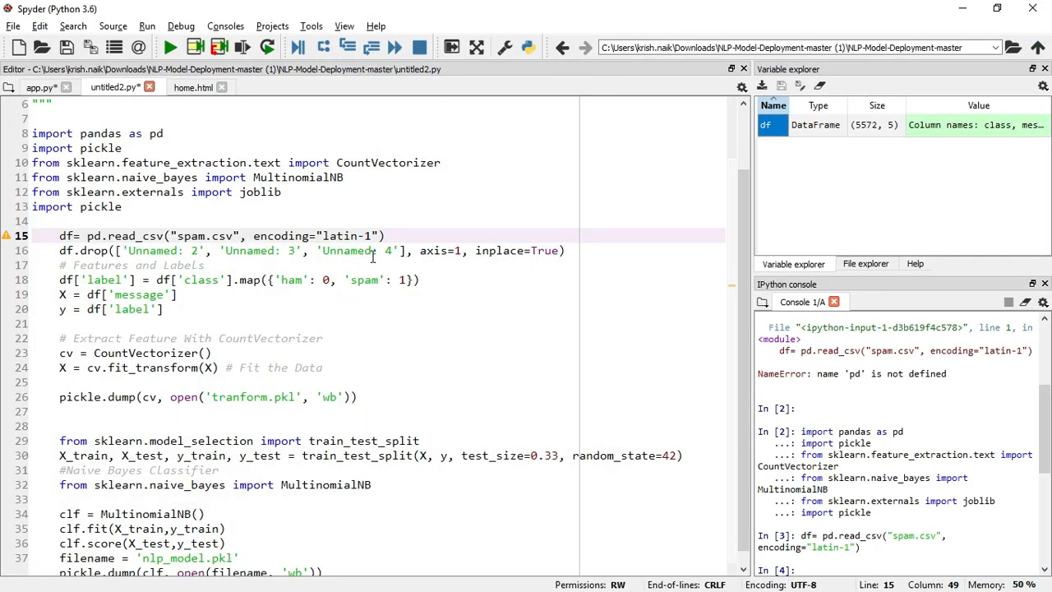
# Step: Show the project file list with app.py, nlp_model.pkl, Procfile and requirements.txt
pyautogui.click(387, 236)
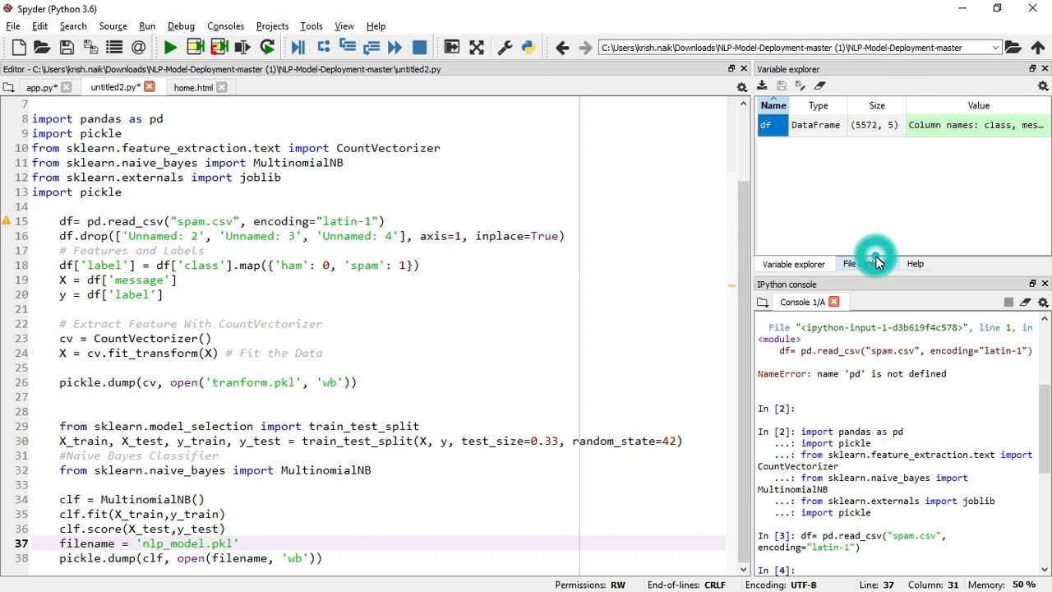
pyautogui.click(864, 263)
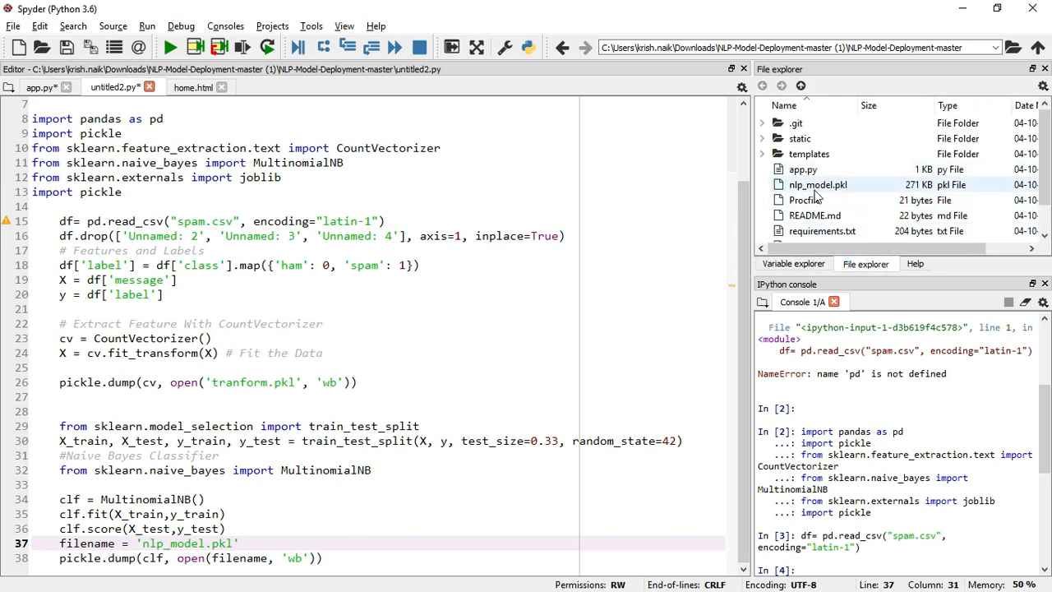
pyautogui.moveTo(858, 197)
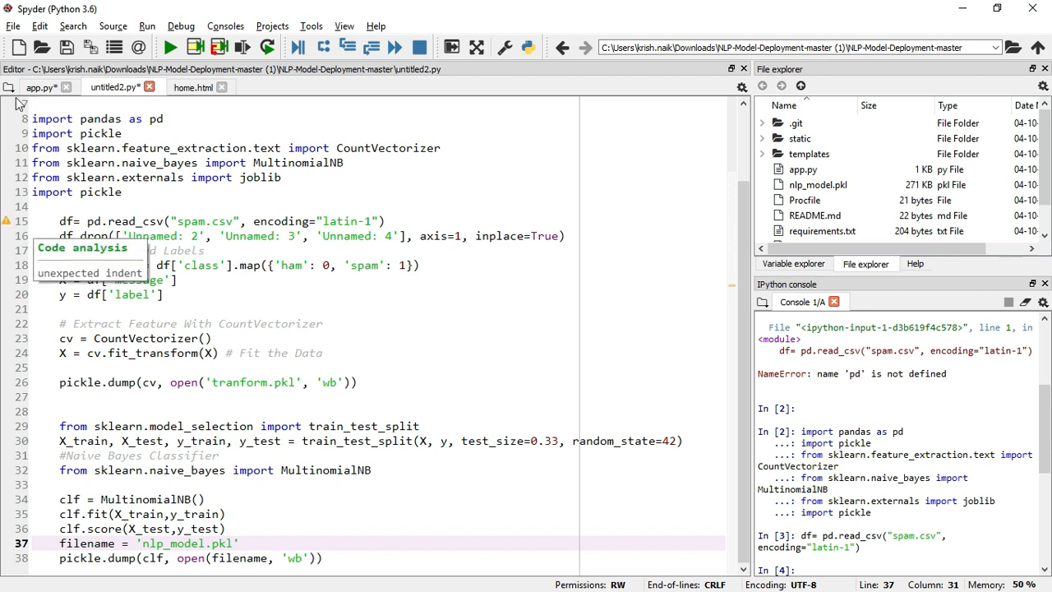
# Step: Review app.py's loading code, then view the training script's CountVectorizer section
pyautogui.click(39, 88)
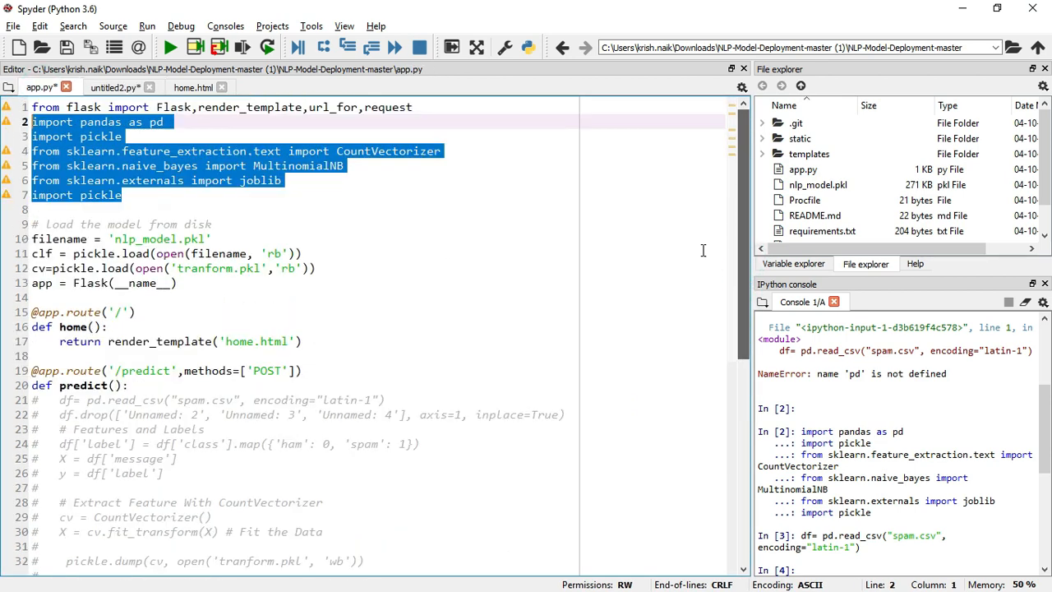
pyautogui.click(33, 107)
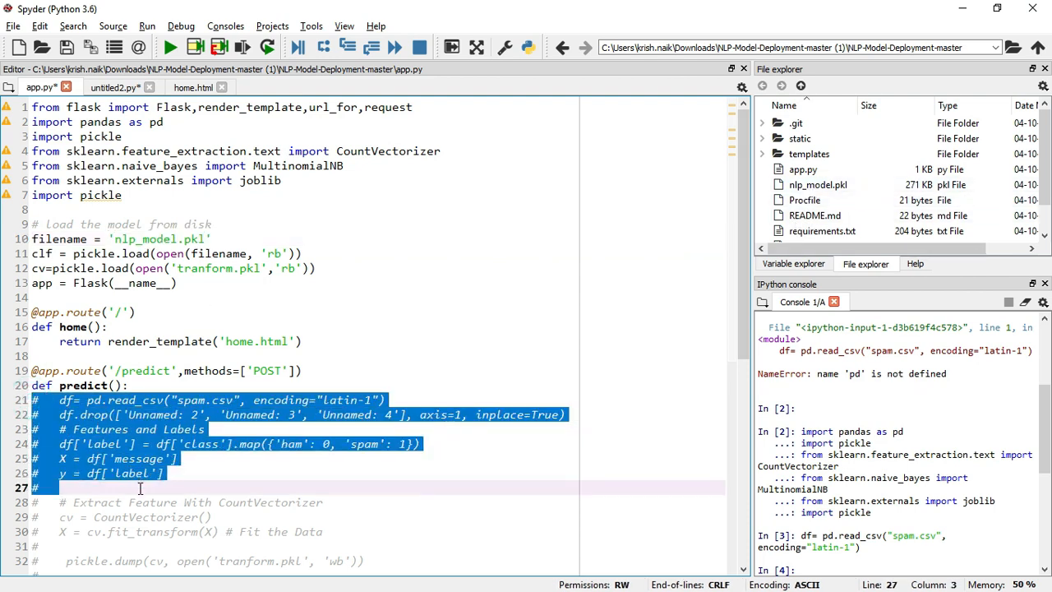
pyautogui.scroll(-3)
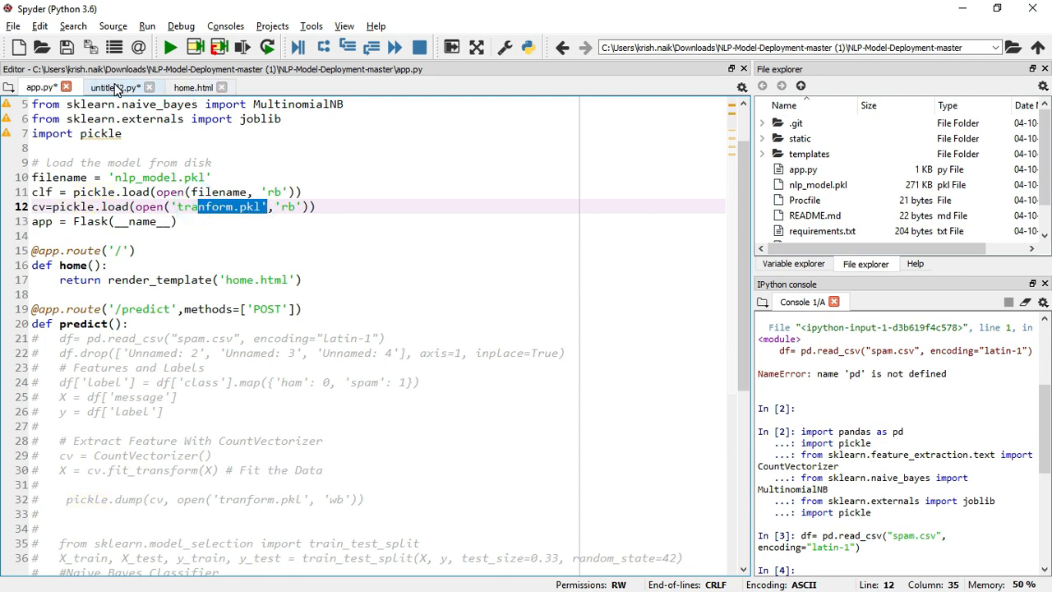
pyautogui.click(112, 87)
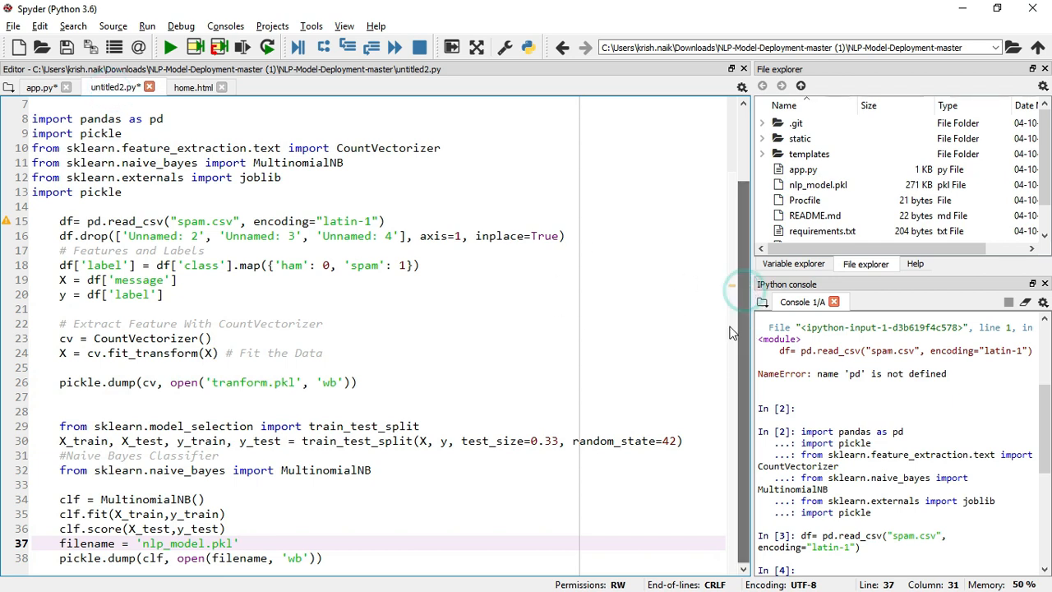
# Step: Highlight the CountVectorizer and cv variable dumped to tranform.pkl
pyautogui.doubleClick(146, 339)
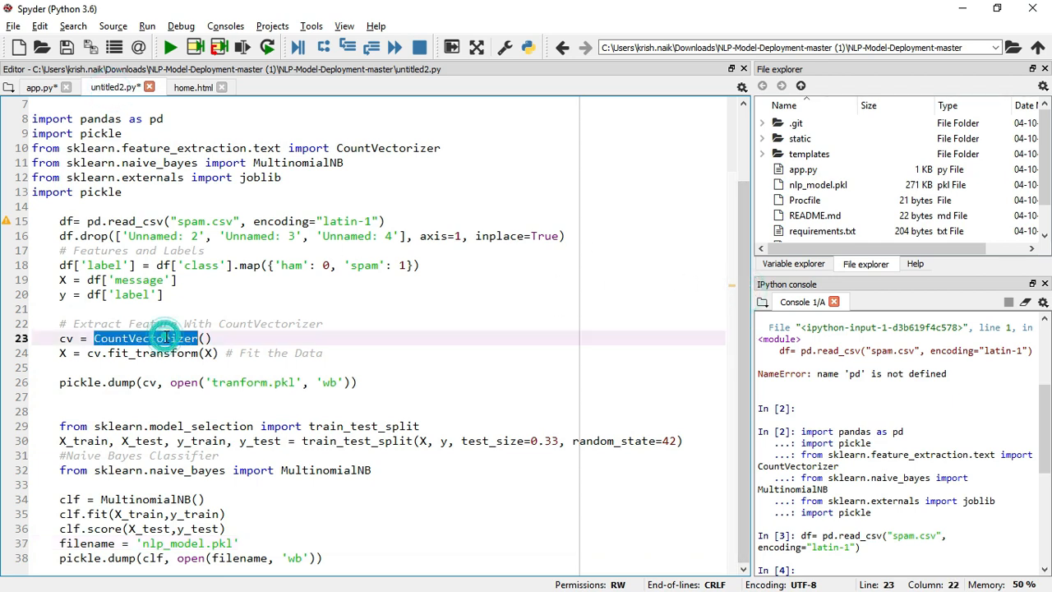
pyautogui.doubleClick(144, 338)
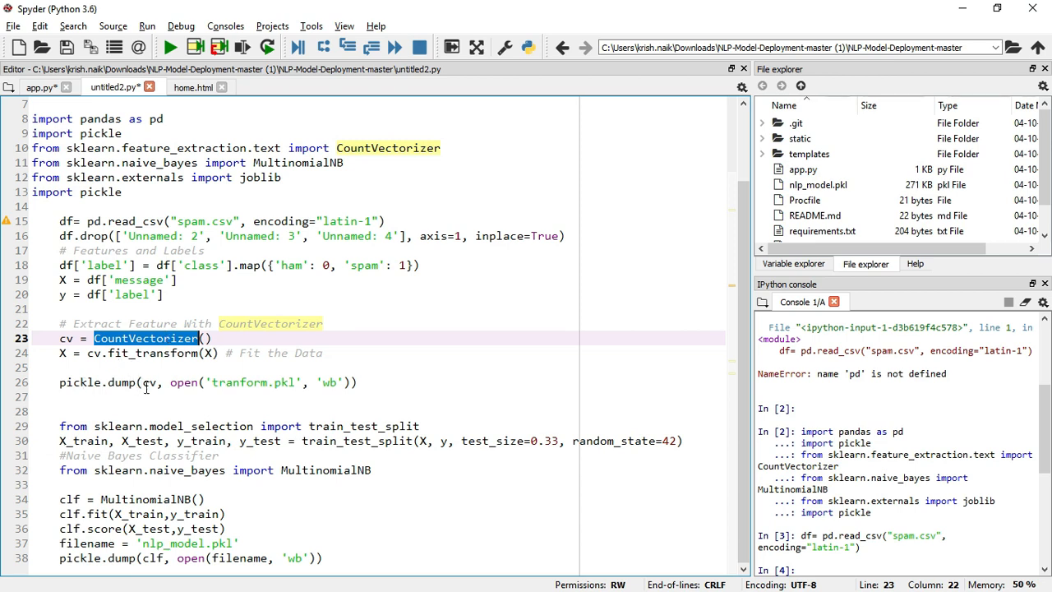
pyautogui.doubleClick(65, 339)
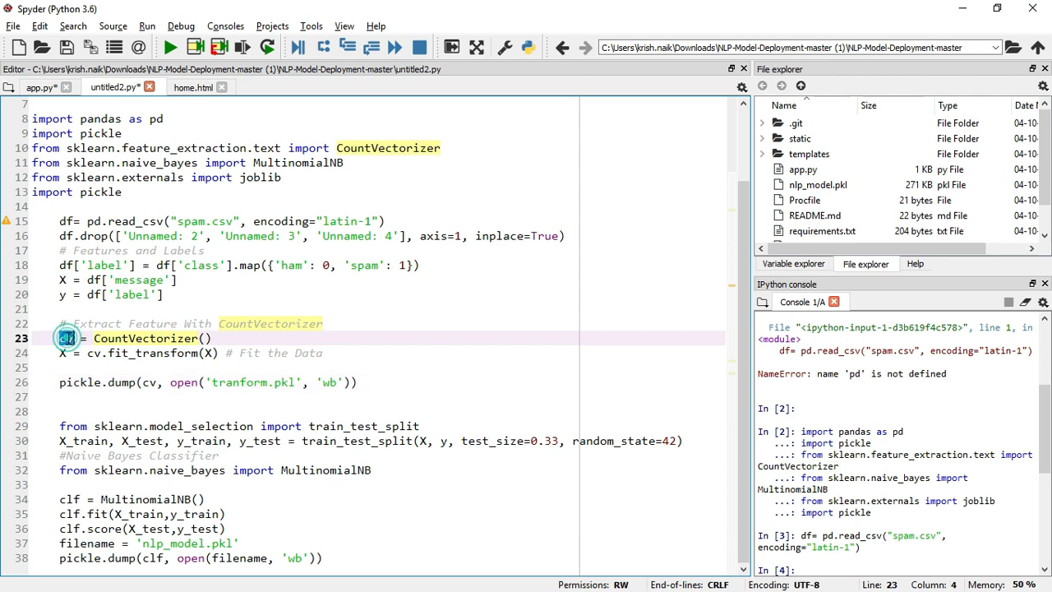
pyautogui.click(40, 87)
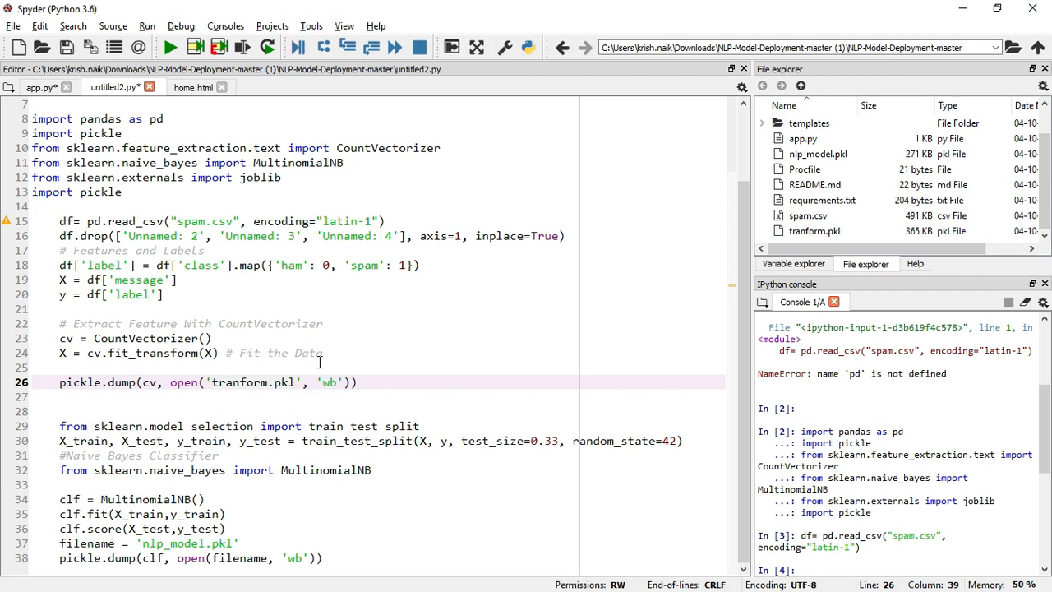
# Step: View templates/home.html with its message form posting to the predict route
pyautogui.click(39, 87)
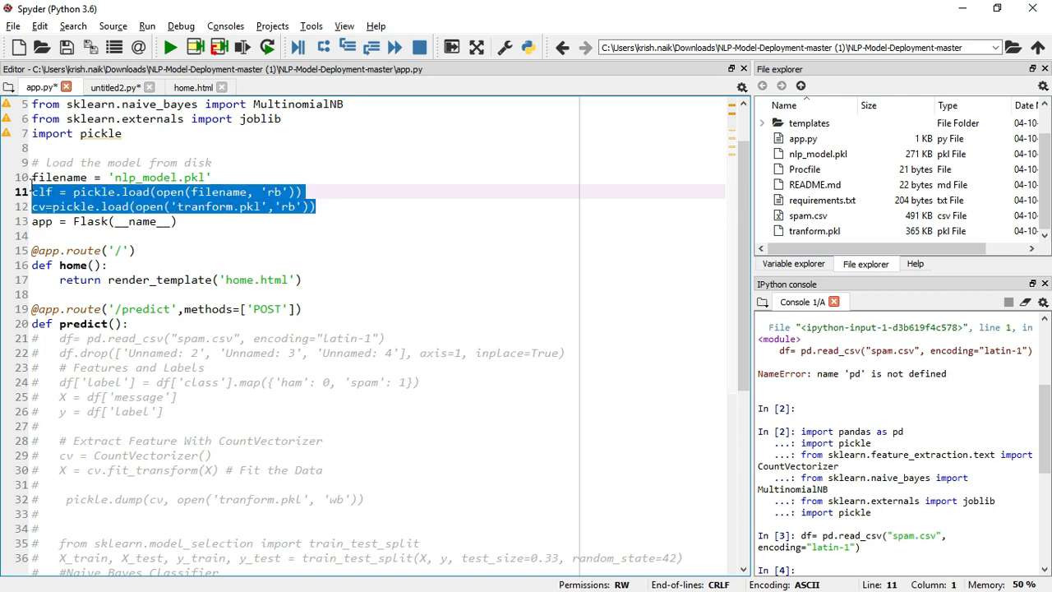
pyautogui.click(140, 178)
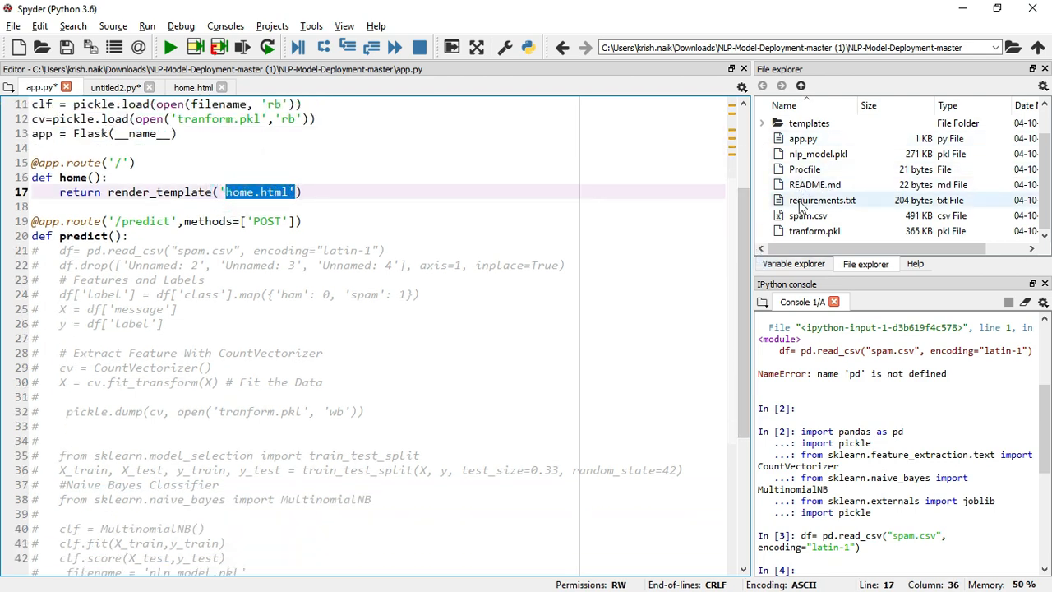
pyautogui.click(763, 122)
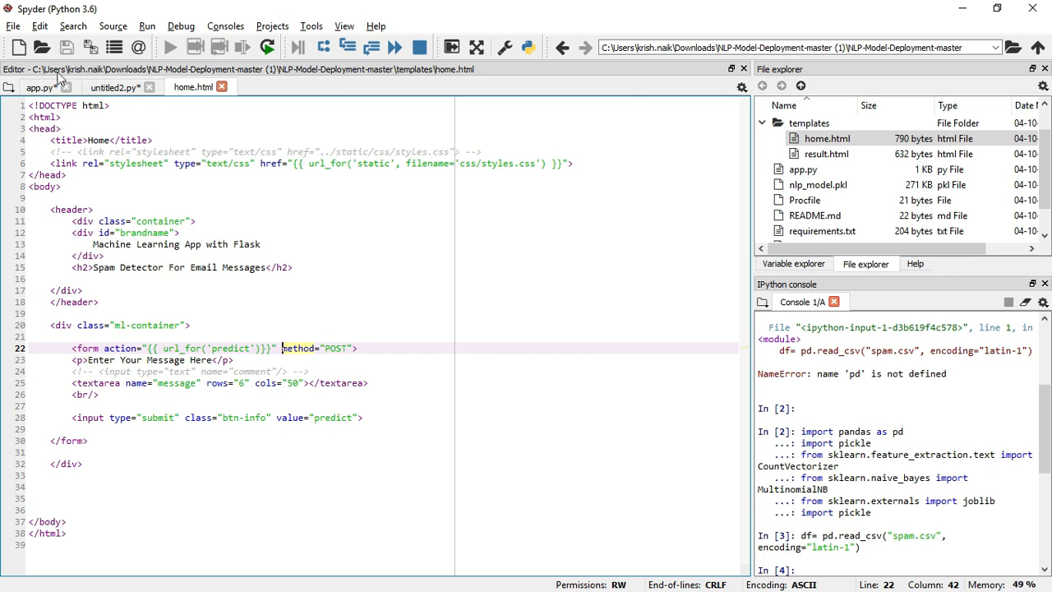
# Step: Review the start of the predict route in app.py
pyautogui.click(41, 87)
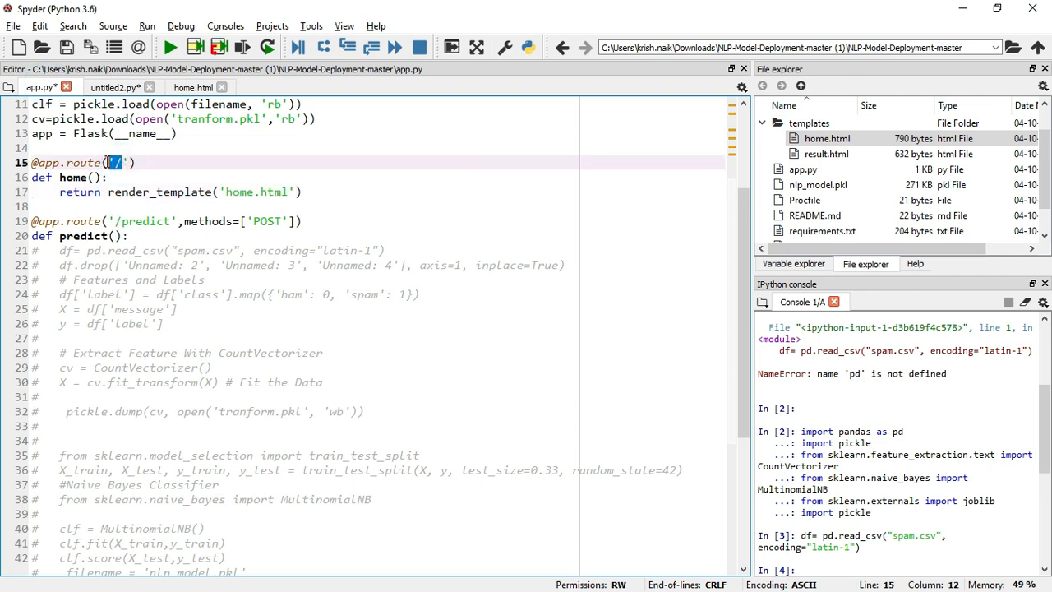
pyautogui.click(292, 191)
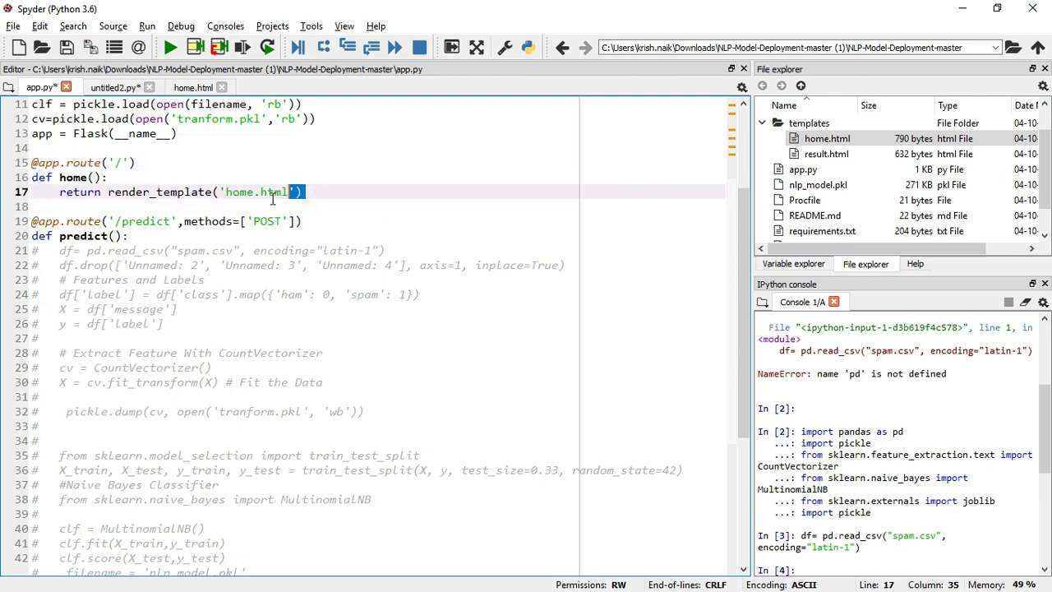
pyautogui.click(115, 220)
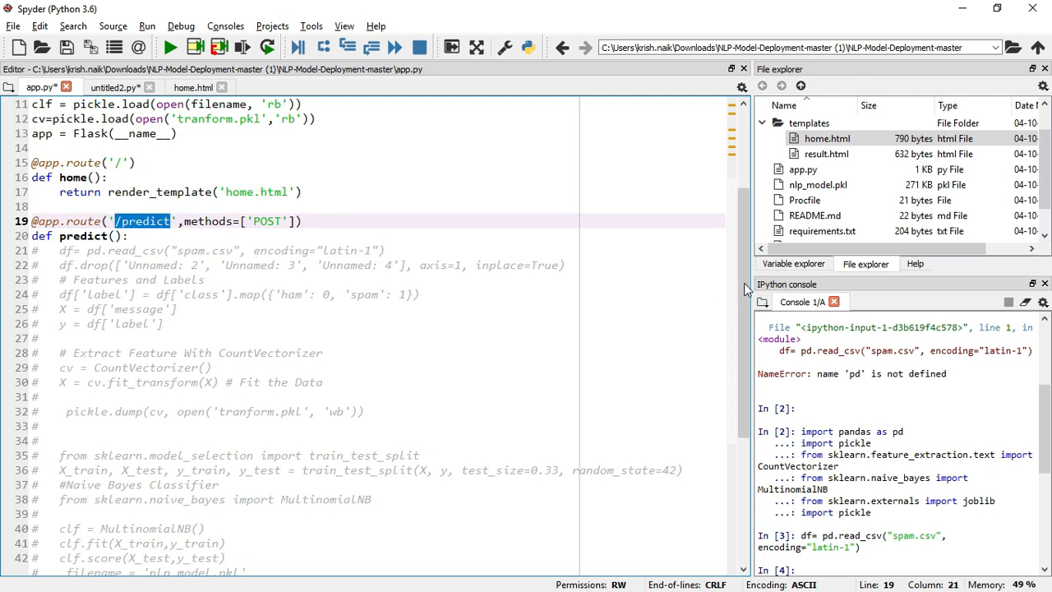
pyautogui.scroll(-3)
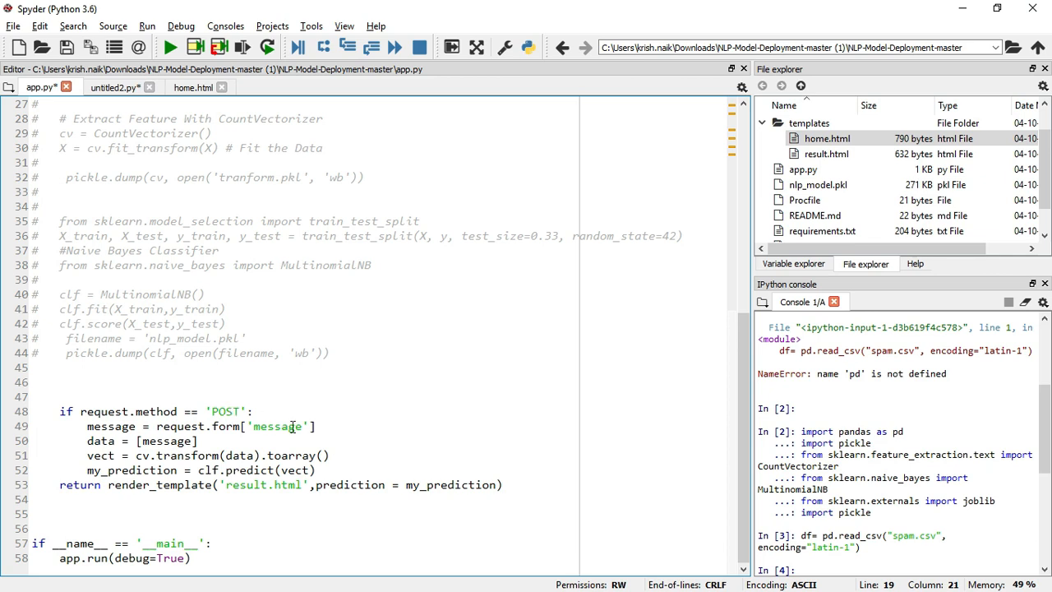
pyautogui.doubleClick(277, 426)
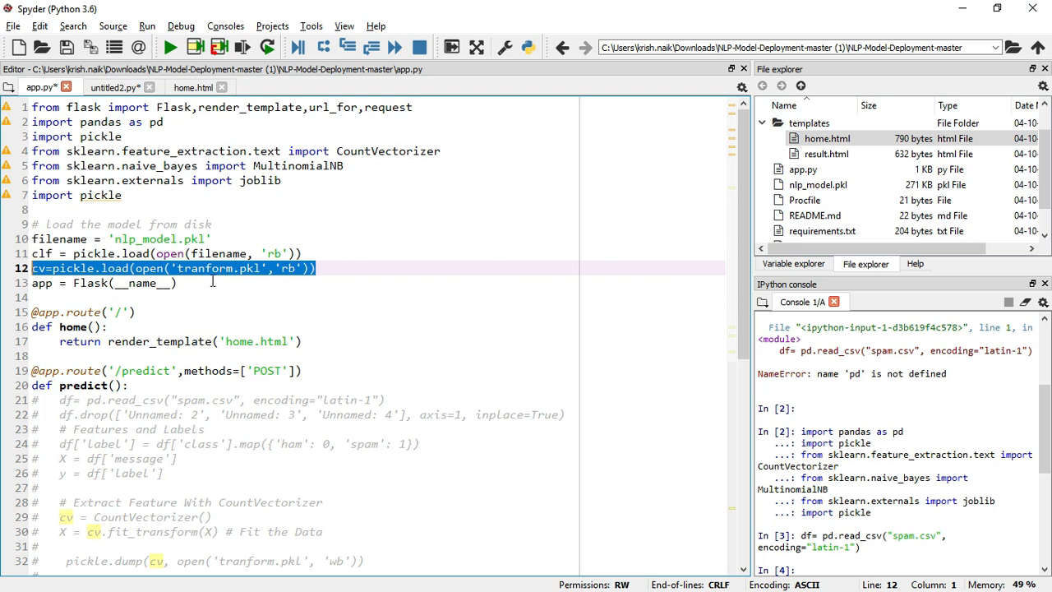
# Step: Follow the prediction to its render call and view result.html's Spam/Not a Spam headings
pyautogui.scroll(-3)
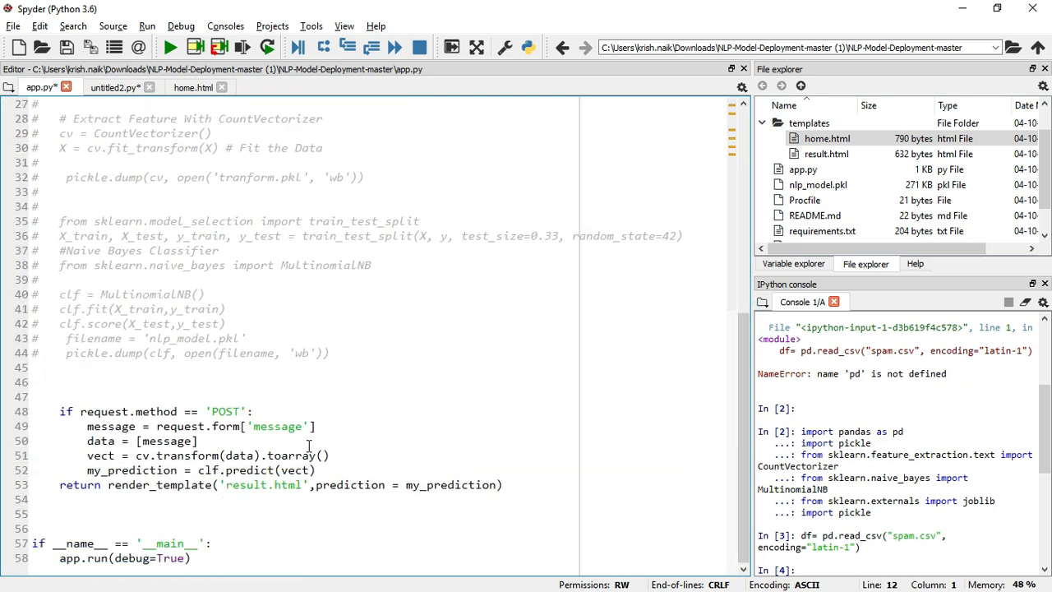
pyautogui.doubleClick(99, 455)
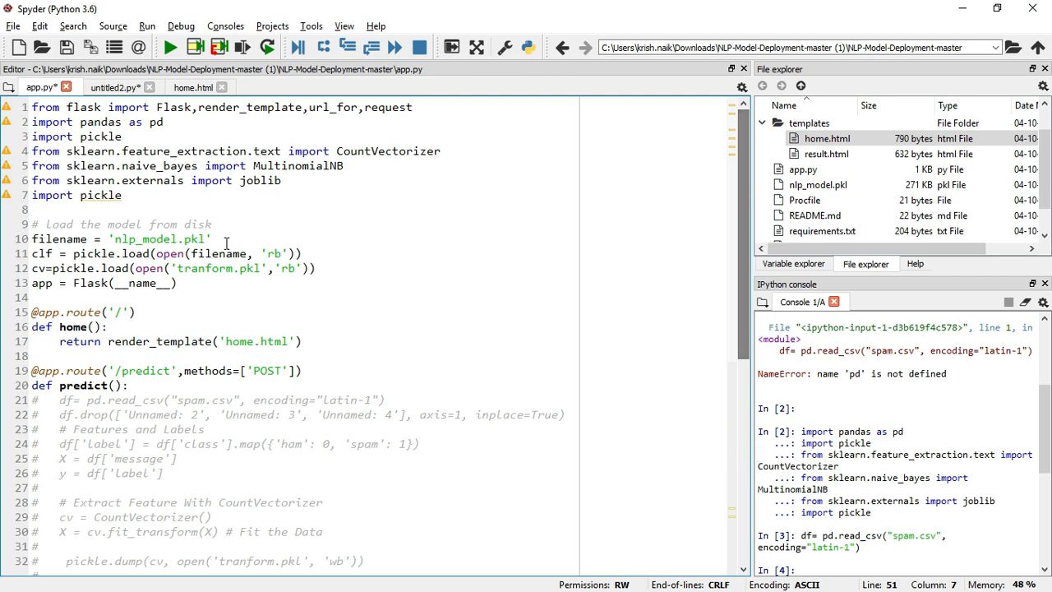
pyautogui.doubleClick(41, 253)
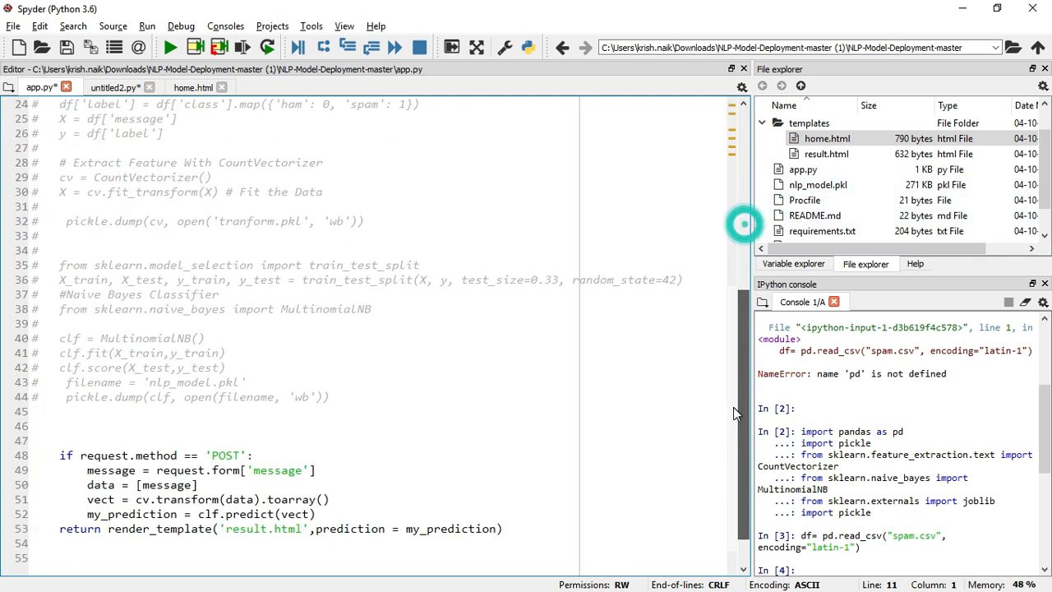
pyautogui.scroll(-3)
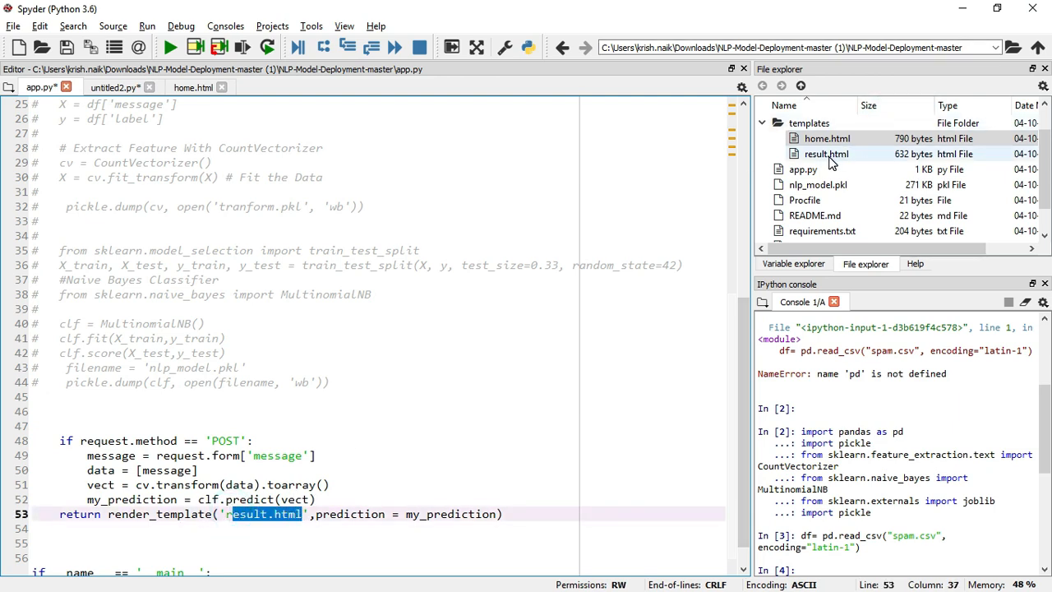
pyautogui.doubleClick(825, 155)
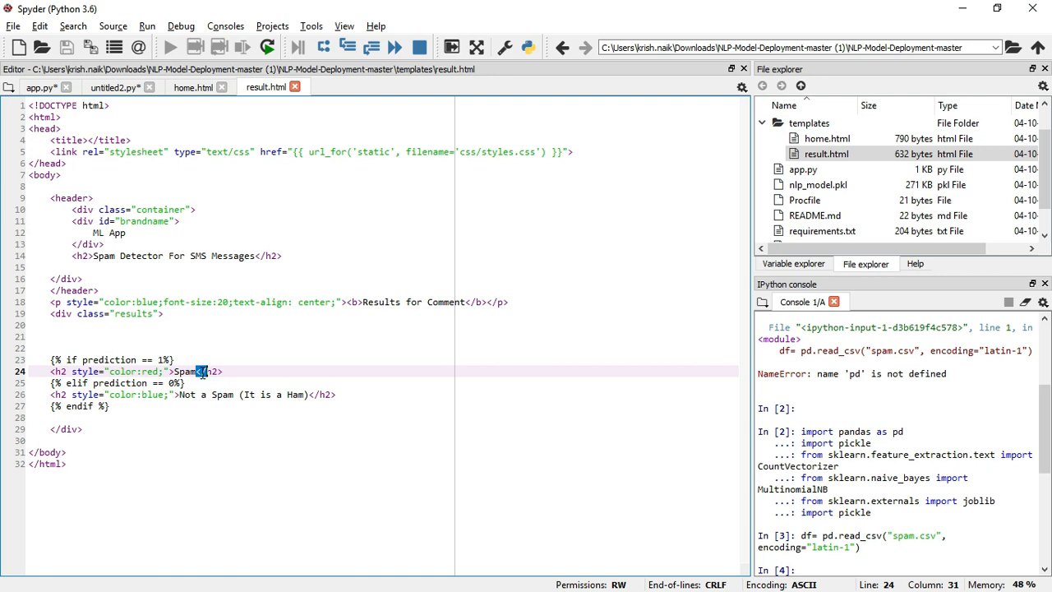
pyautogui.moveTo(474, 335)
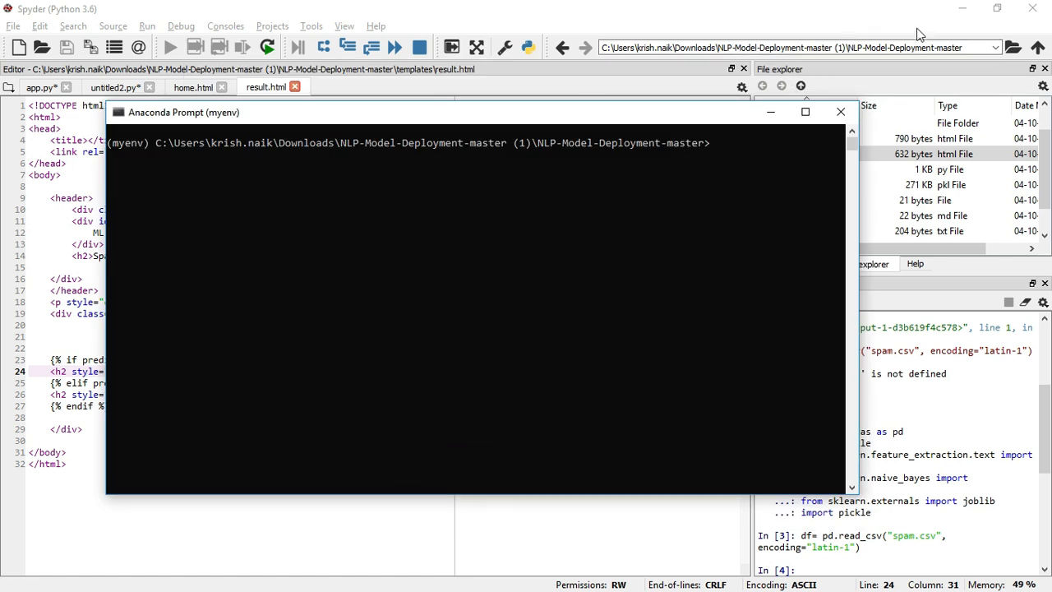
pyautogui.moveTo(726, 151)
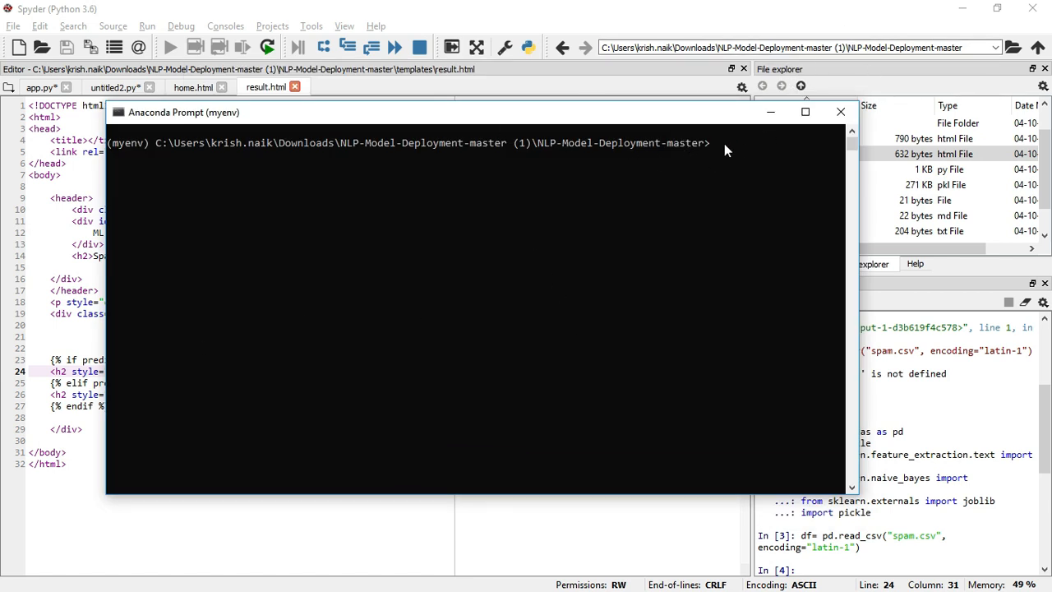
# Step: Start the Flask app with python app.py in the Anaconda Prompt
pyautogui.write('python')
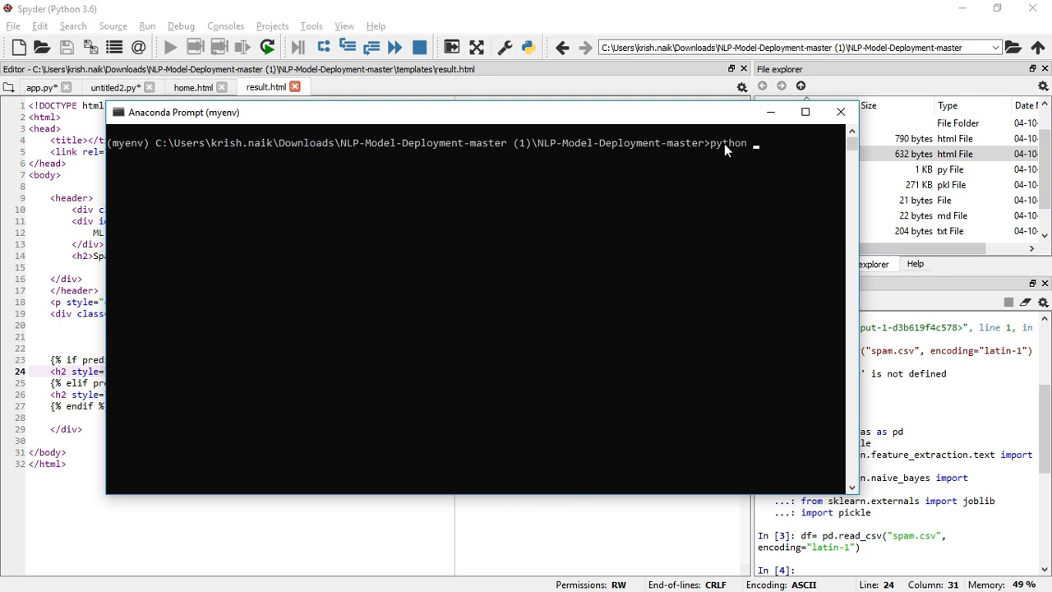
pyautogui.write('a')
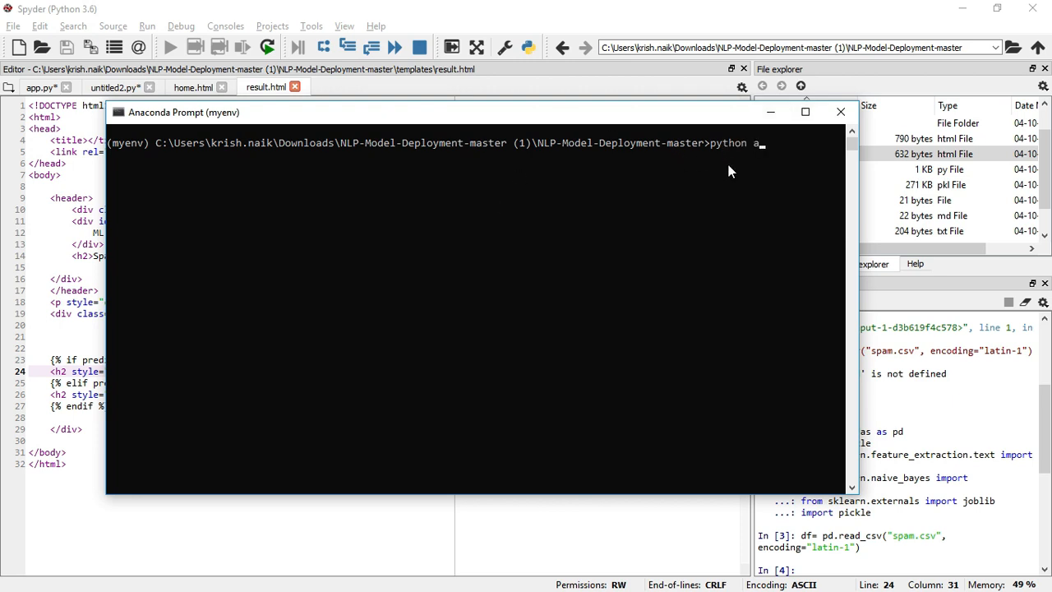
pyautogui.write('pp.py')
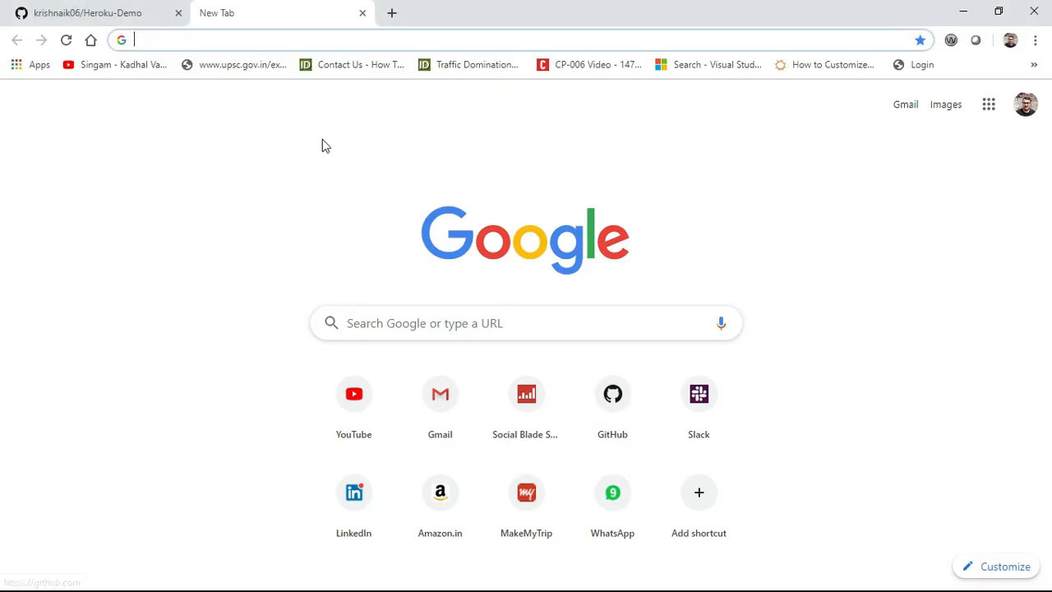
# Step: At 127.0.0.1:5000, classify a credit card message as Spam
pyautogui.write('127.0.0.1:5000')
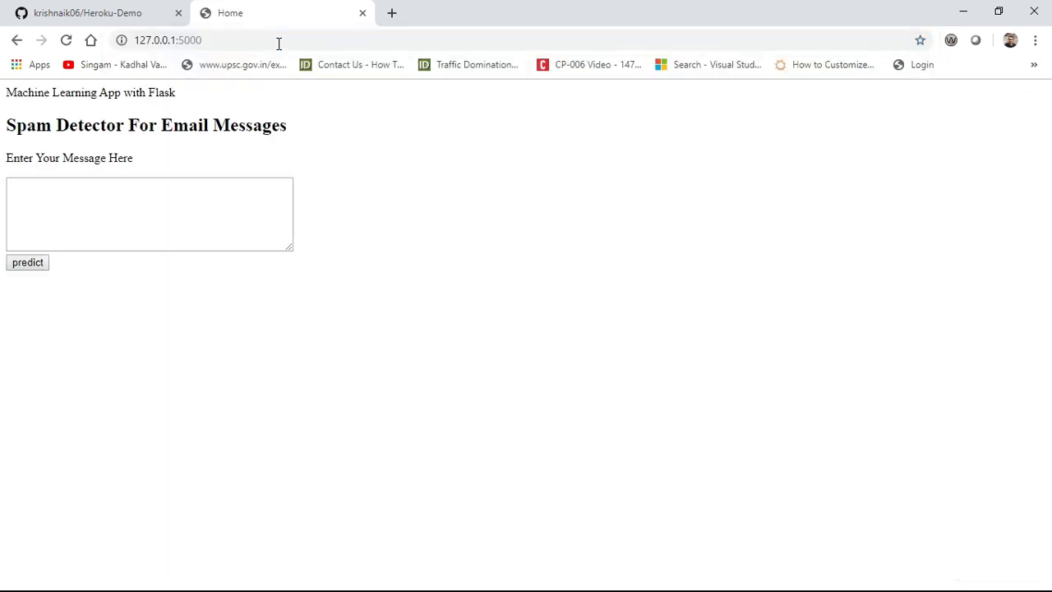
pyautogui.moveTo(145, 173)
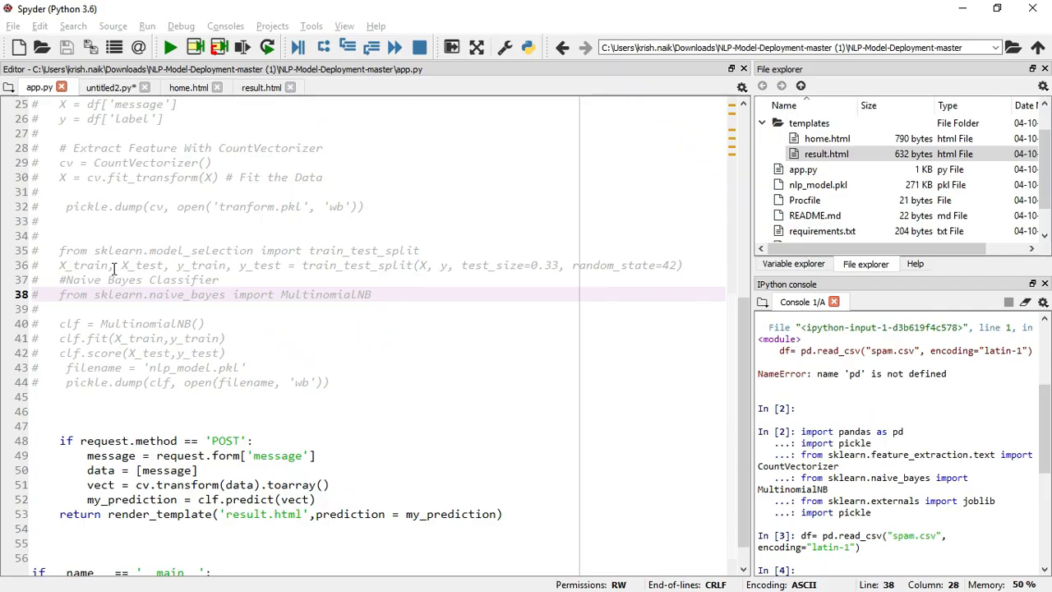
pyautogui.moveTo(743, 375)
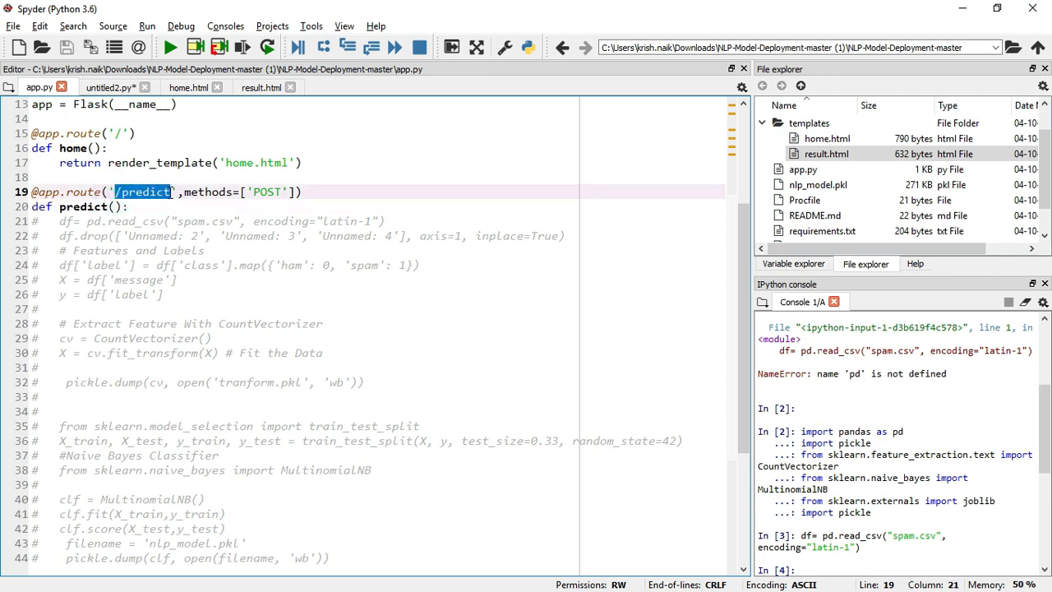
pyautogui.moveTo(632, 301)
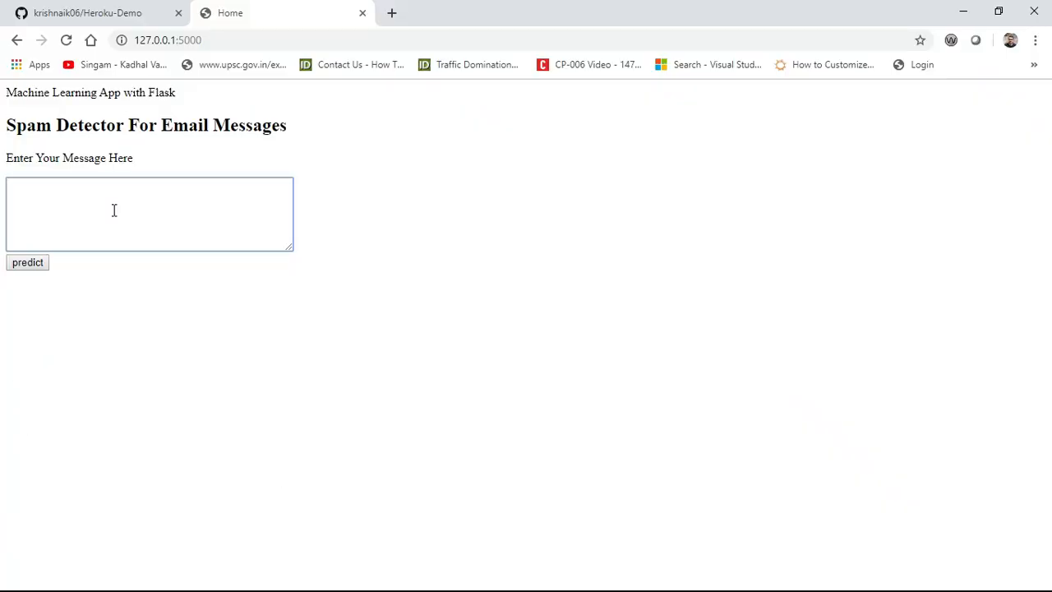
pyautogui.write('Credit card wo')
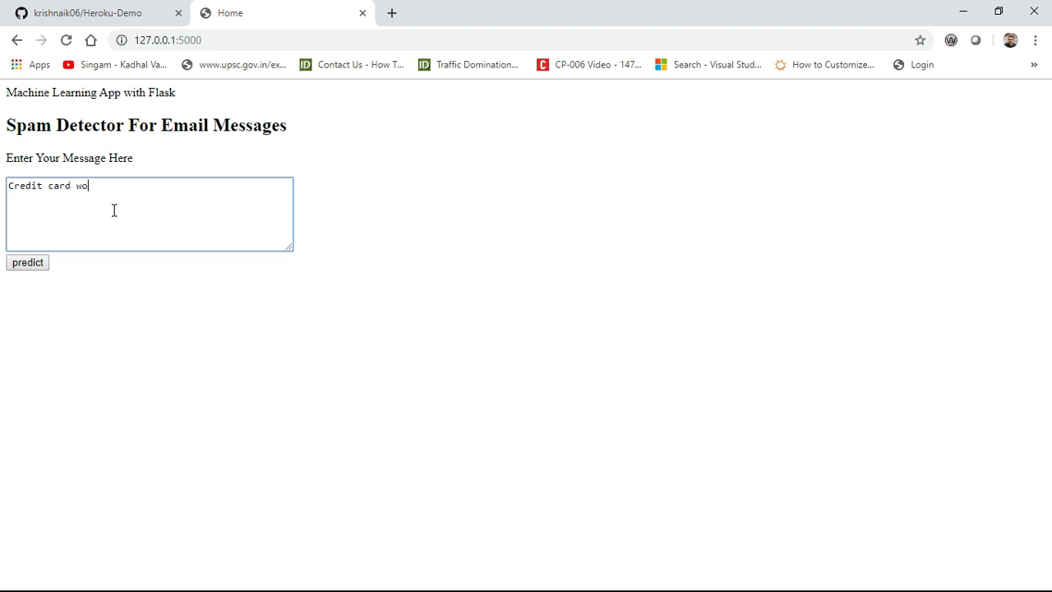
pyautogui.click(26, 261)
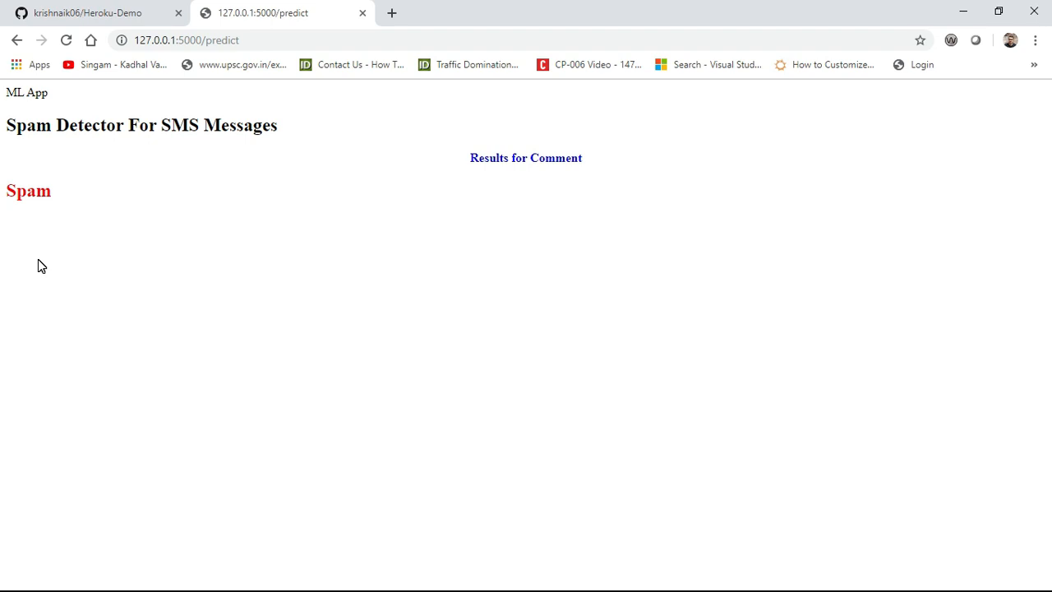
# Step: Classify 'Hello how are you' as Not a Spam (Ham)
pyautogui.click(18, 40)
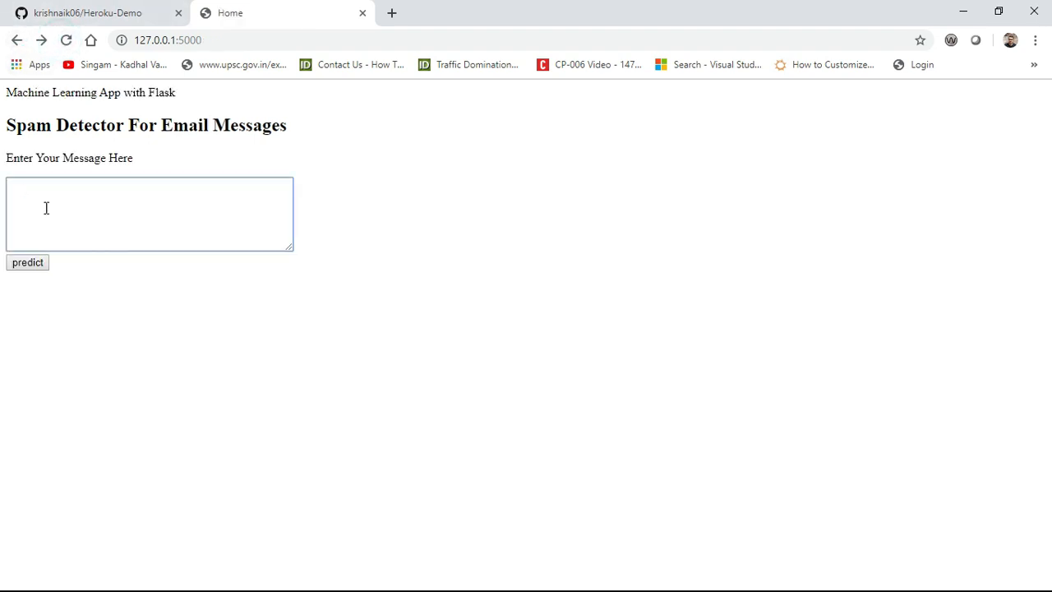
pyautogui.write('Hello how are you')
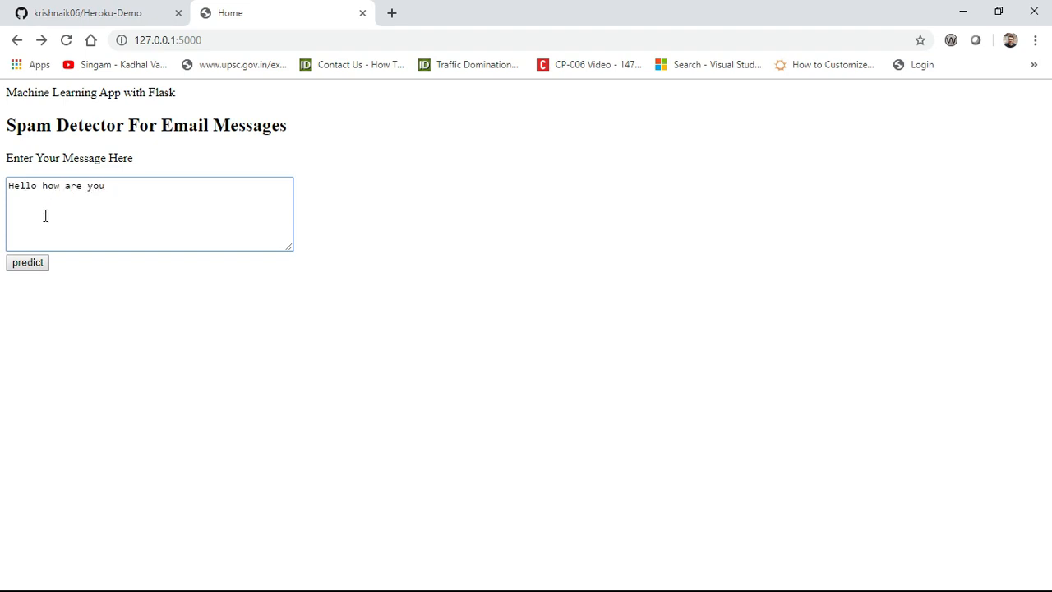
pyautogui.click(26, 261)
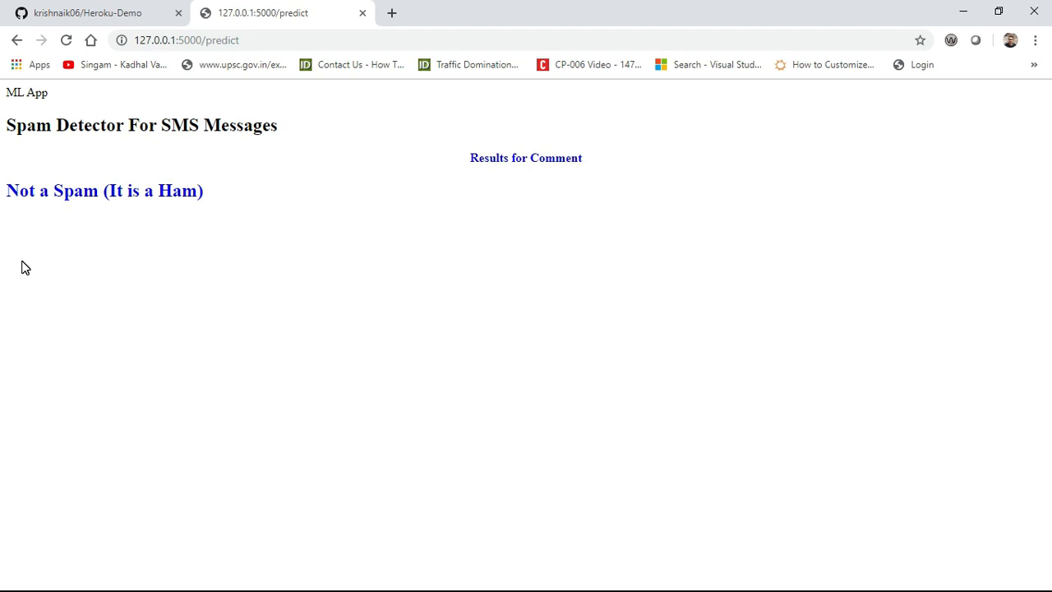
pyautogui.moveTo(391, 13)
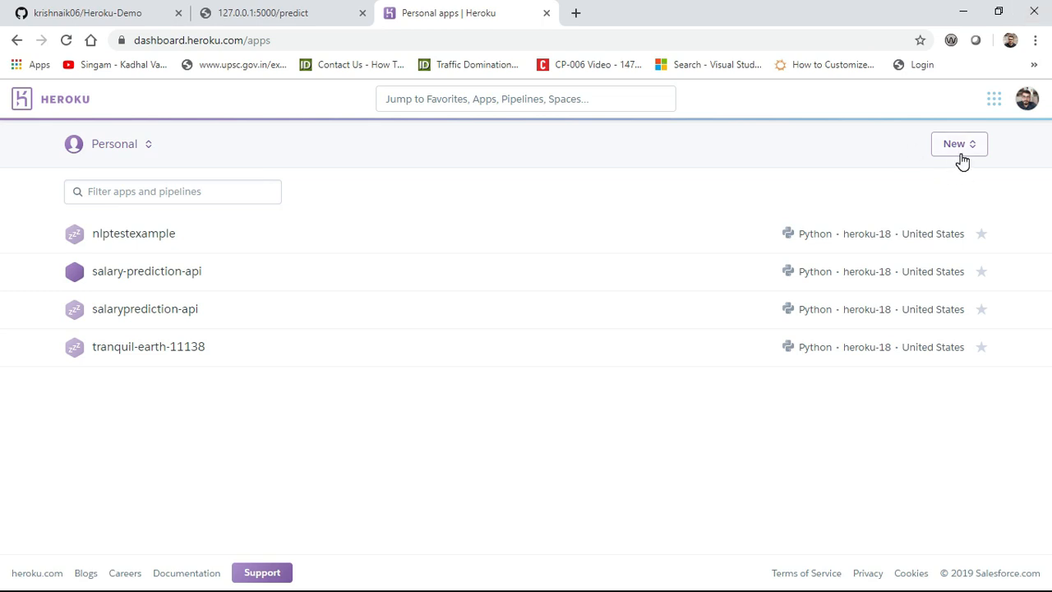
# Step: Create a new Heroku app named nlptestmodel
pyautogui.click(958, 143)
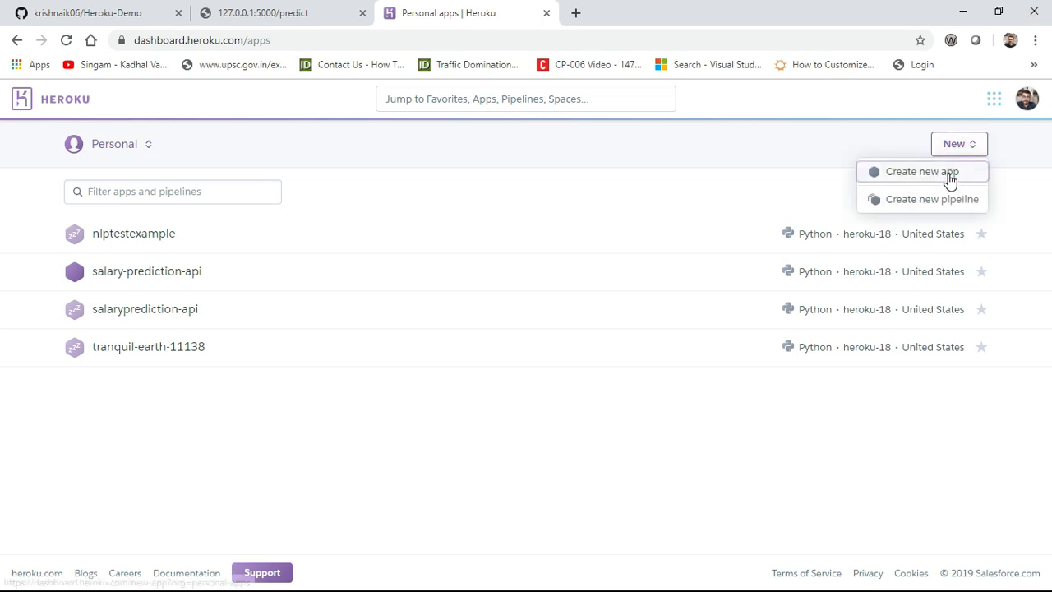
pyautogui.click(921, 171)
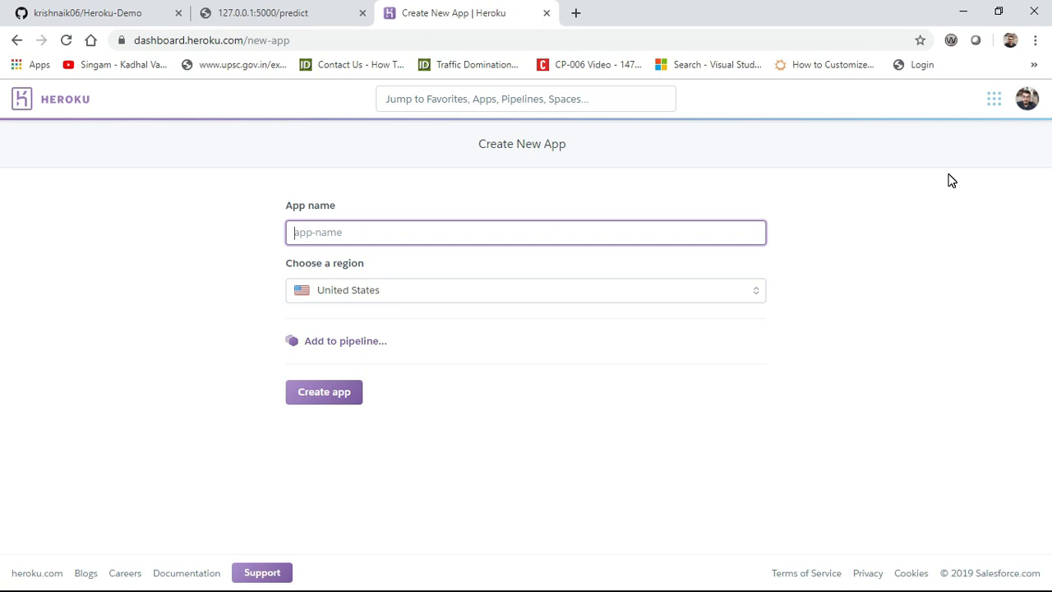
pyautogui.write('NL')
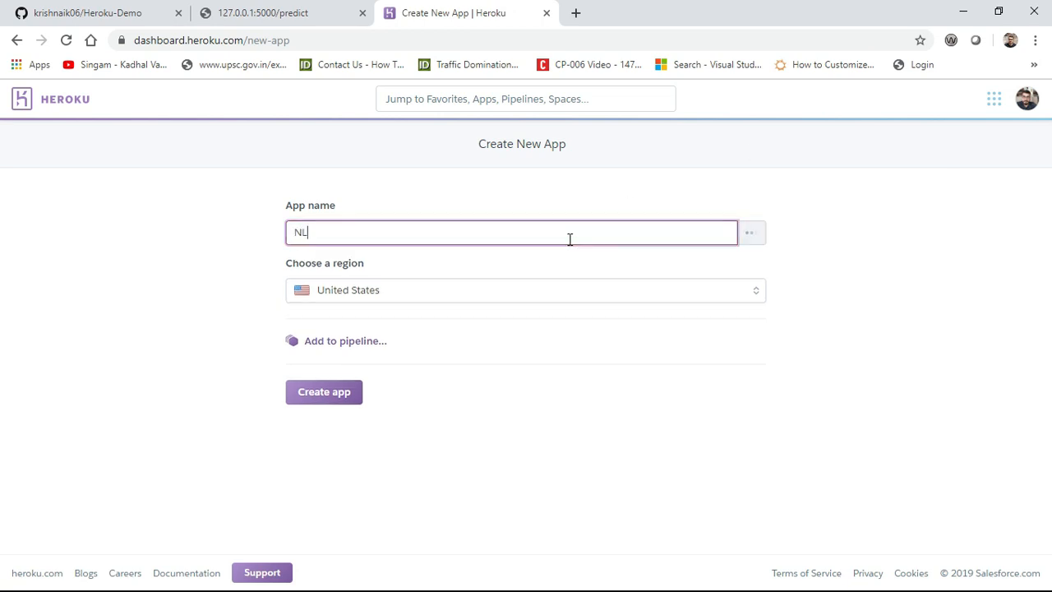
pyautogui.write('PTESTMOD')
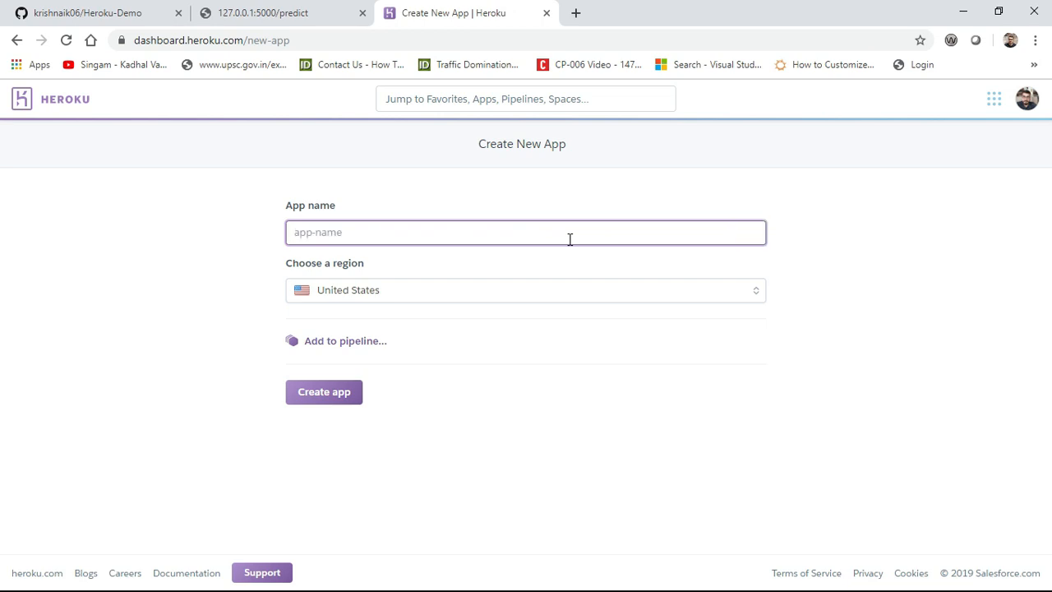
pyautogui.write('nlptestmodel')
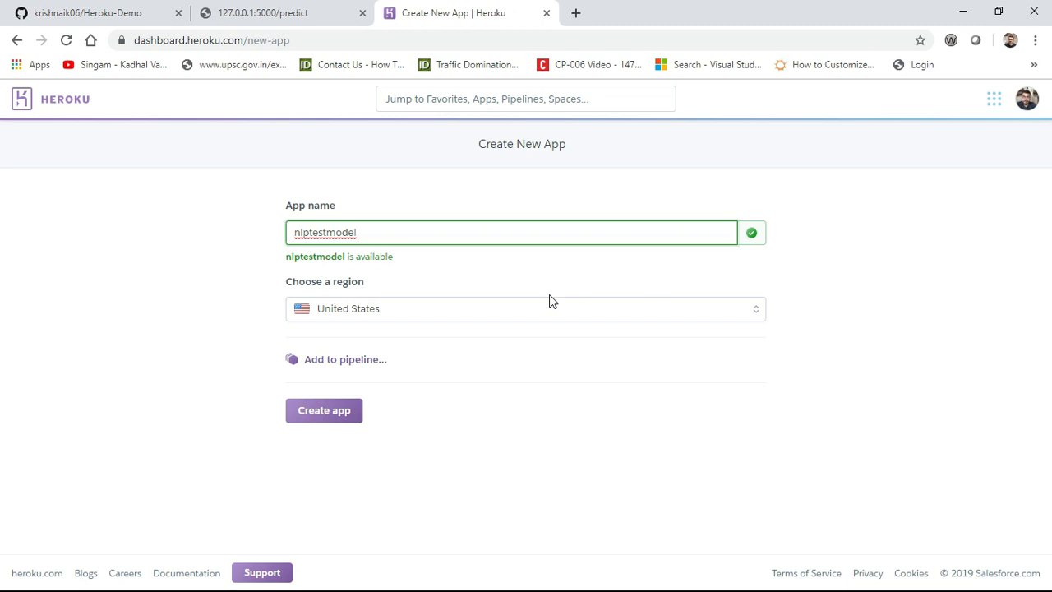
pyautogui.click(324, 411)
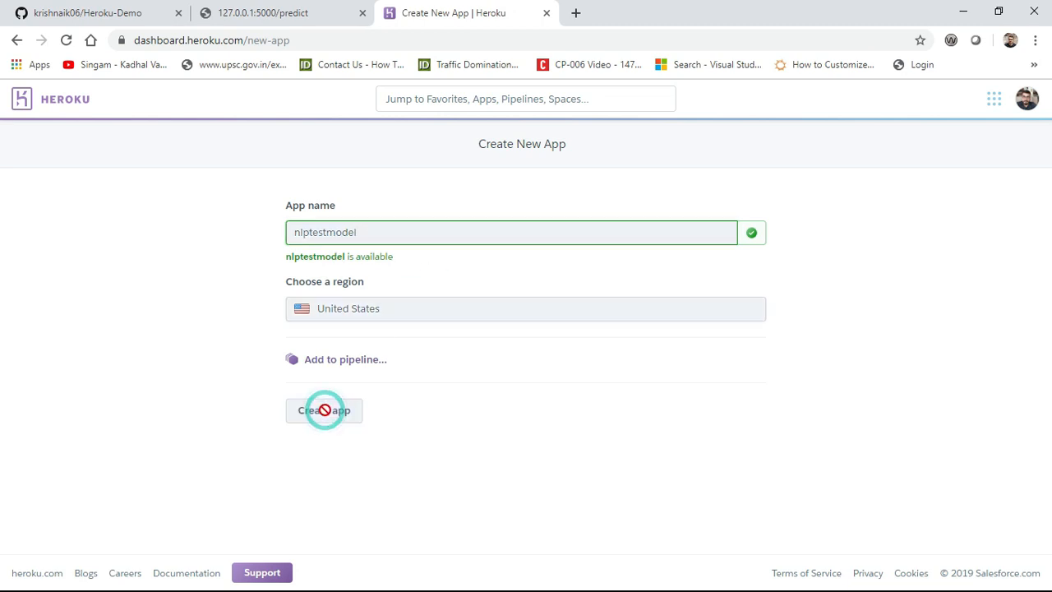
pyautogui.click(323, 411)
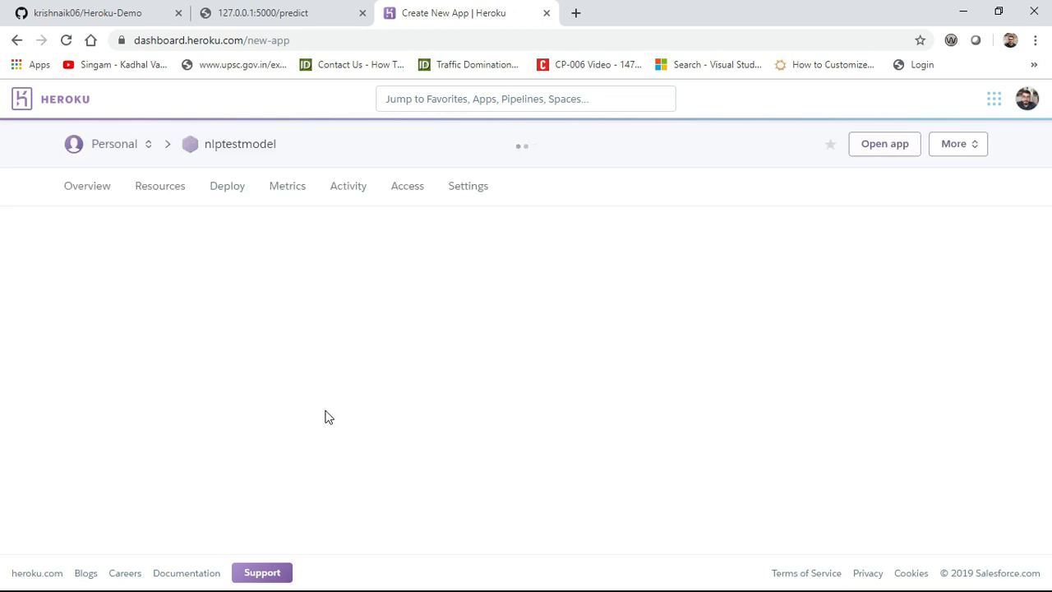
pyautogui.click(226, 185)
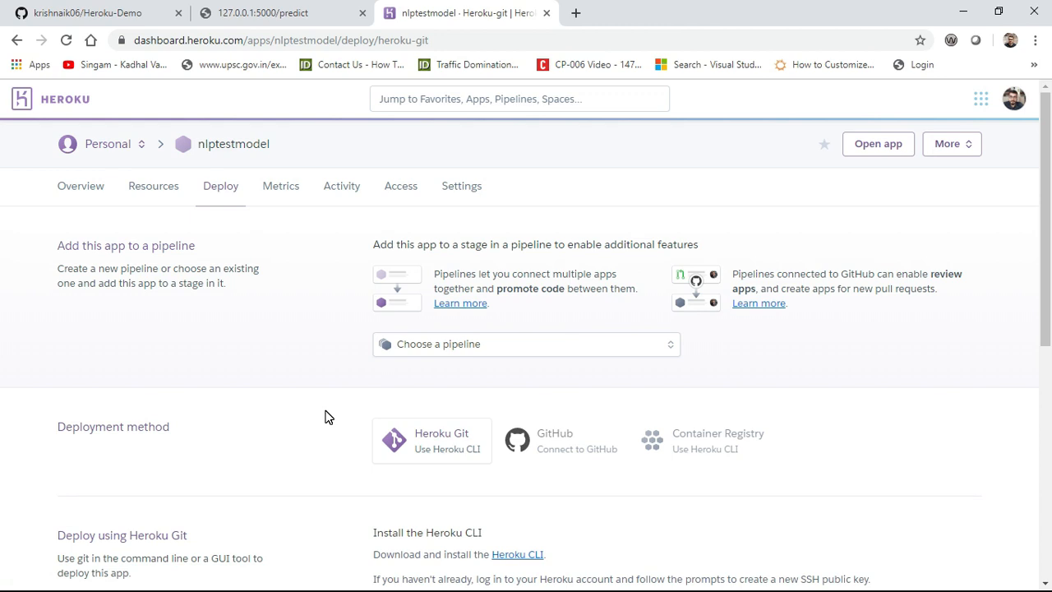
pyautogui.moveTo(927, 454)
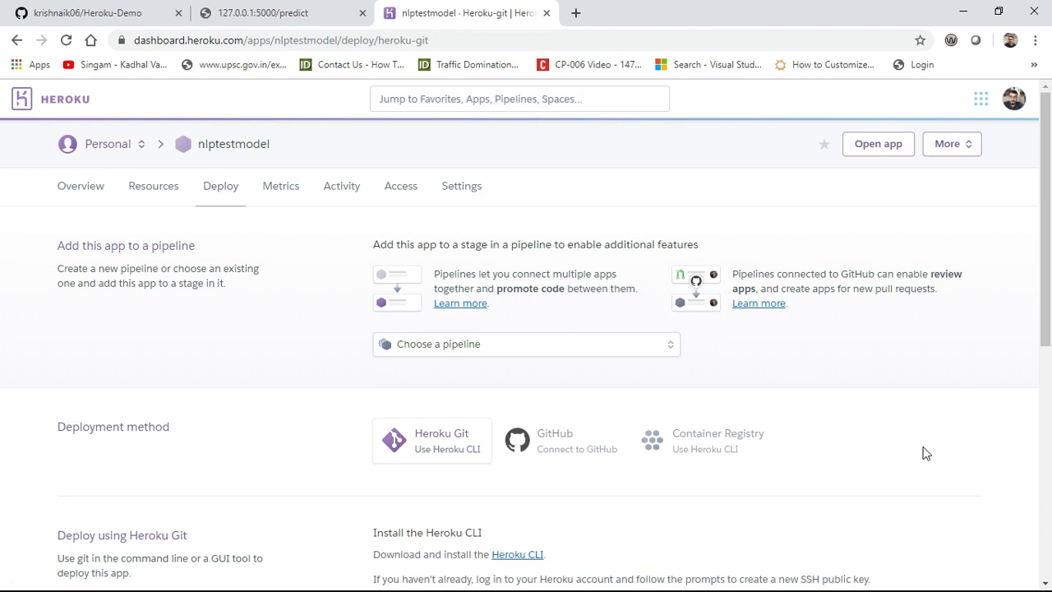
pyautogui.moveTo(3, 304)
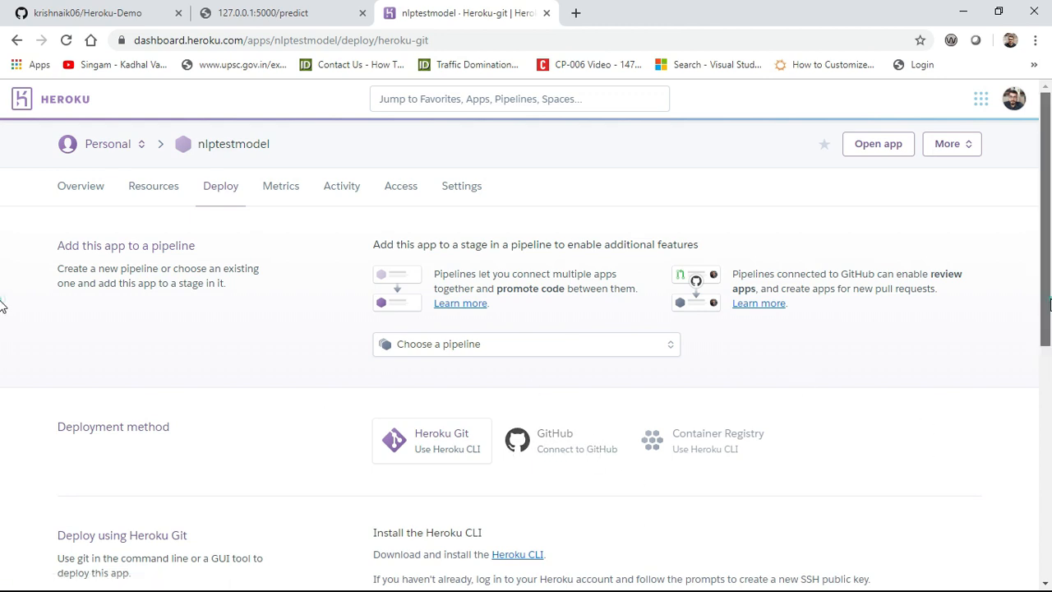
# Step: Choose GitHub as the app's deployment method and start a fresh browser tab
pyautogui.scroll(-3)
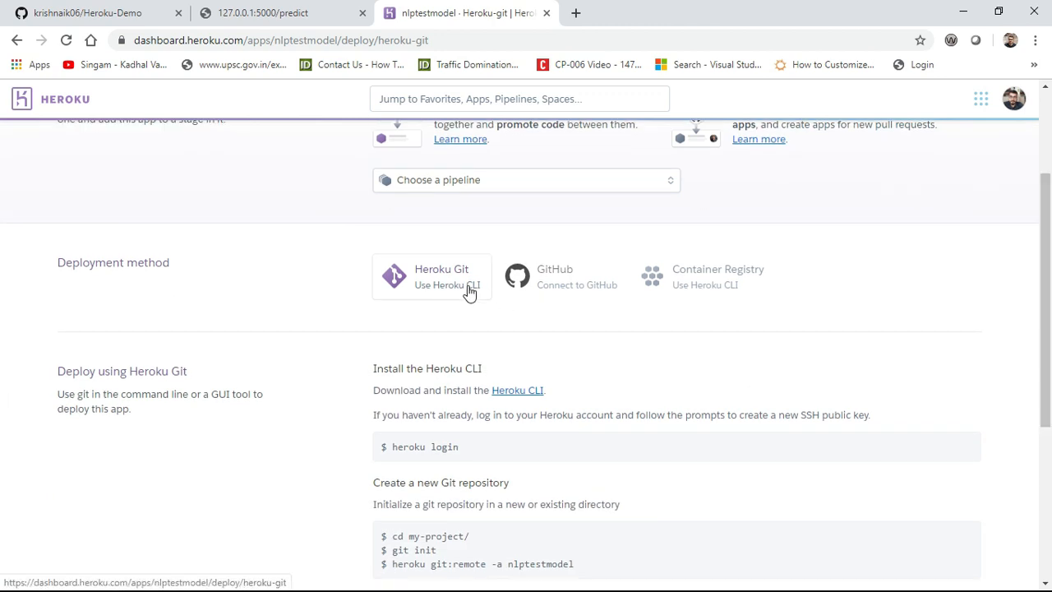
pyautogui.click(717, 276)
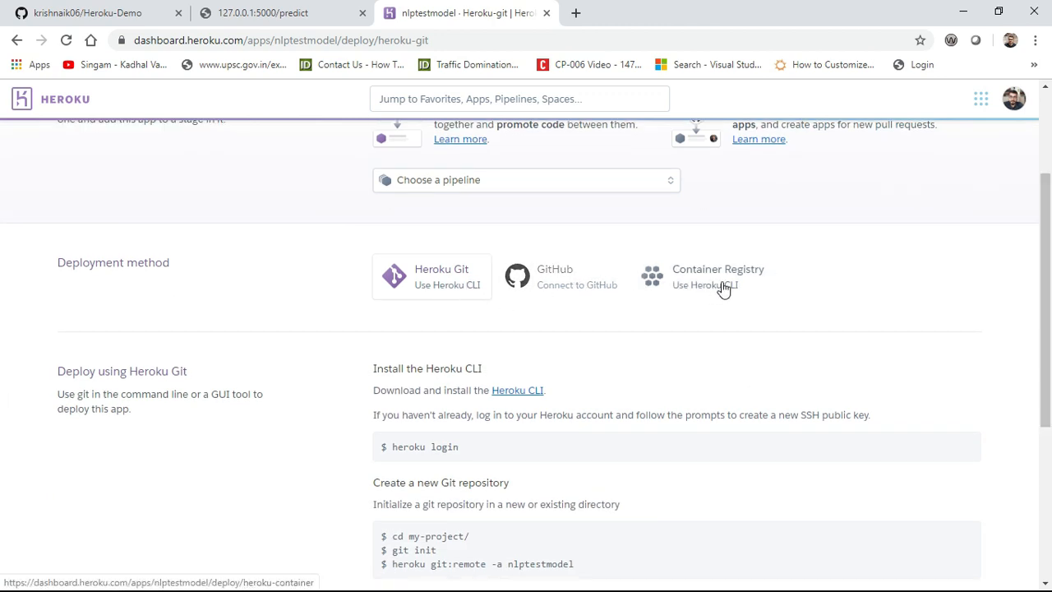
pyautogui.moveTo(744, 277)
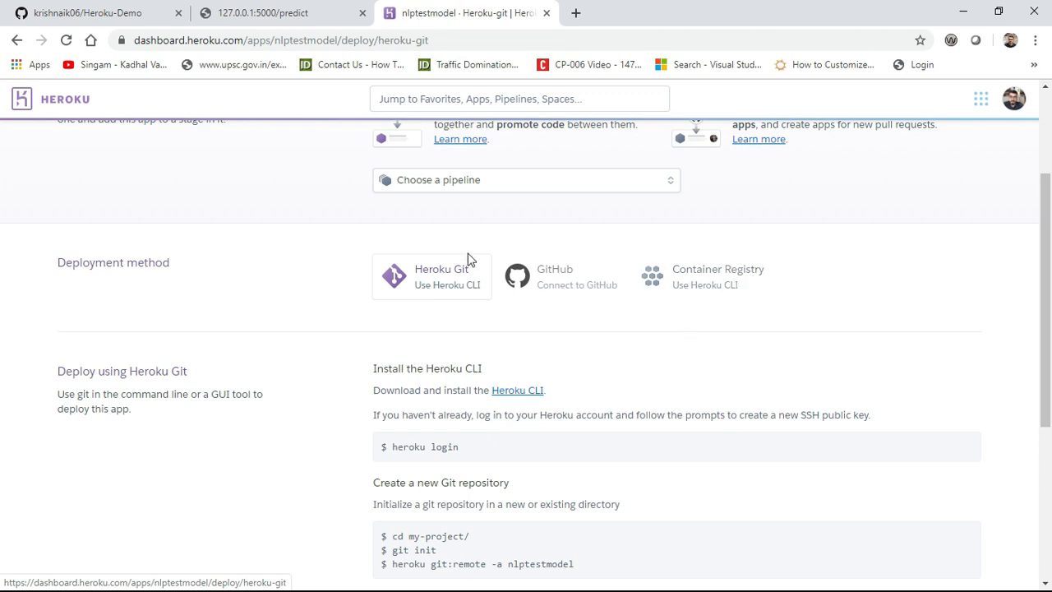
pyautogui.moveTo(414, 289)
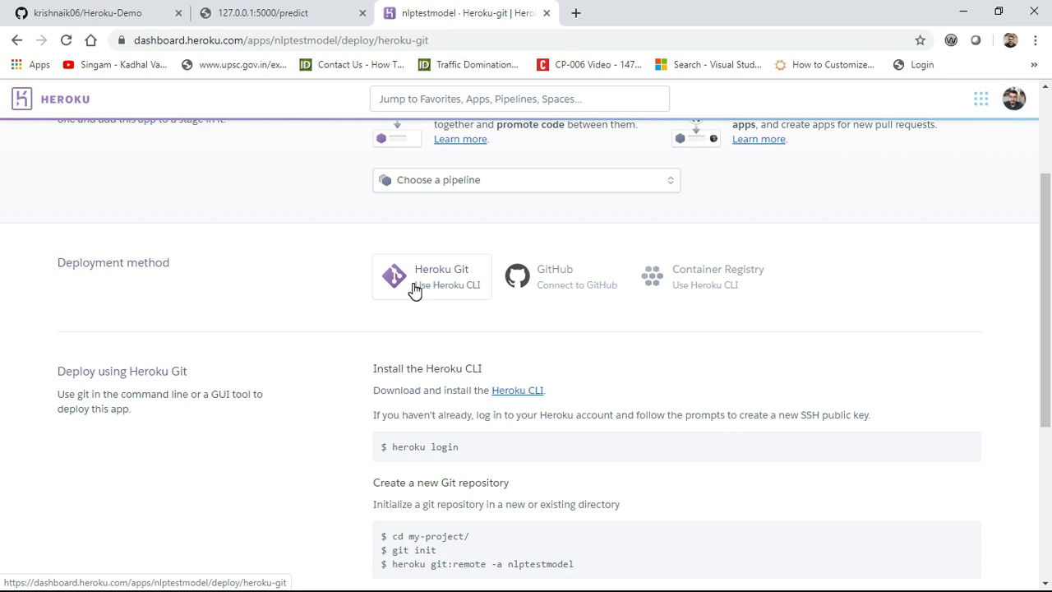
pyautogui.moveTo(556, 271)
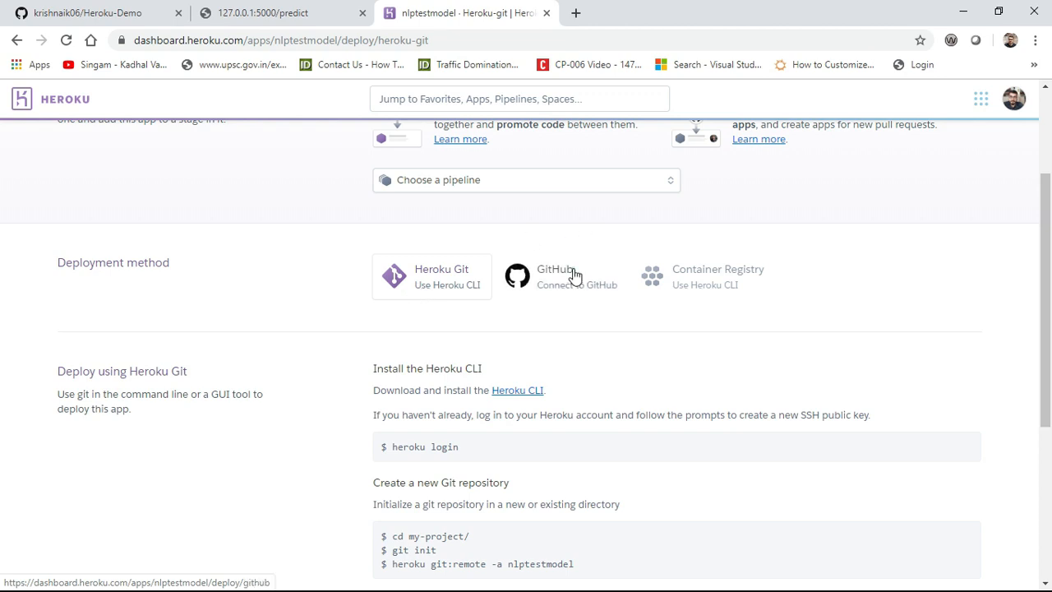
pyautogui.click(555, 276)
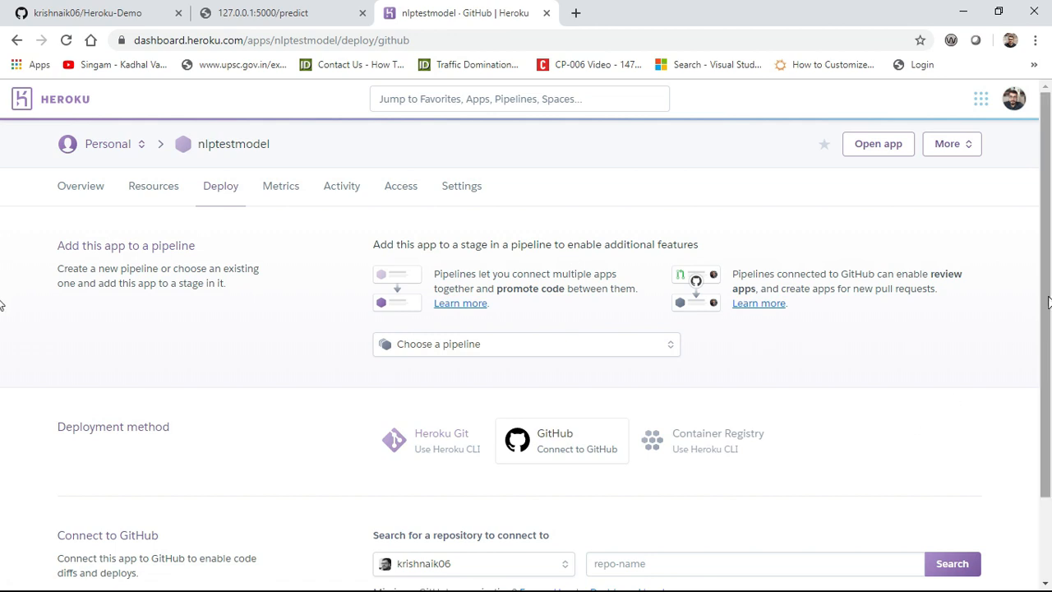
pyautogui.scroll(-3)
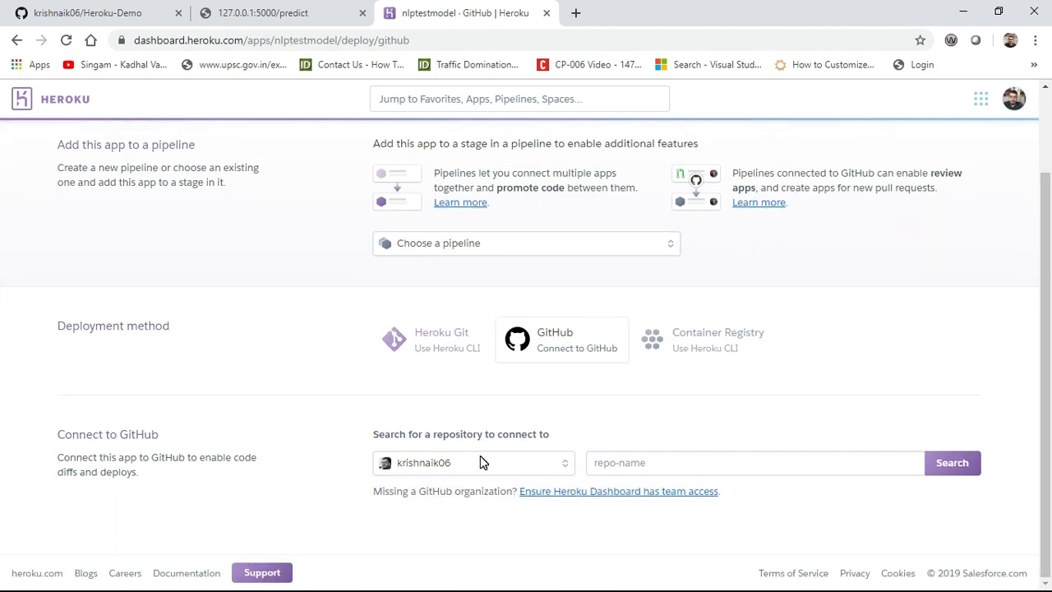
pyautogui.moveTo(573, 349)
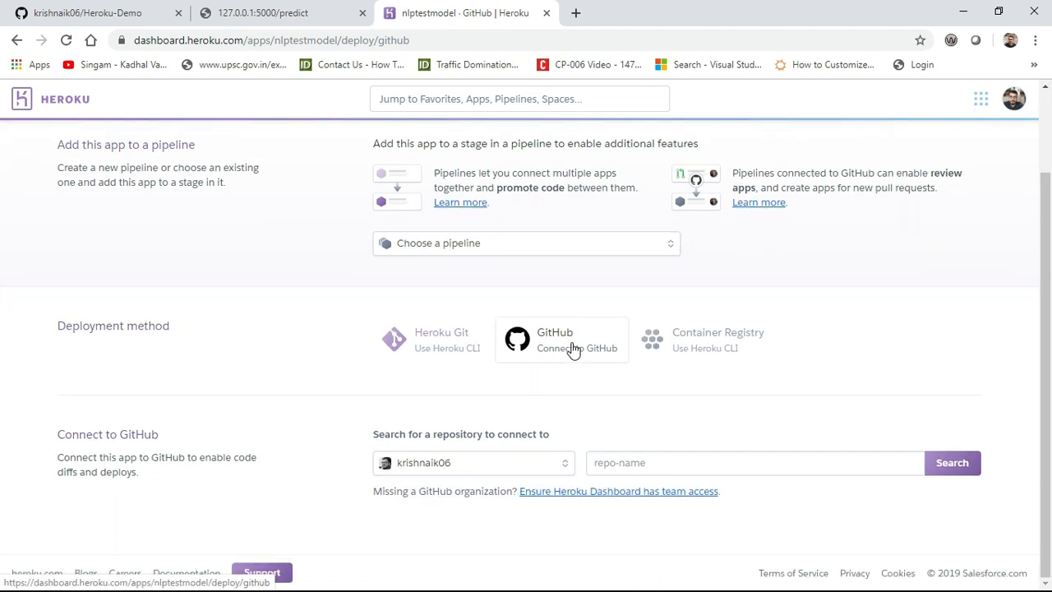
pyautogui.click(575, 13)
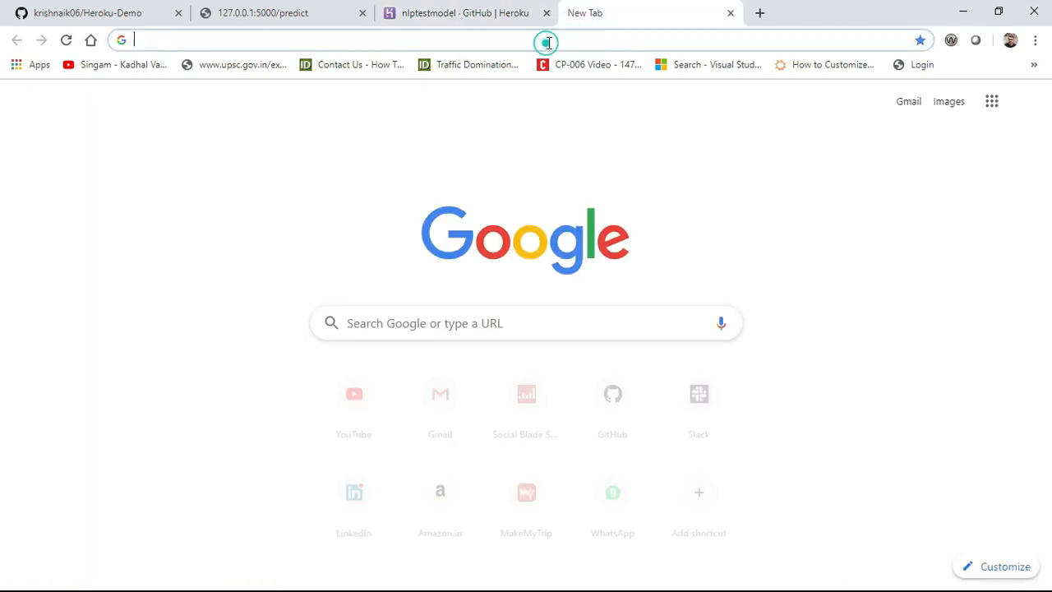
# Step: On github.com, open the NLP-Deployment-Heroku repository from Your repositories and view its file list
pyautogui.write('github.com')
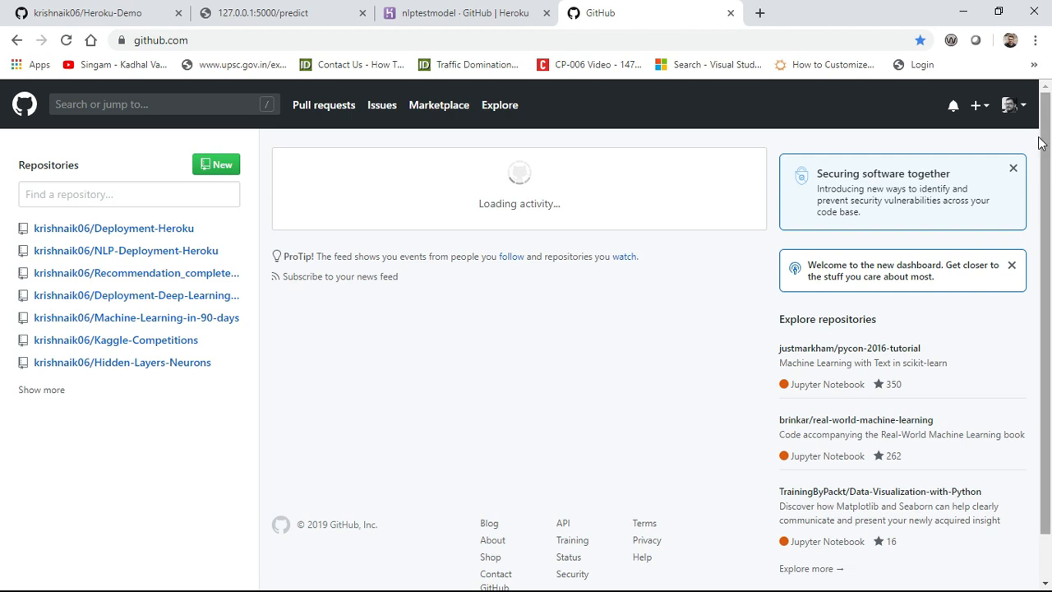
pyautogui.click(1010, 105)
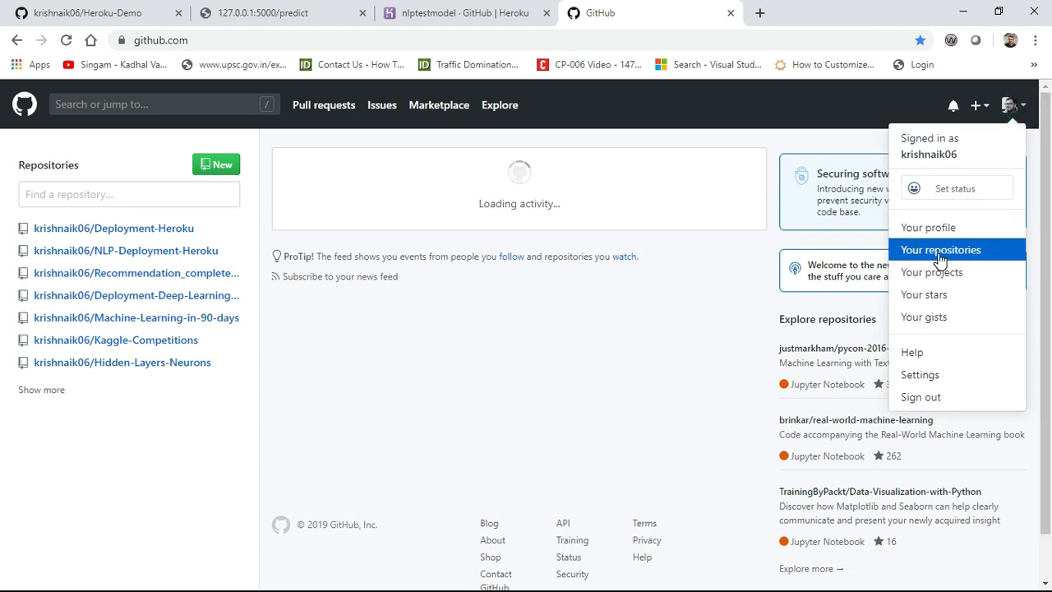
pyautogui.click(940, 250)
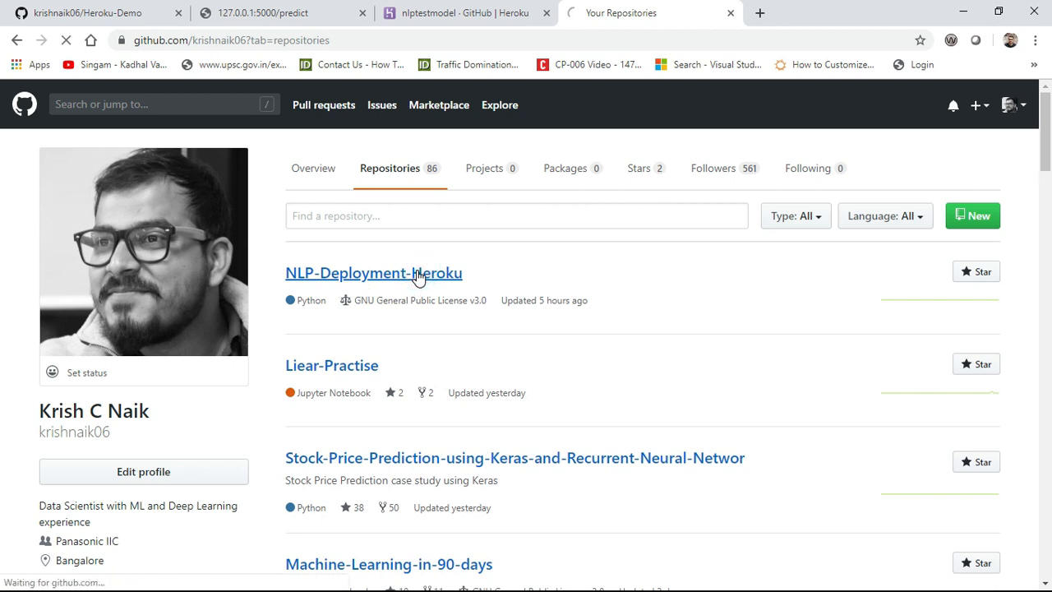
pyautogui.click(372, 273)
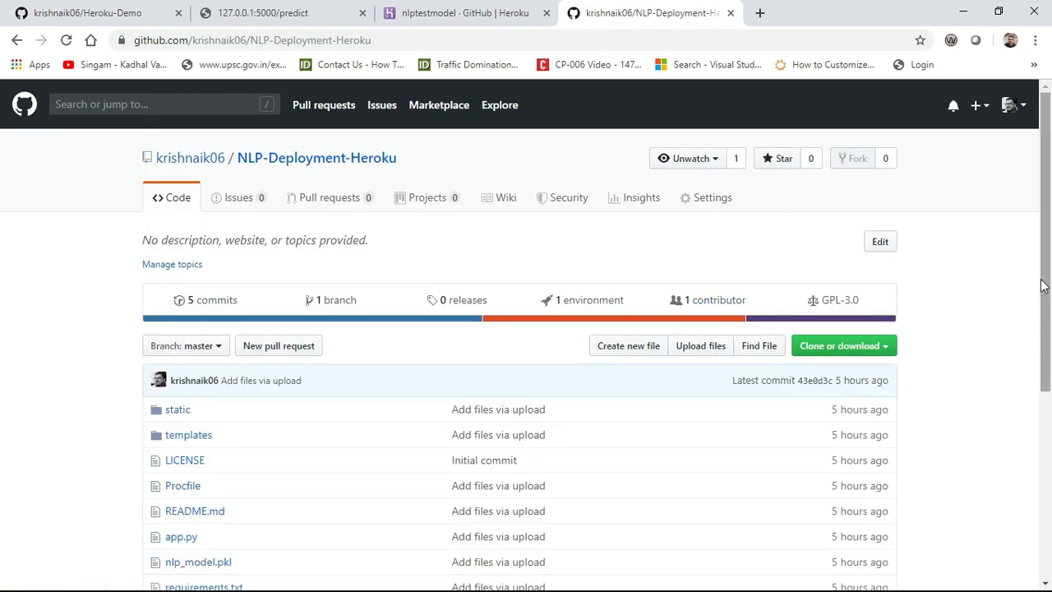
pyautogui.scroll(-3)
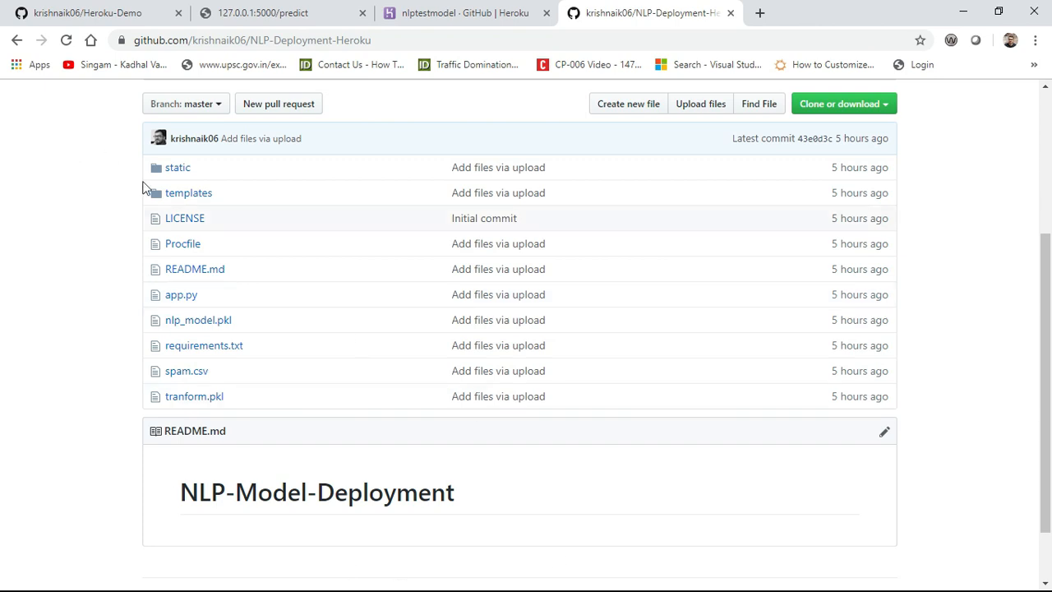
pyautogui.moveTo(194, 395)
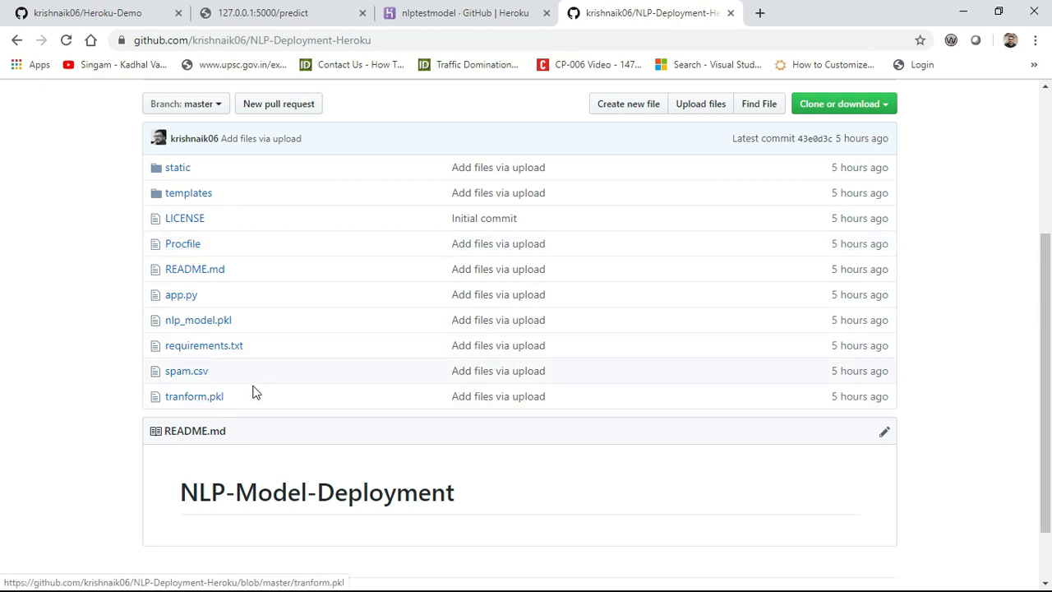
pyautogui.moveTo(247, 346)
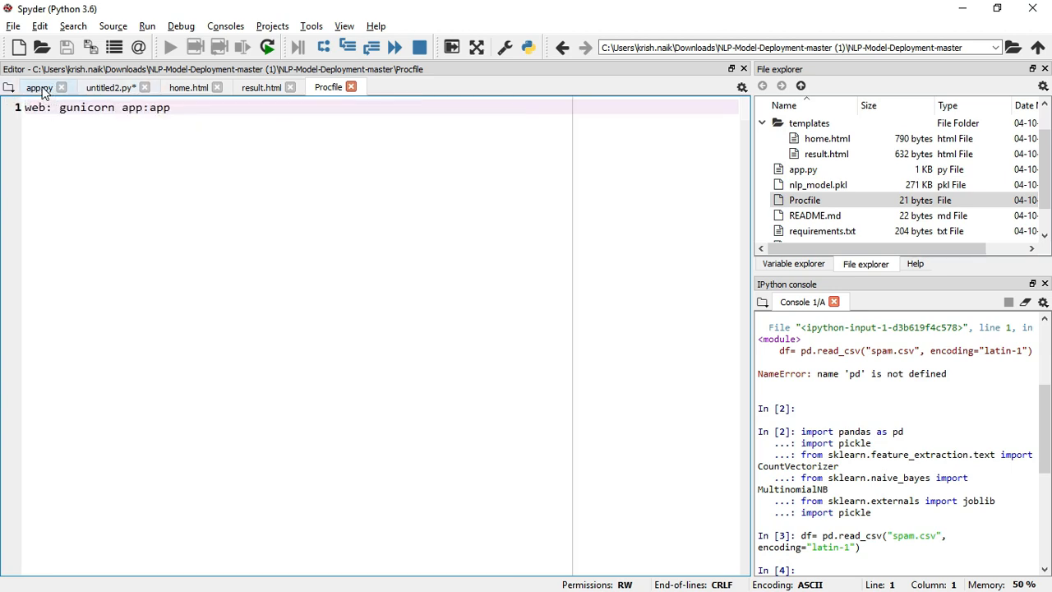
# Step: Review app.py and the Procfile's gunicorn app:app line in Spyder, then return to the browser
pyautogui.click(39, 87)
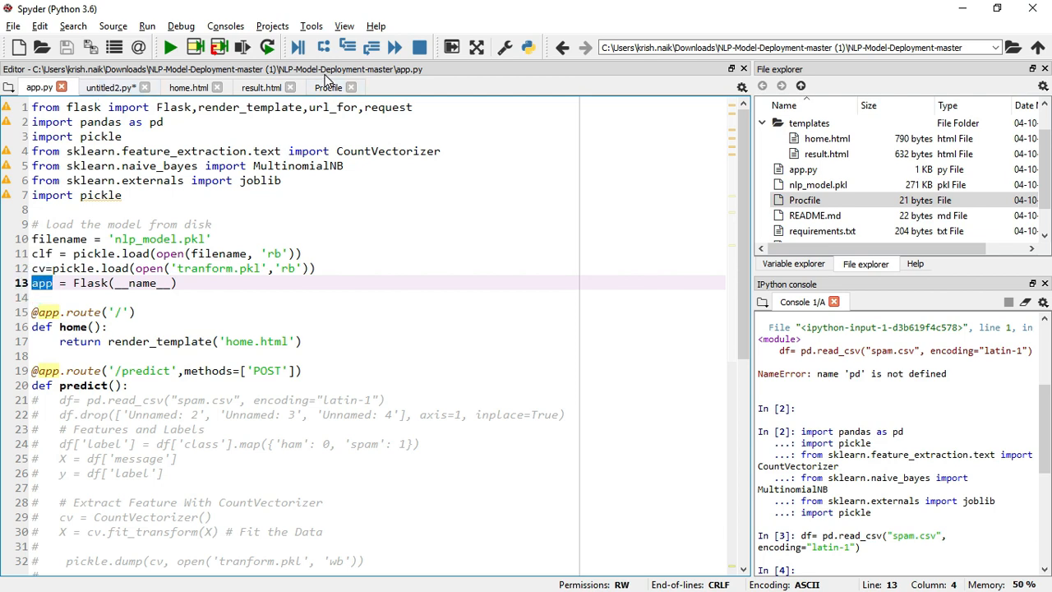
pyautogui.click(328, 87)
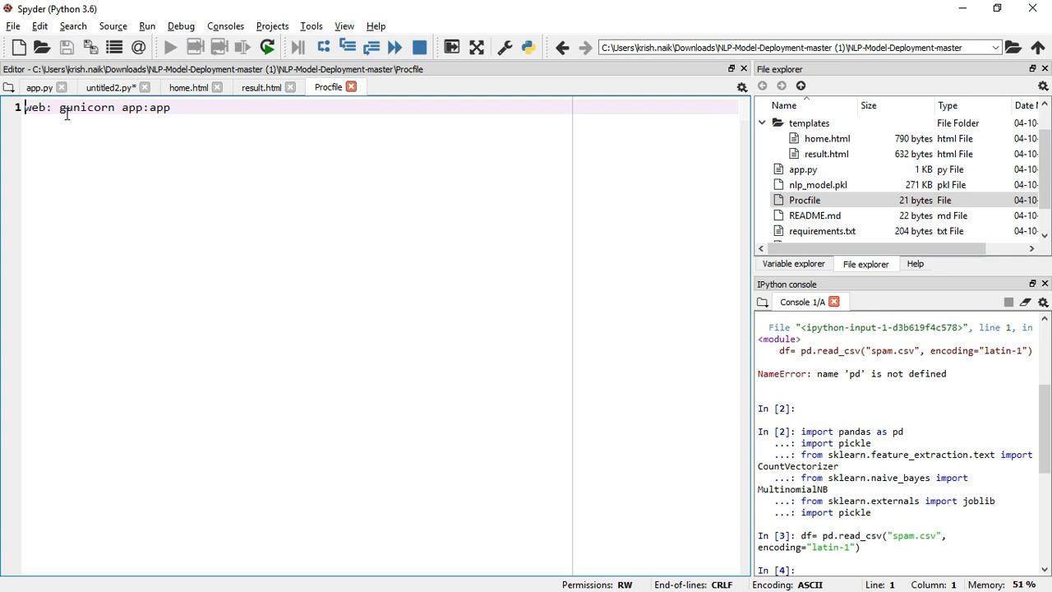
pyautogui.doubleClick(146, 107)
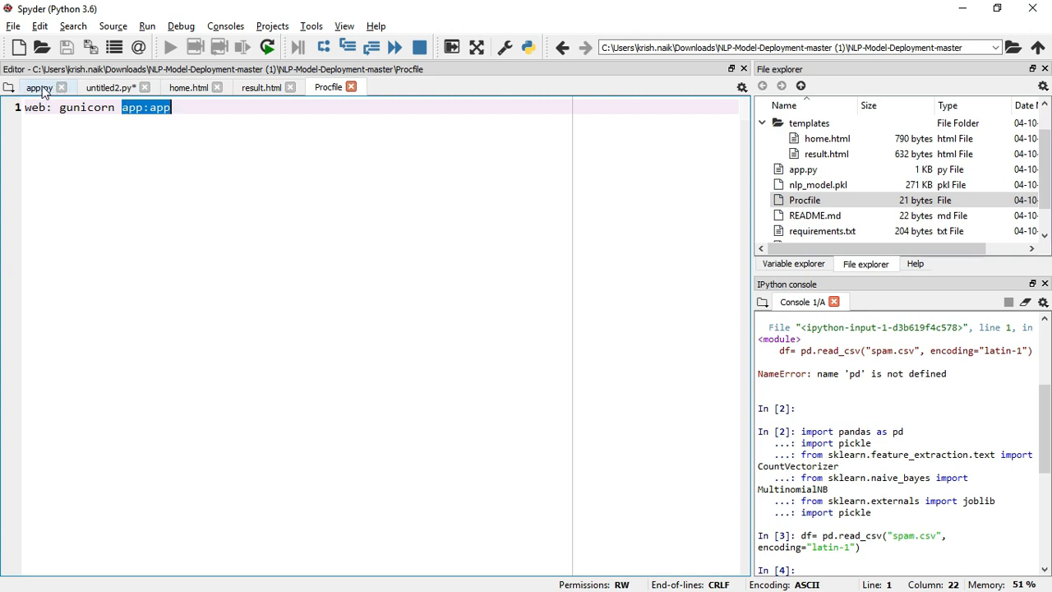
pyautogui.click(39, 87)
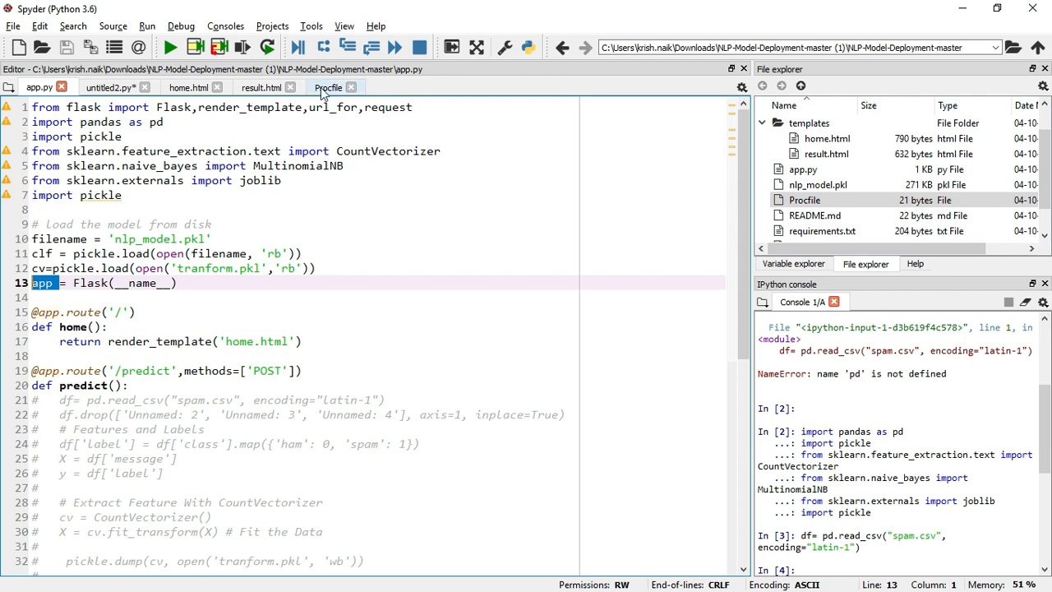
pyautogui.click(327, 88)
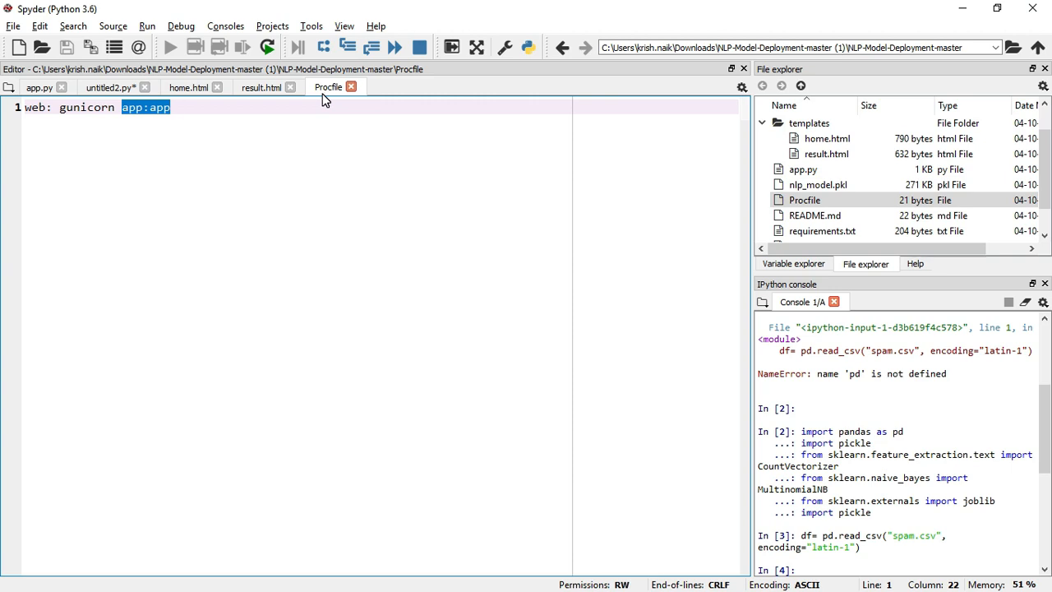
pyautogui.doubleClick(822, 230)
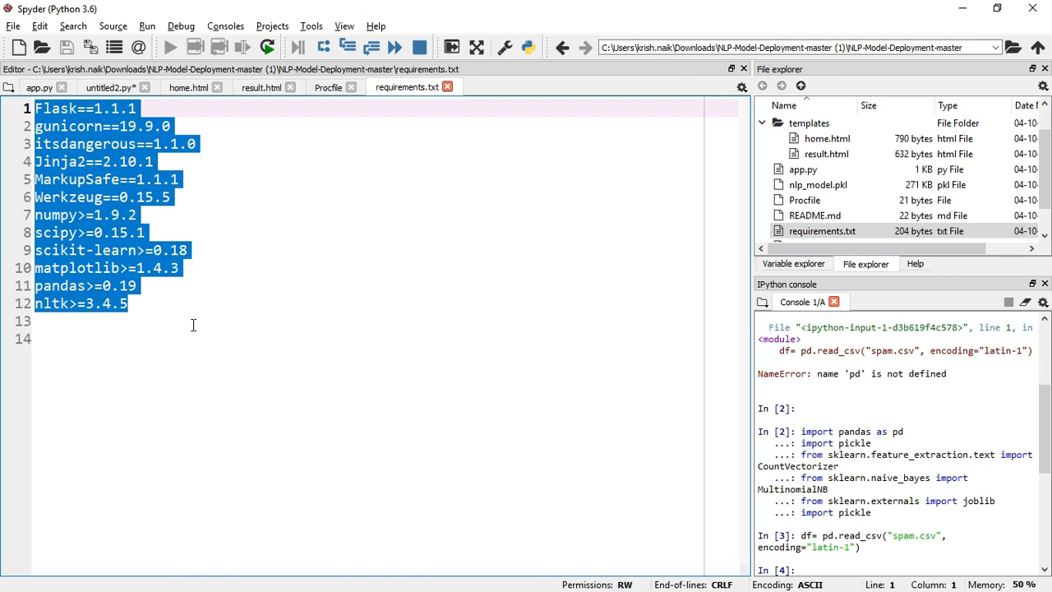
pyautogui.moveTo(814, 213)
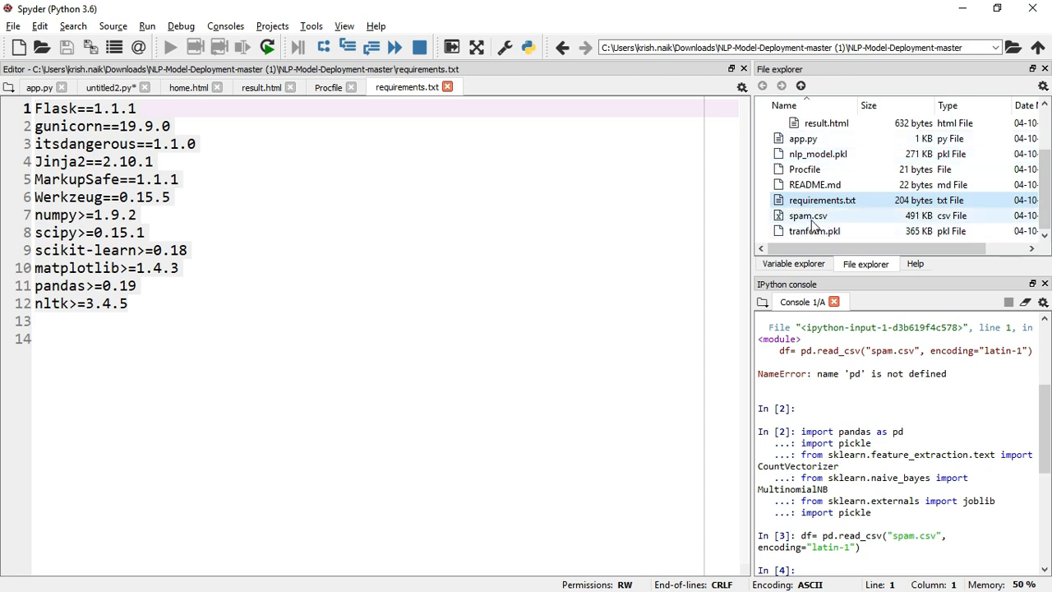
pyautogui.press('alt+tab')
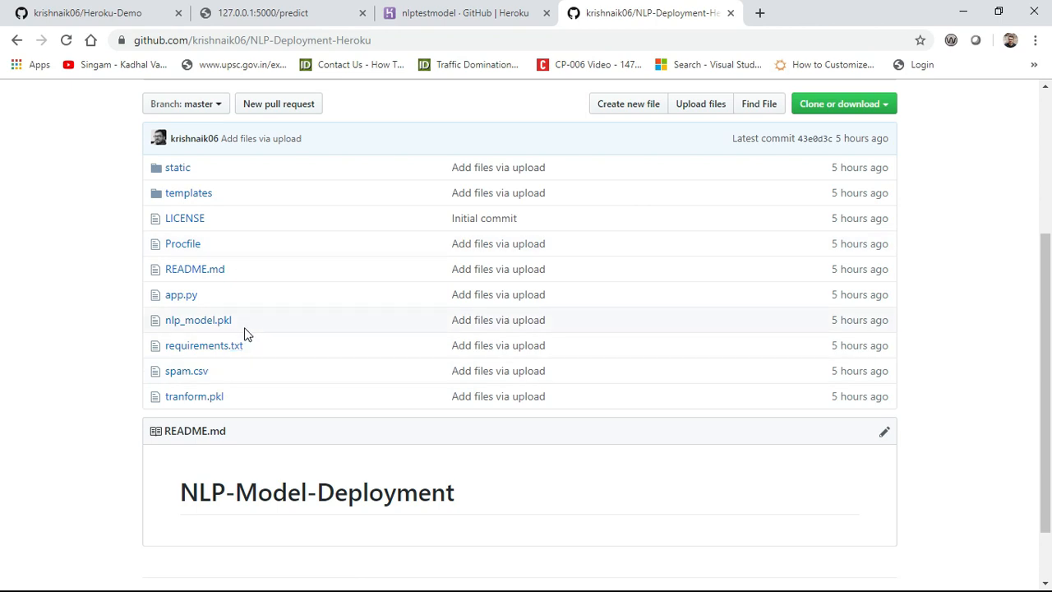
pyautogui.moveTo(182, 243)
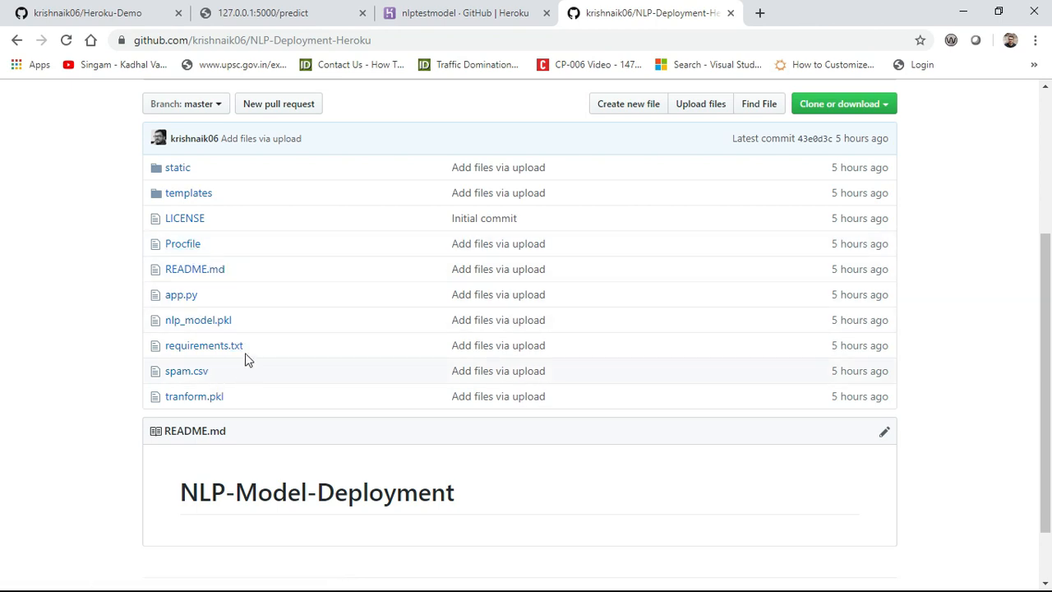
# Step: Switch to the Heroku nlptestmodel deploy page tab
pyautogui.click(464, 14)
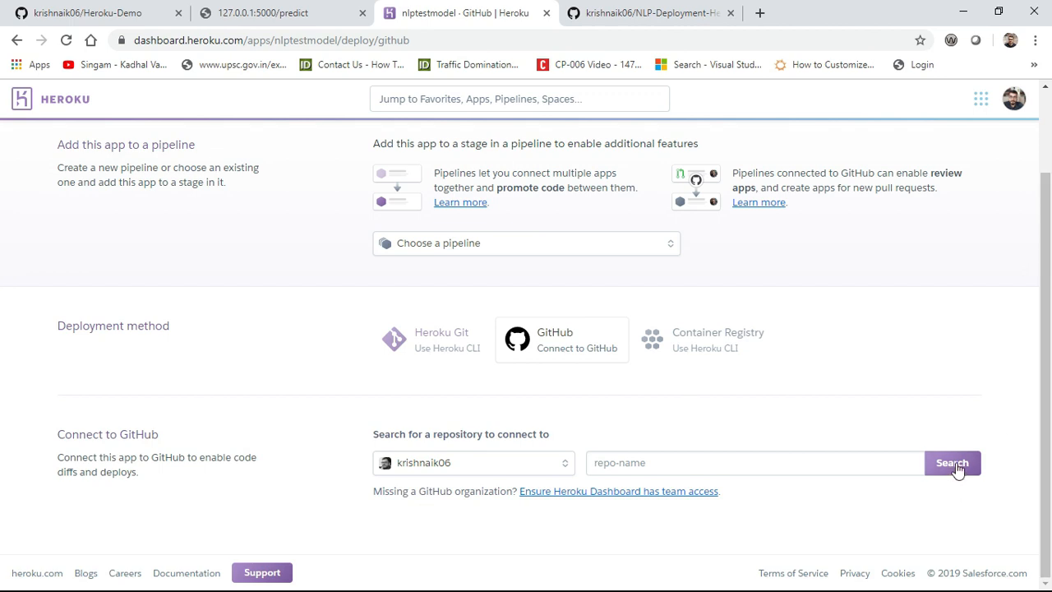
# Step: Search NLP-Depl and connect the NLP-Deployment-Heroku repository to the app
pyautogui.click(753, 462)
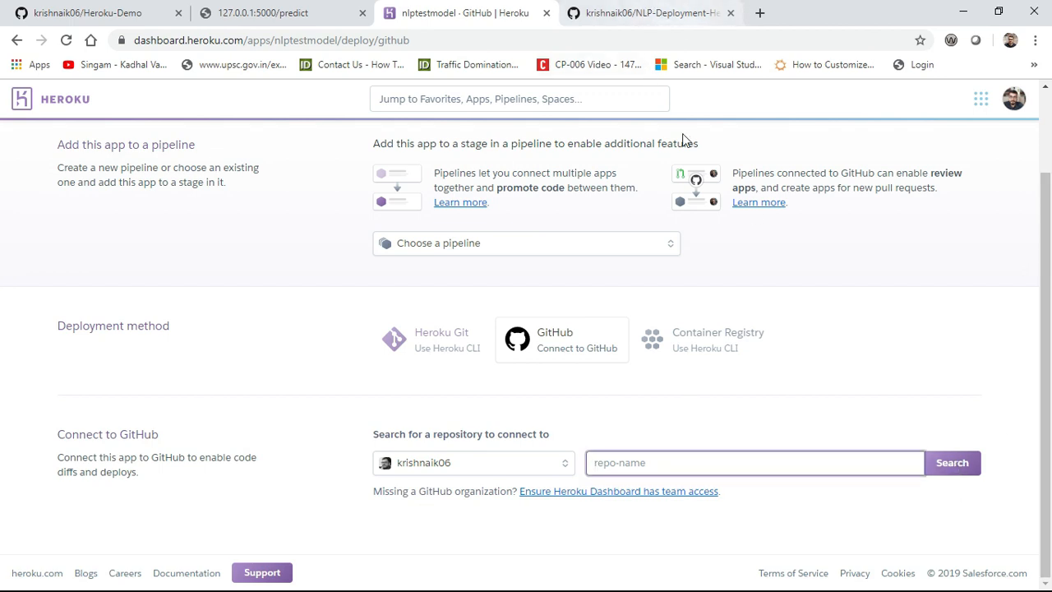
pyautogui.write('NLP-')
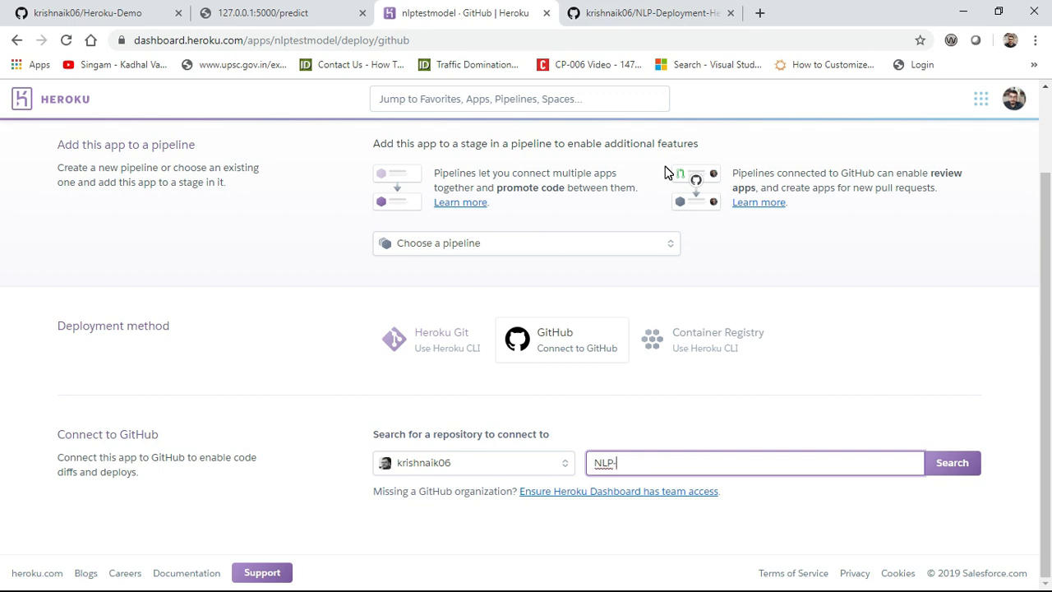
pyautogui.write('Depl')
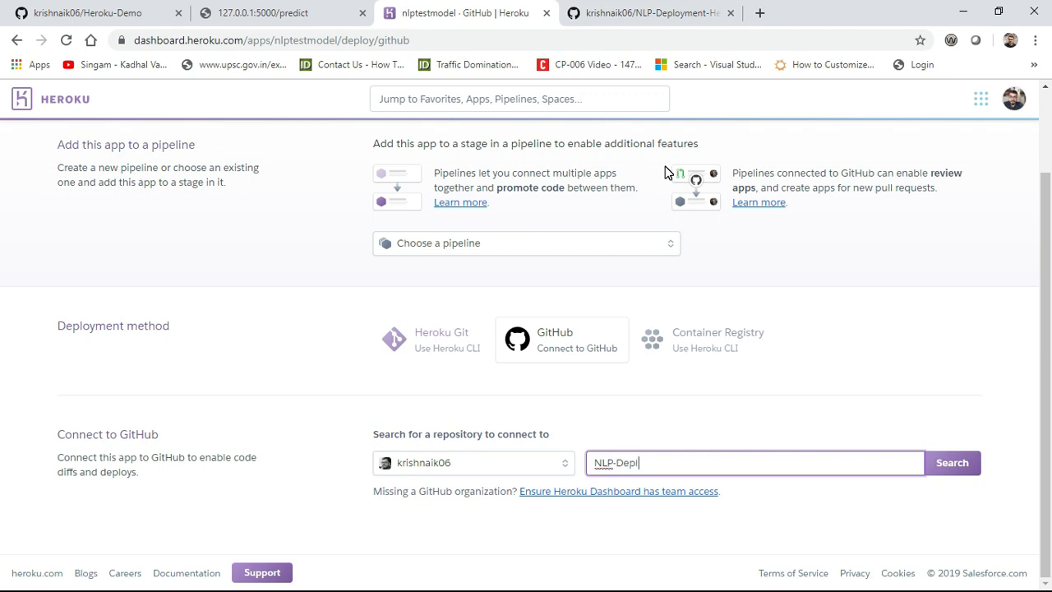
pyautogui.click(951, 462)
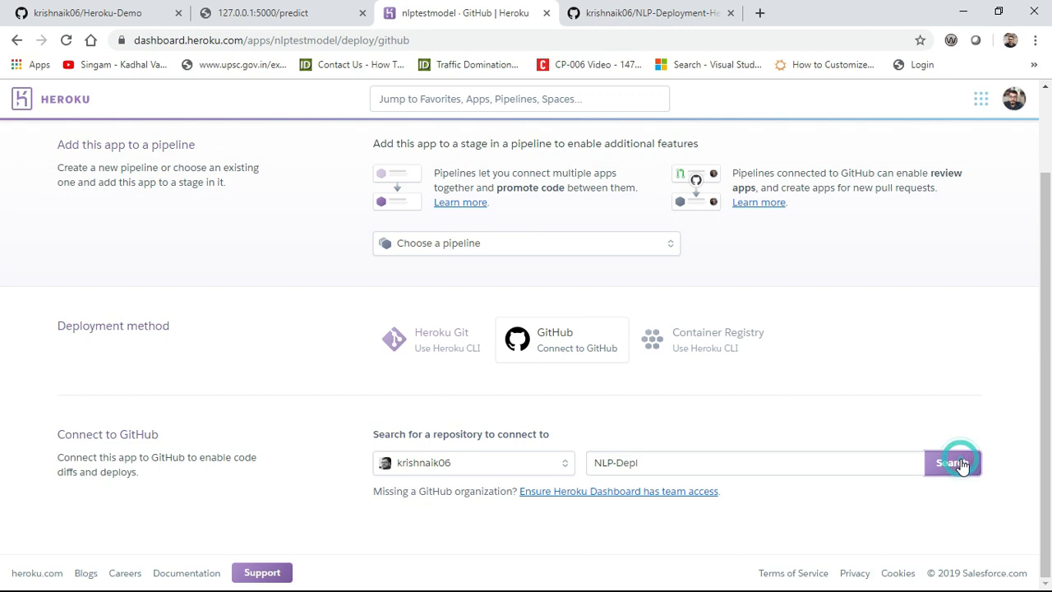
pyautogui.click(952, 462)
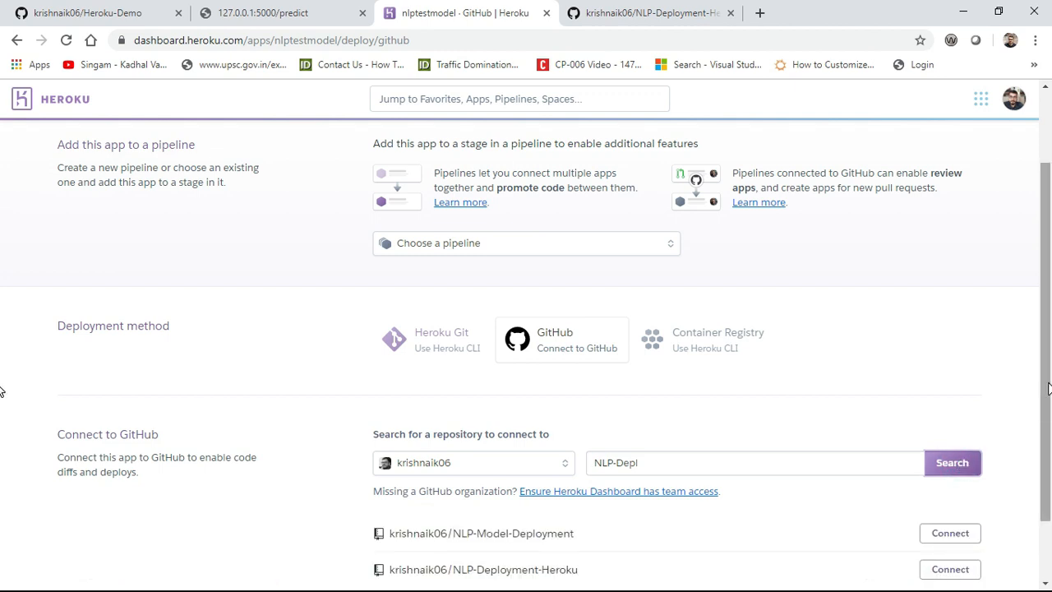
pyautogui.scroll(-3)
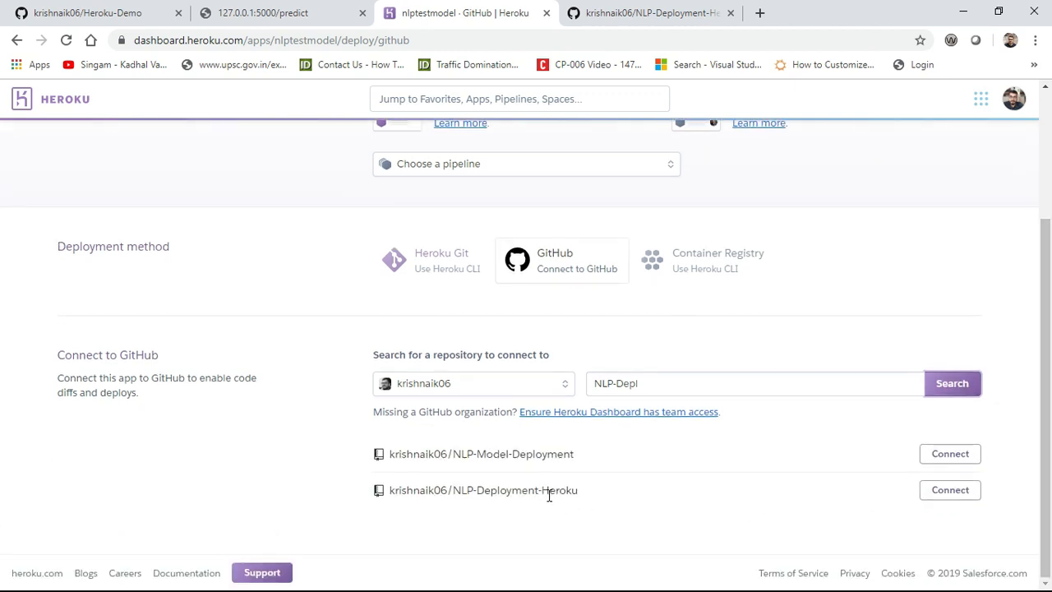
pyautogui.moveTo(951, 477)
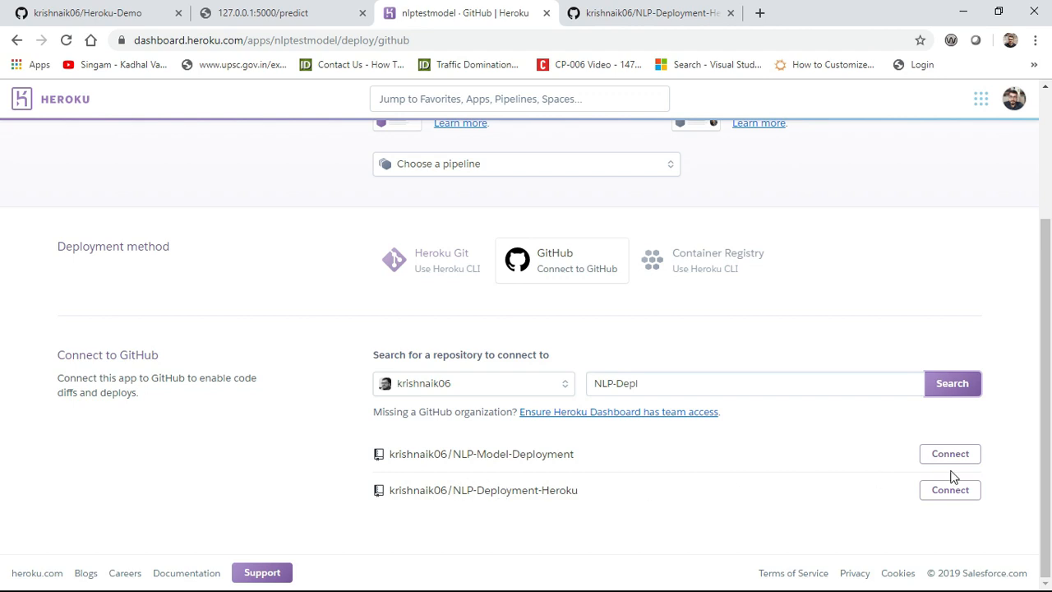
pyautogui.click(950, 490)
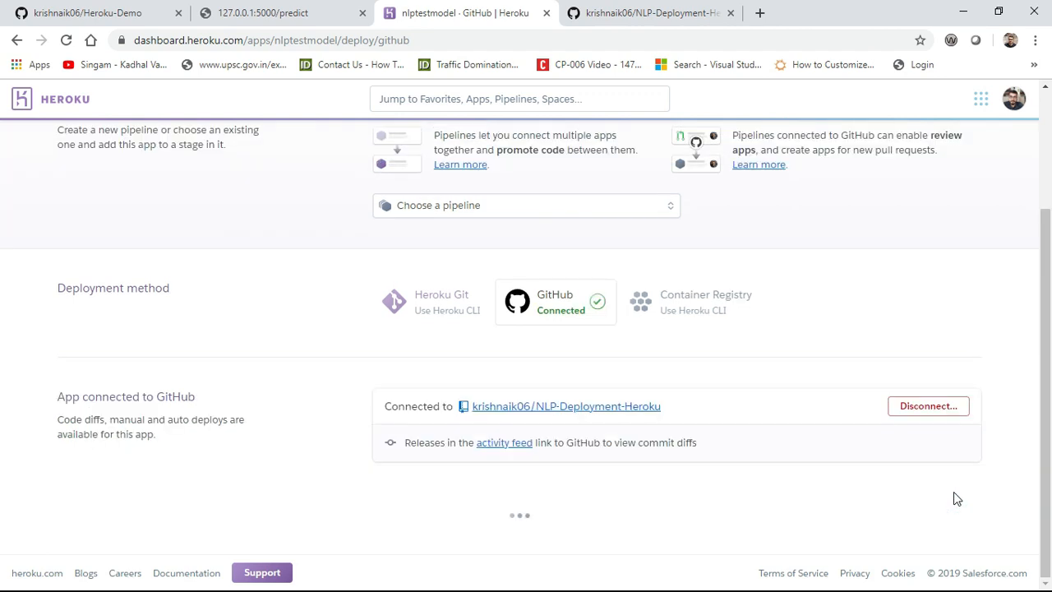
# Step: Start a manual deploy of the master branch
pyautogui.scroll(-3)
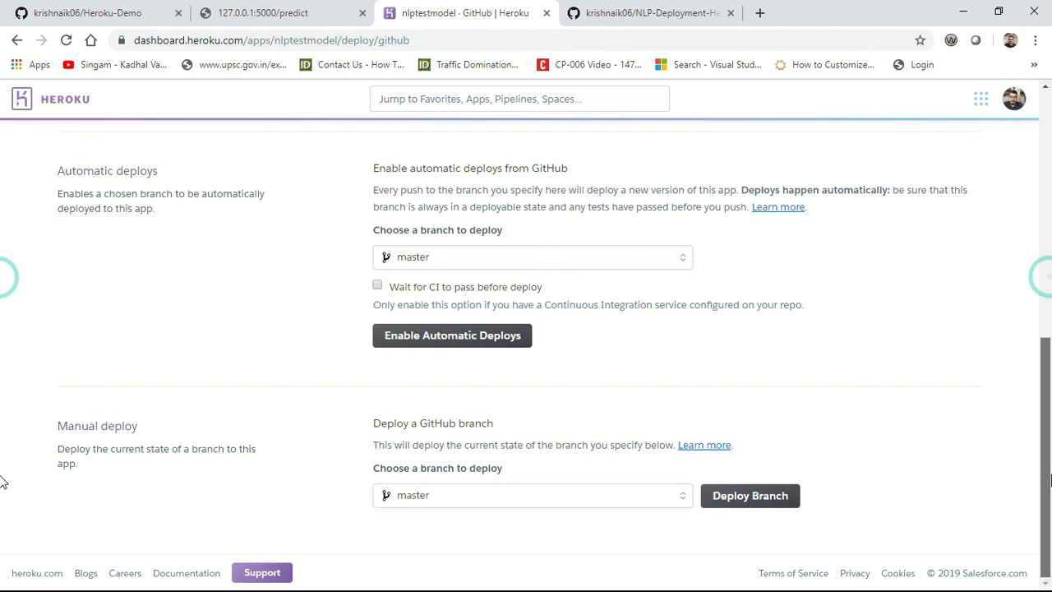
pyautogui.moveTo(516, 345)
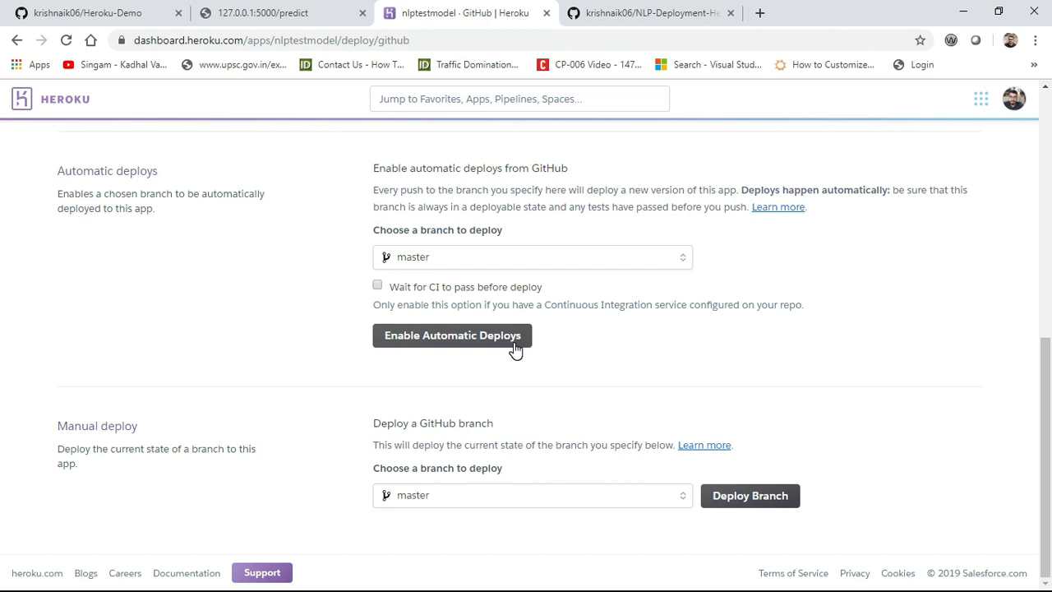
pyautogui.moveTo(776, 516)
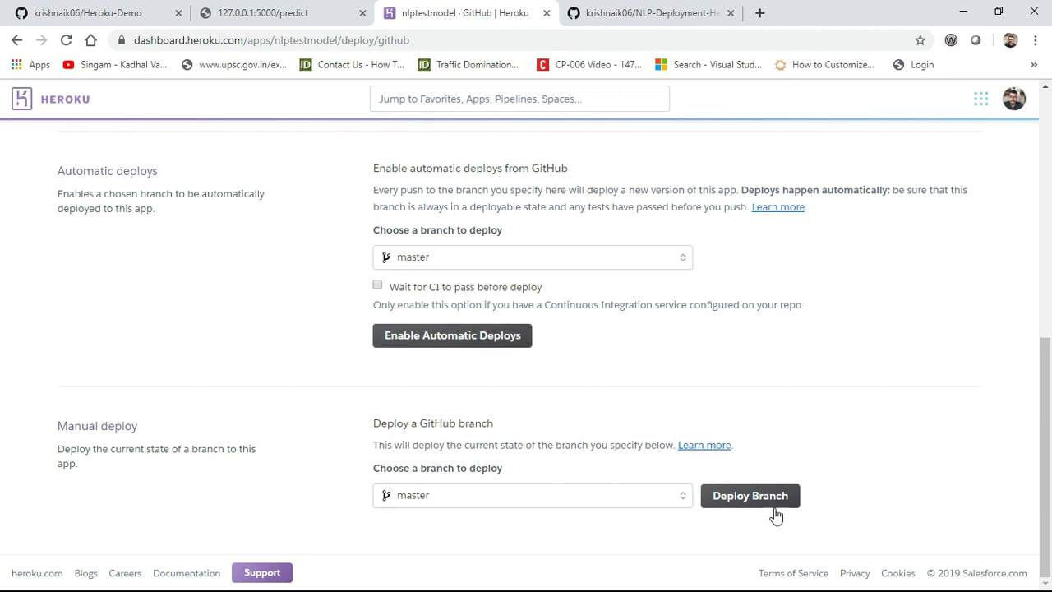
pyautogui.click(750, 495)
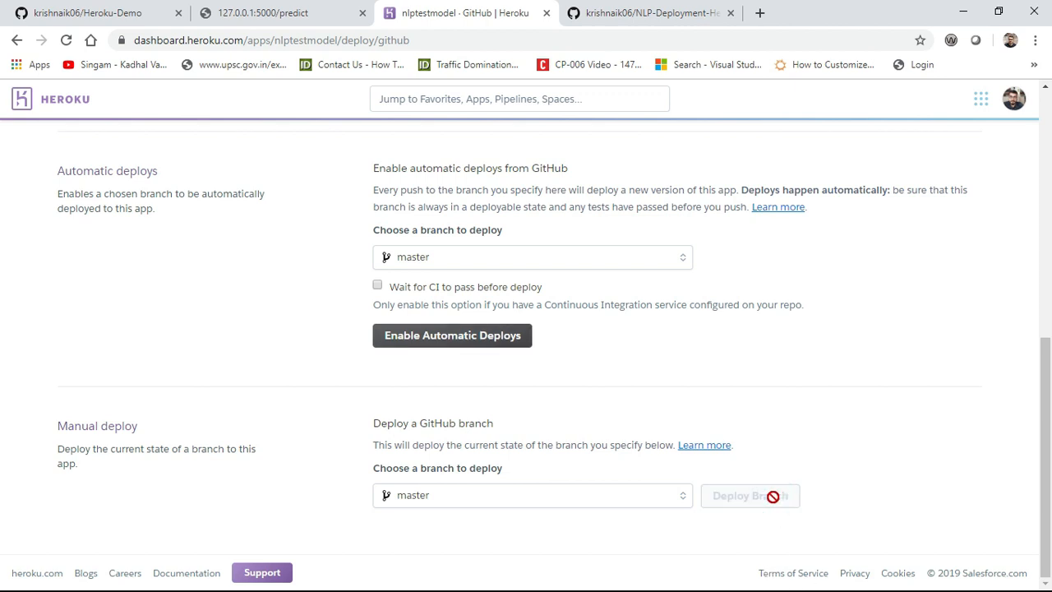
# Step: Build the master branch until Heroku reports success, then view the live nlptestmodel app
pyautogui.click(749, 495)
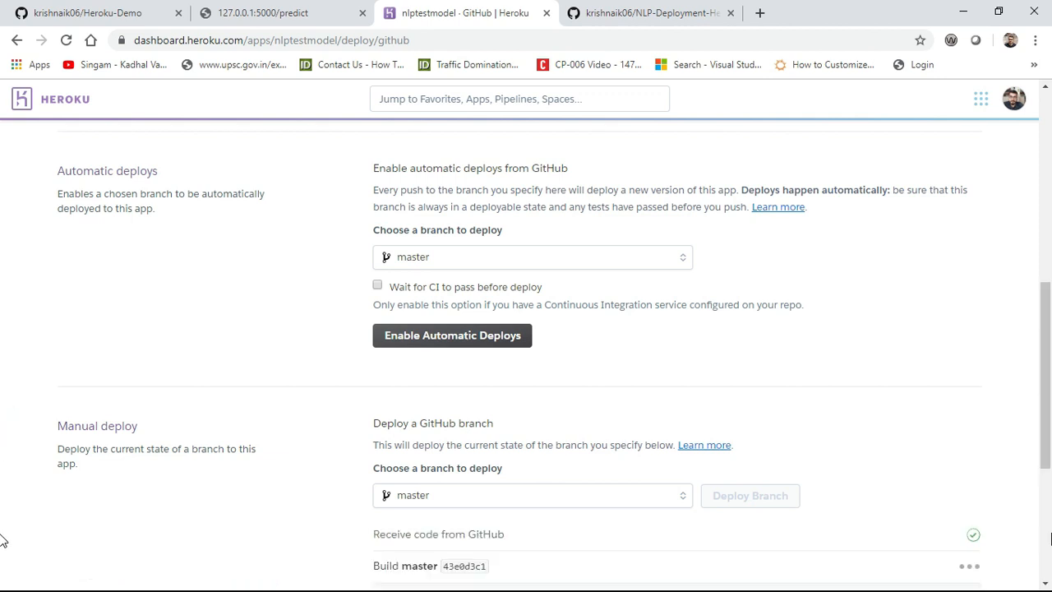
pyautogui.scroll(-3)
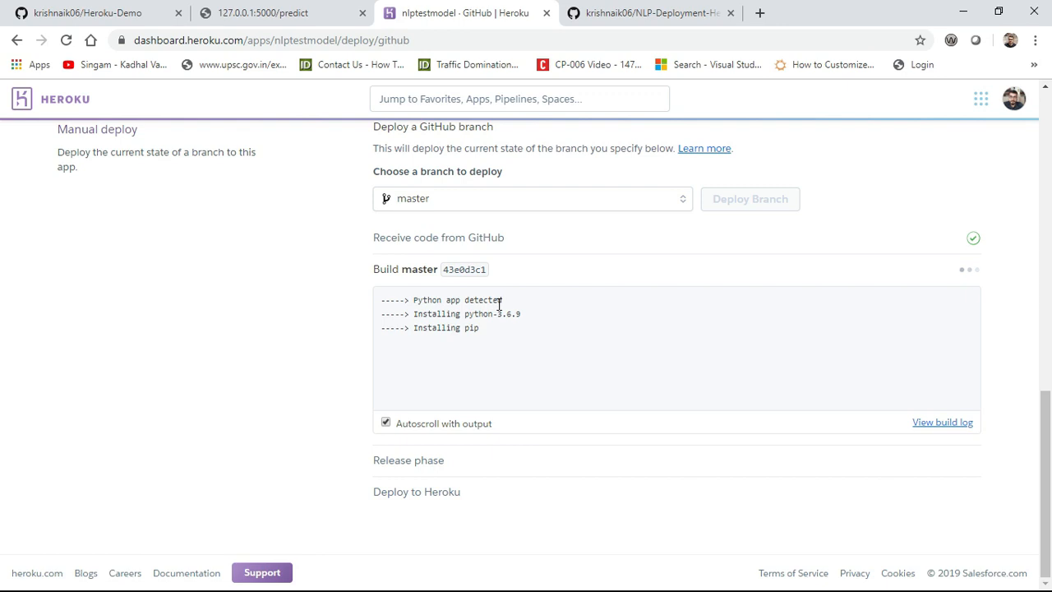
pyautogui.press('ctrl+plus')
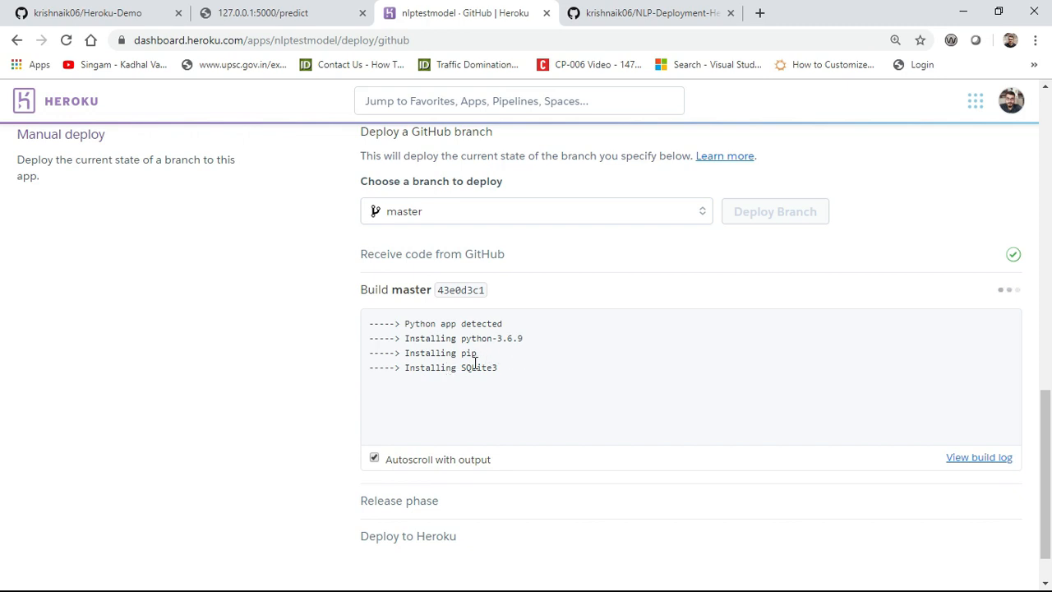
pyautogui.moveTo(497, 377)
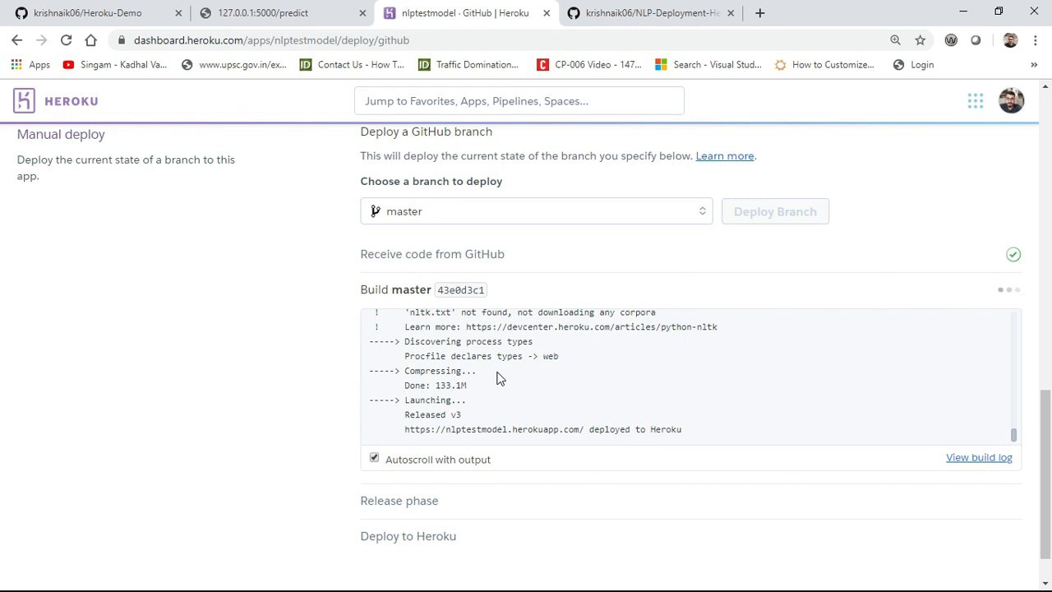
pyautogui.moveTo(996, 539)
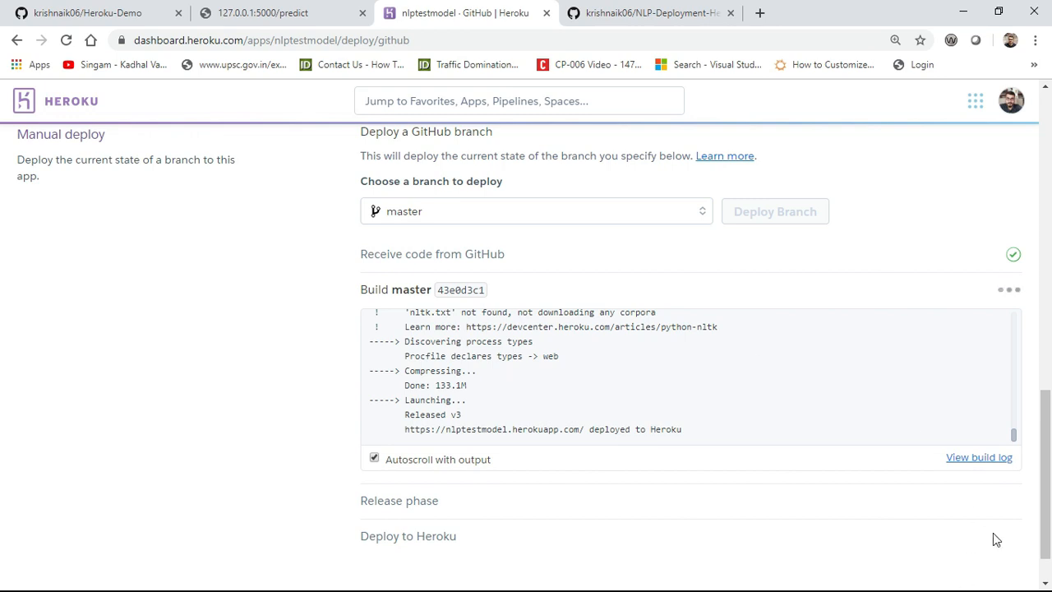
pyautogui.scroll(-3)
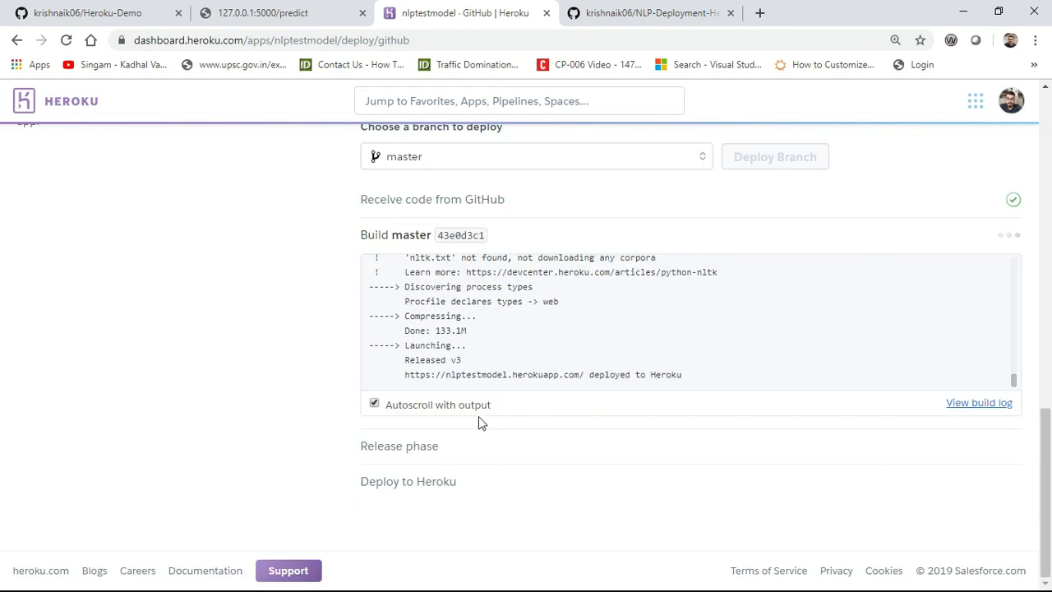
pyautogui.moveTo(526, 403)
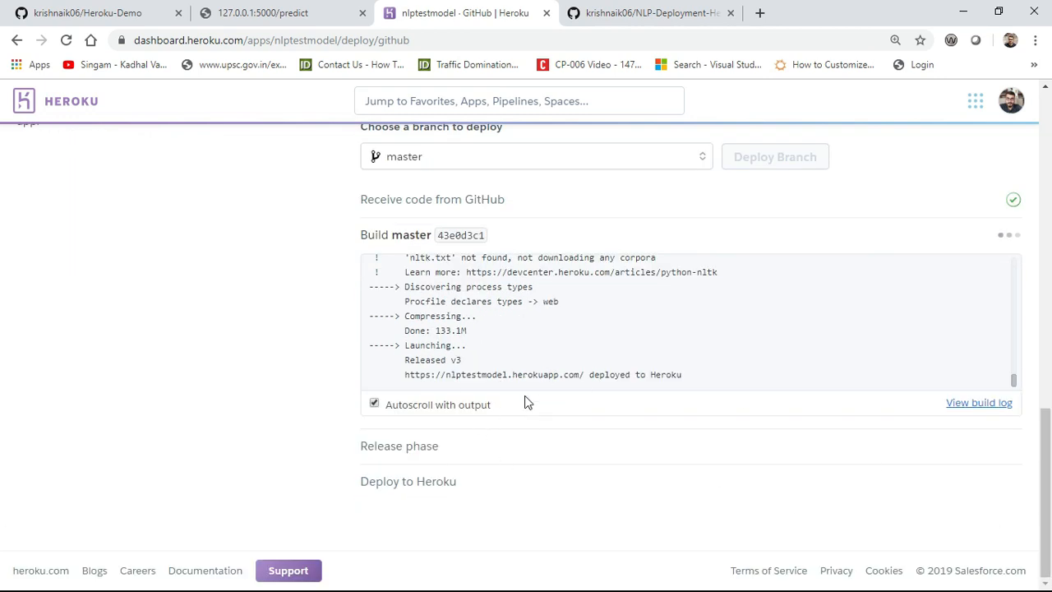
pyautogui.scroll(3)
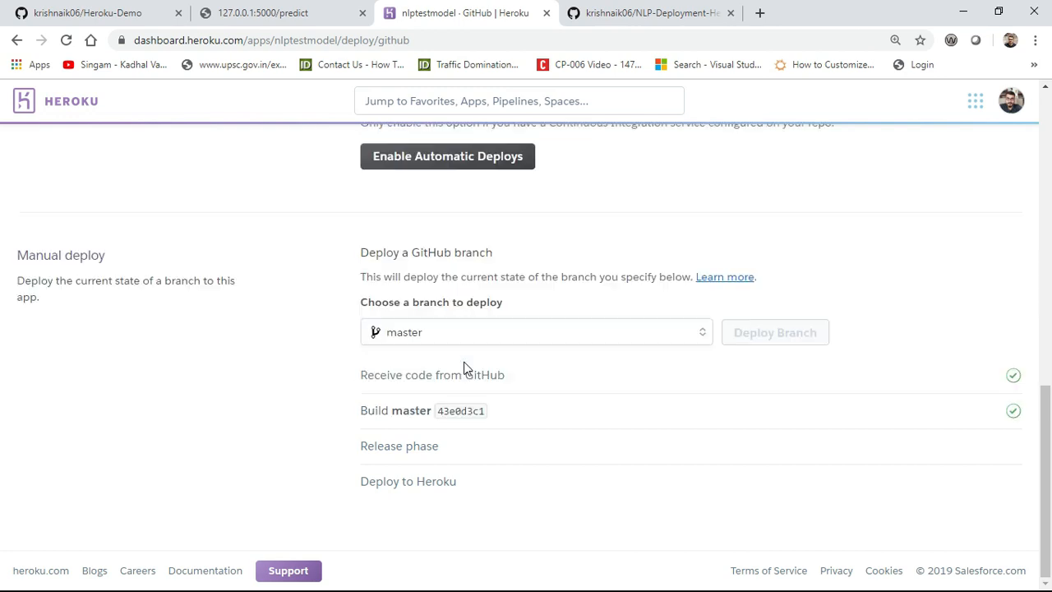
pyautogui.click(773, 332)
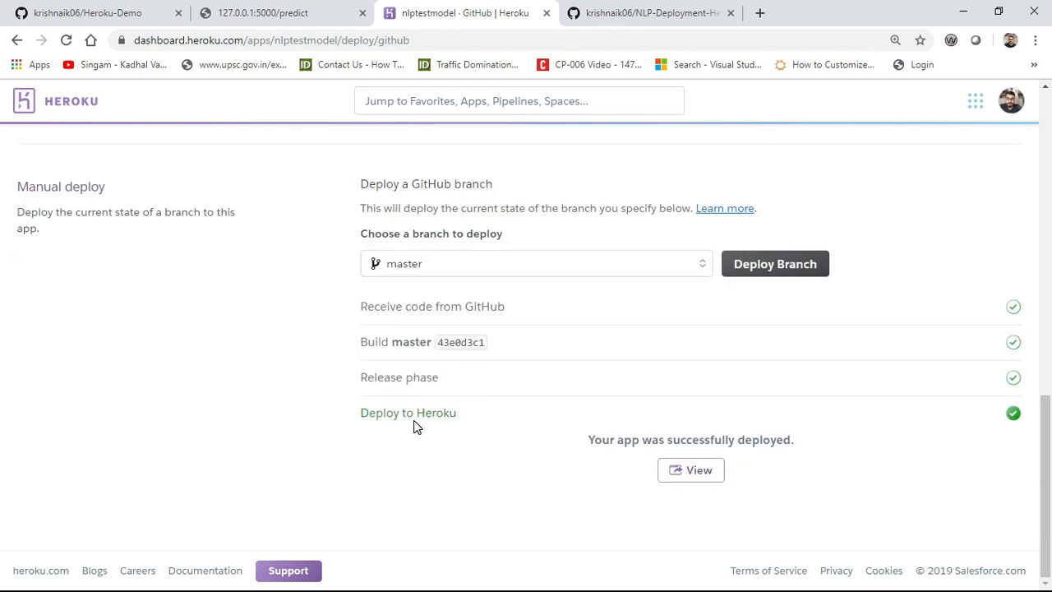
pyautogui.moveTo(698, 470)
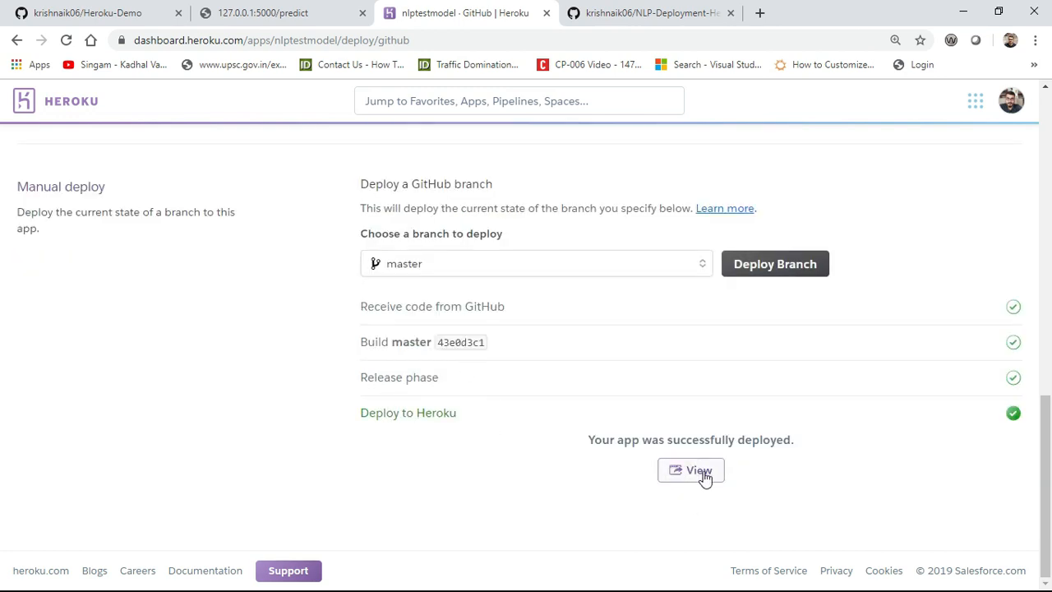
pyautogui.click(697, 470)
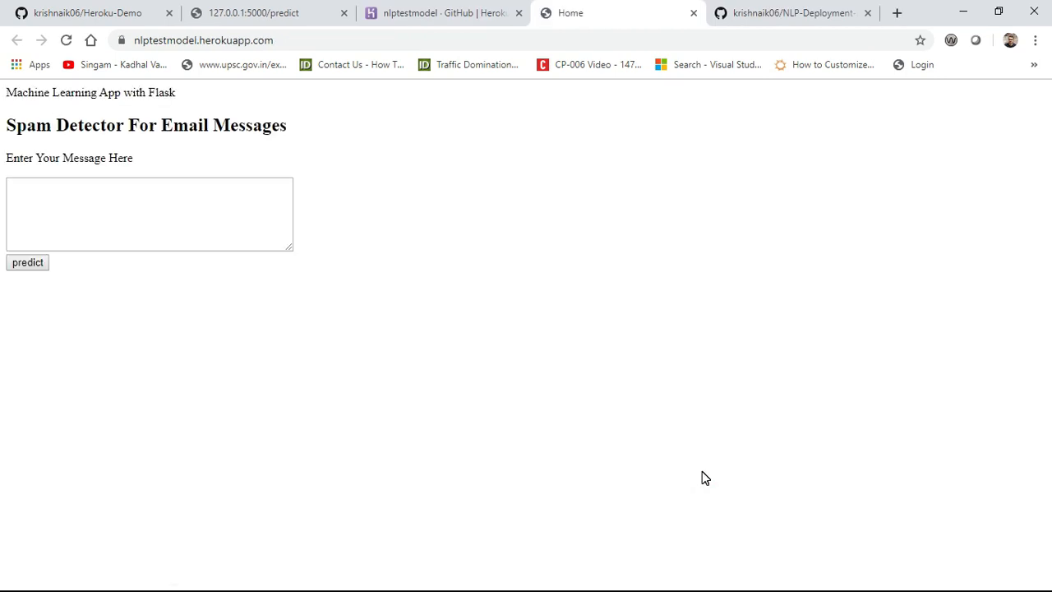
# Step: Classify a 'credit card you won' message on the live app
pyautogui.click(204, 40)
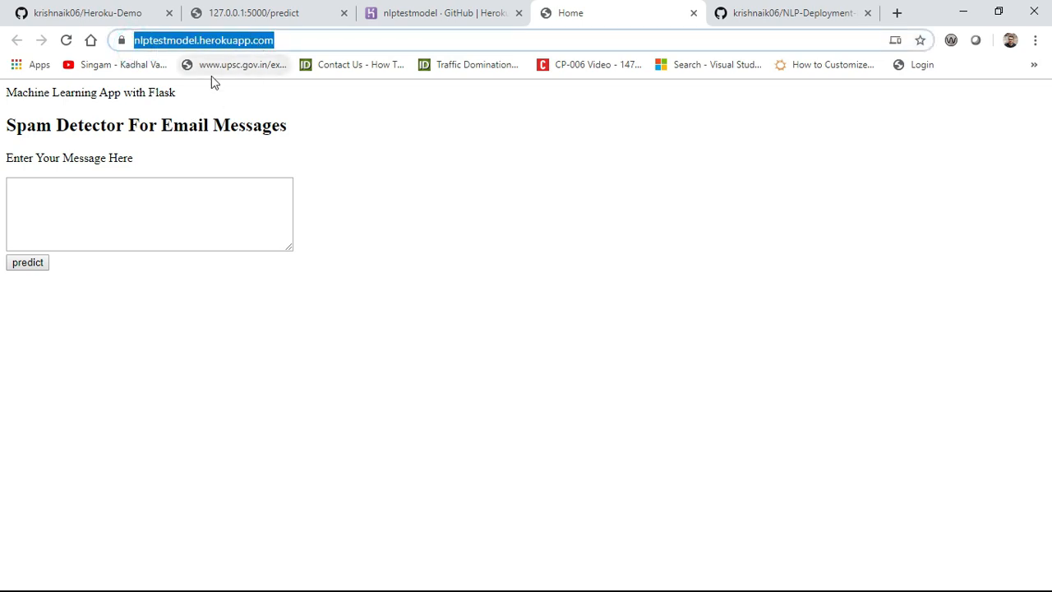
pyautogui.click(148, 214)
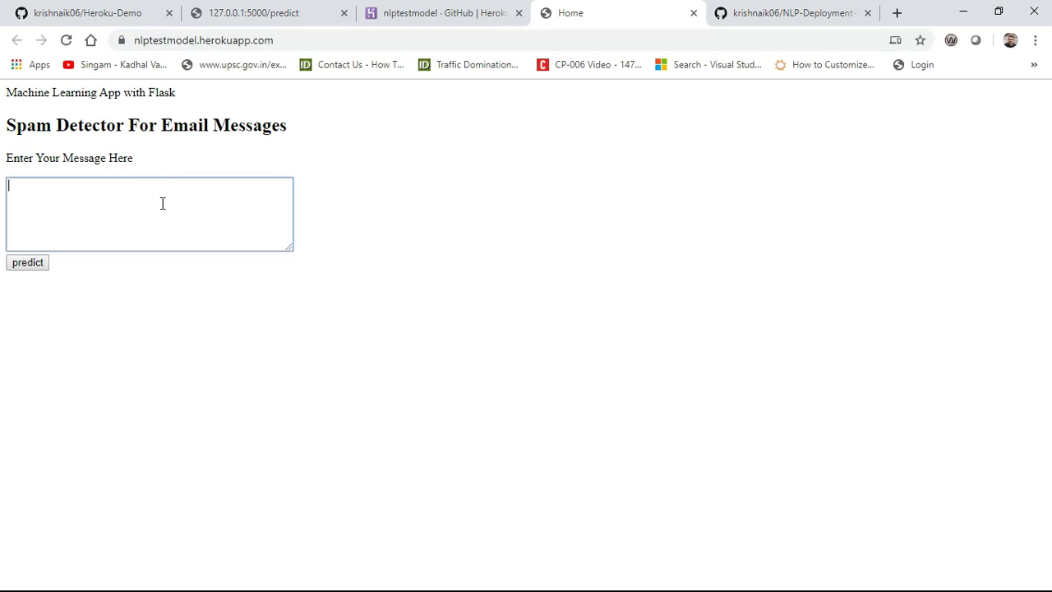
pyautogui.write('the cr')
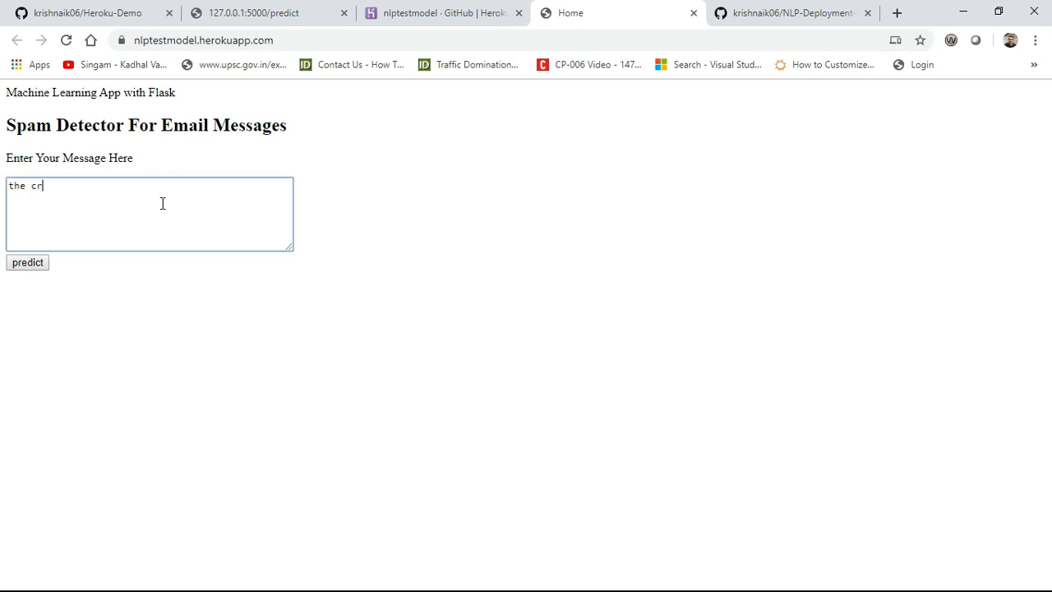
pyautogui.write('edit')
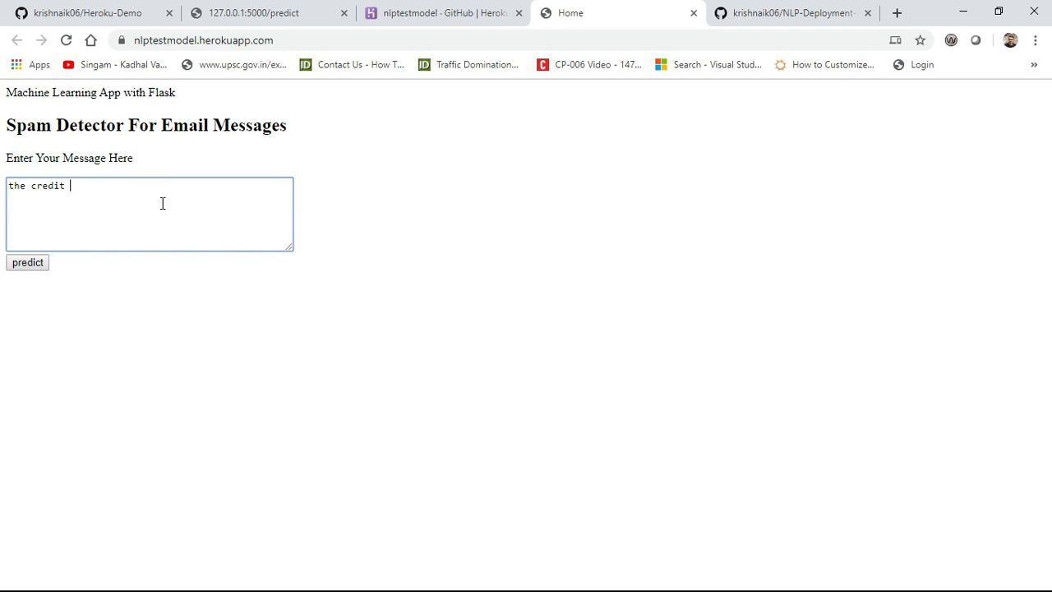
pyautogui.write('card i')
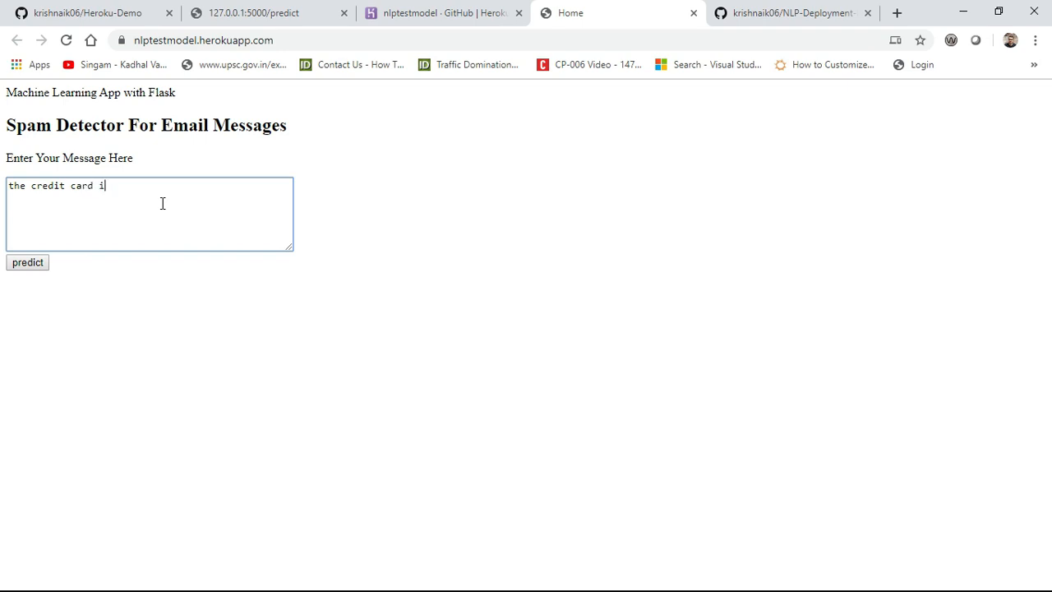
pyautogui.write('you')
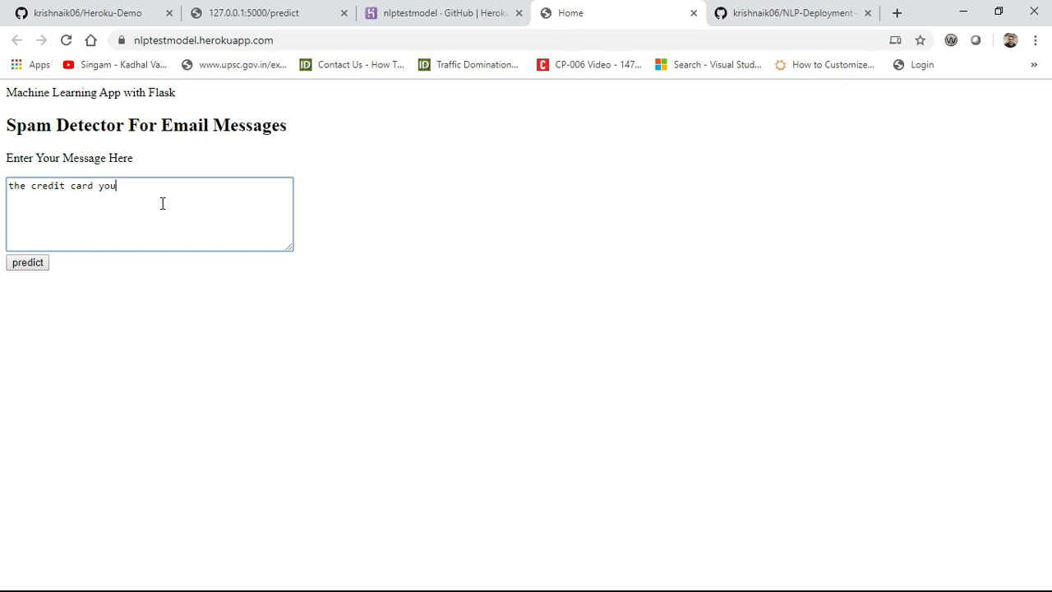
pyautogui.write('won')
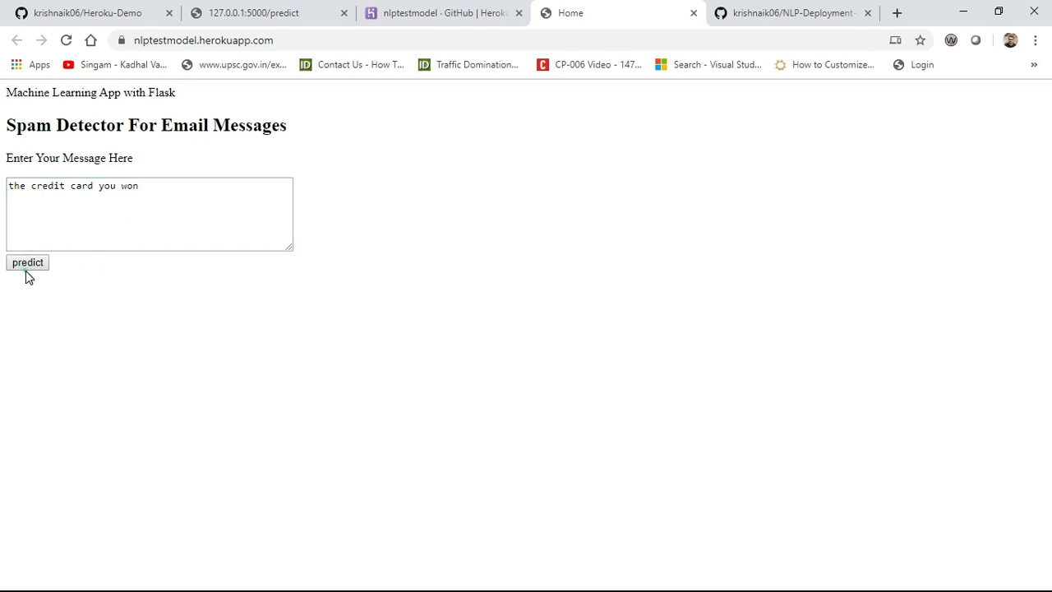
pyautogui.click(26, 263)
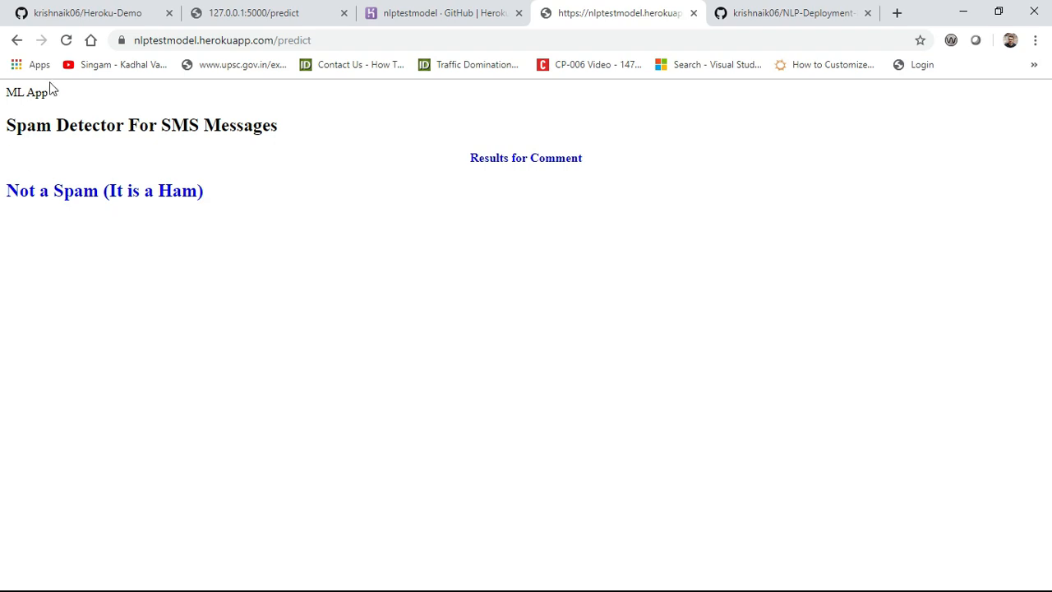
# Step: Go back and classify 'Credit card 1000$', which returns Spam
pyautogui.click(65, 40)
pyautogui.write('c')
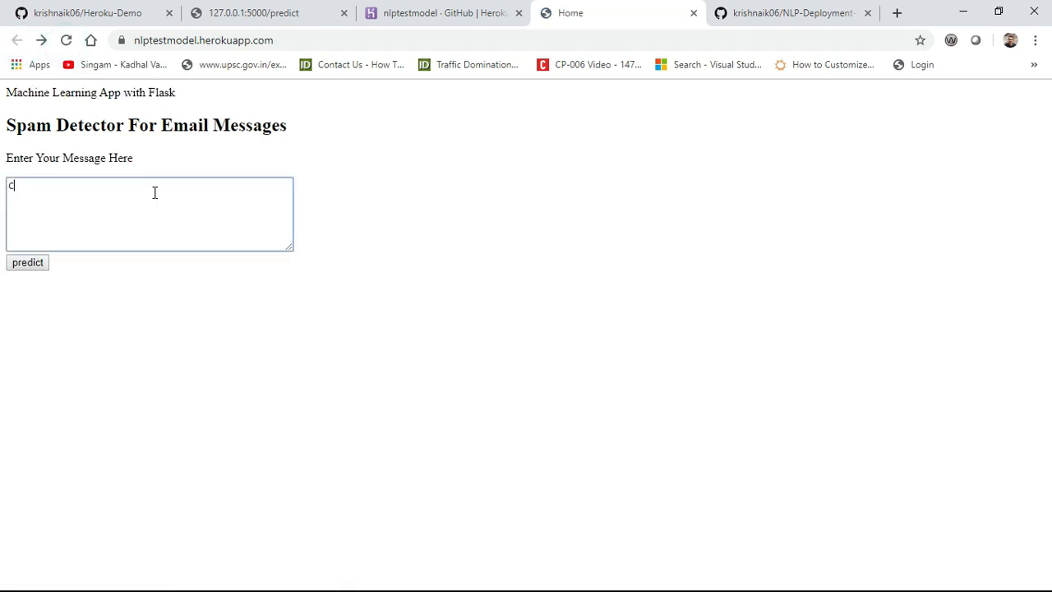
pyautogui.write('redit')
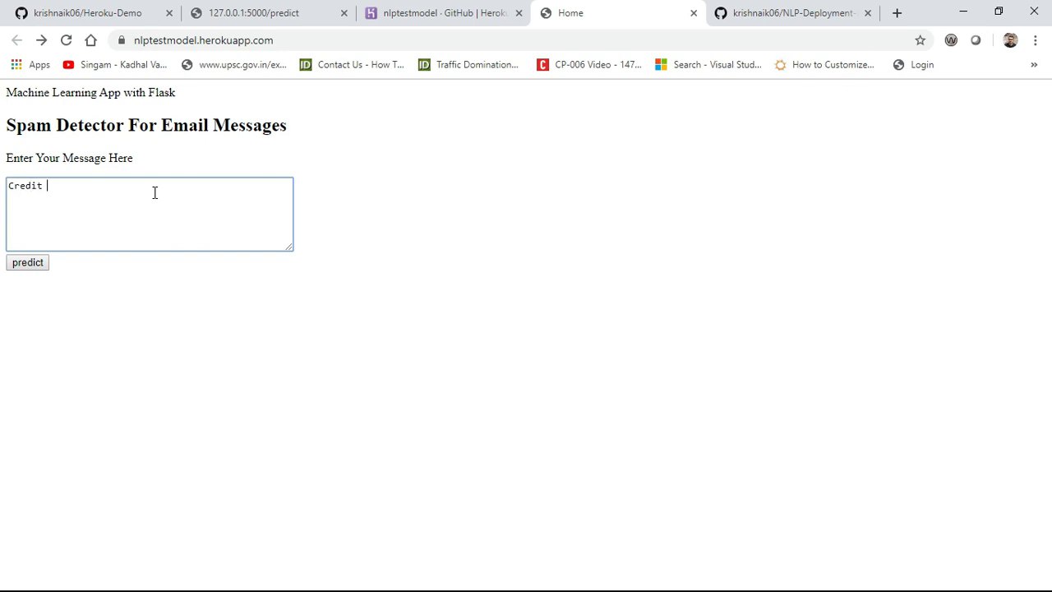
pyautogui.write('card 1000$')
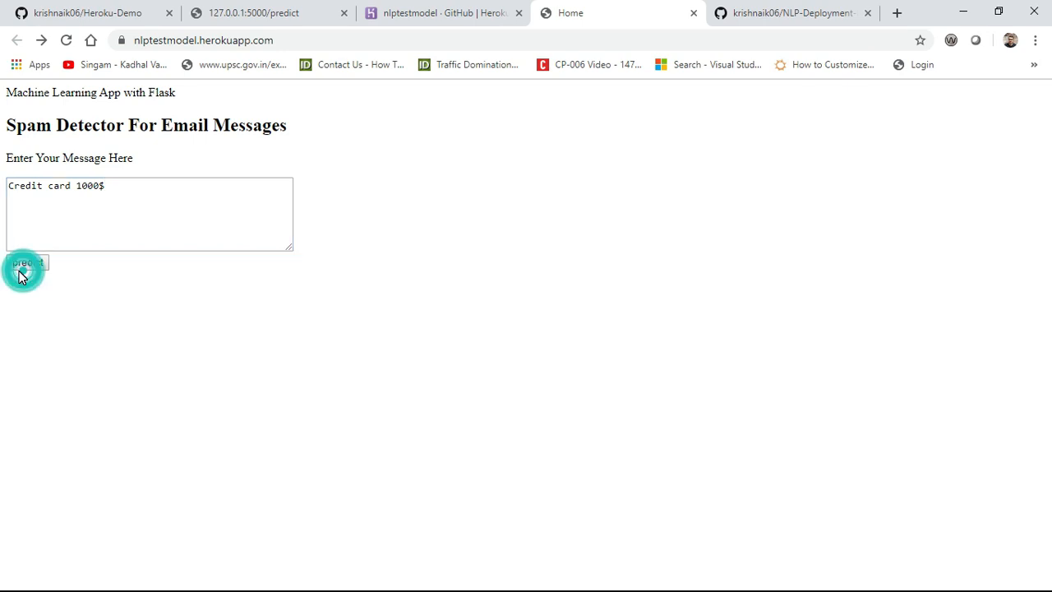
pyautogui.click(27, 264)
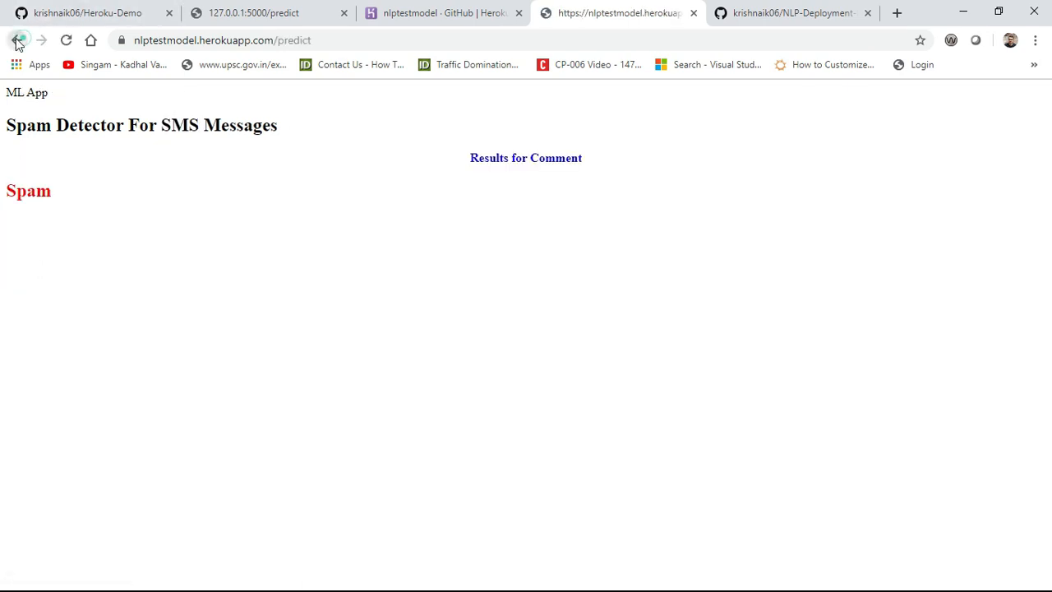
# Step: Go back and classify 'Hello world How are you', which returns Ham
pyautogui.click(16, 39)
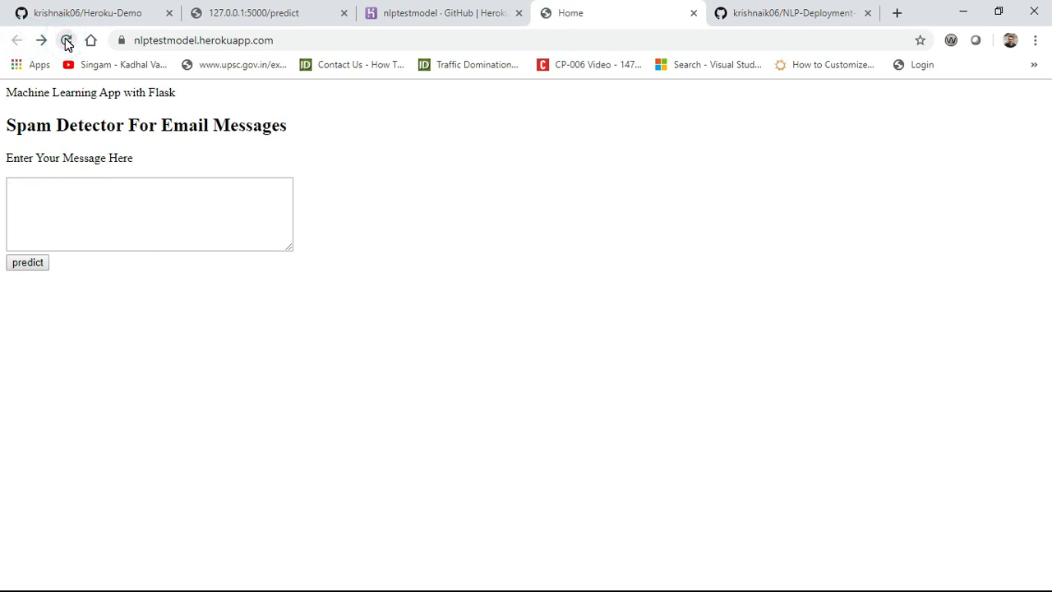
pyautogui.write('H')
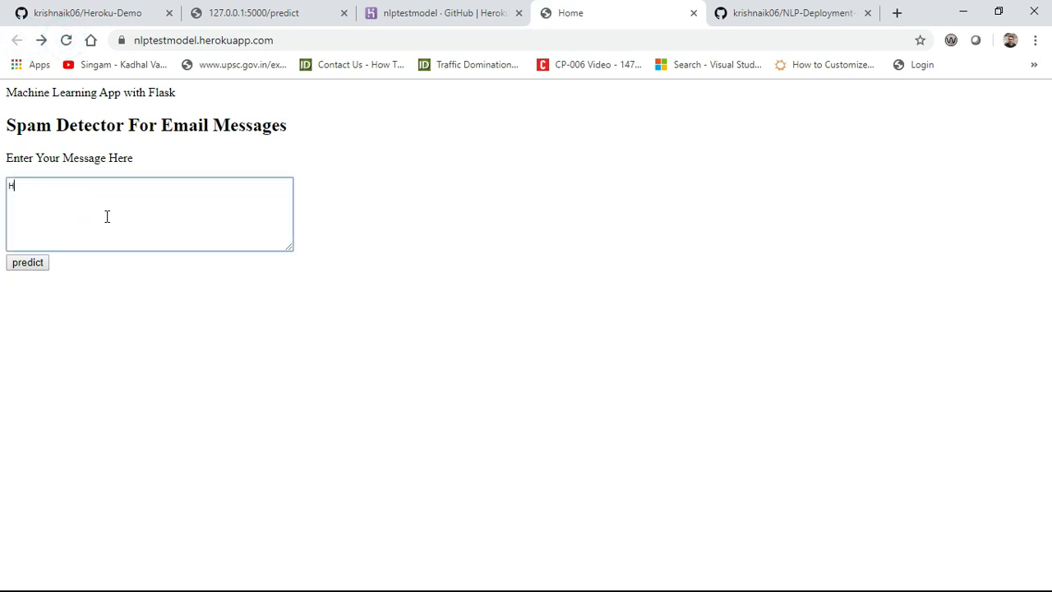
pyautogui.write('ello wotrld How are yo')
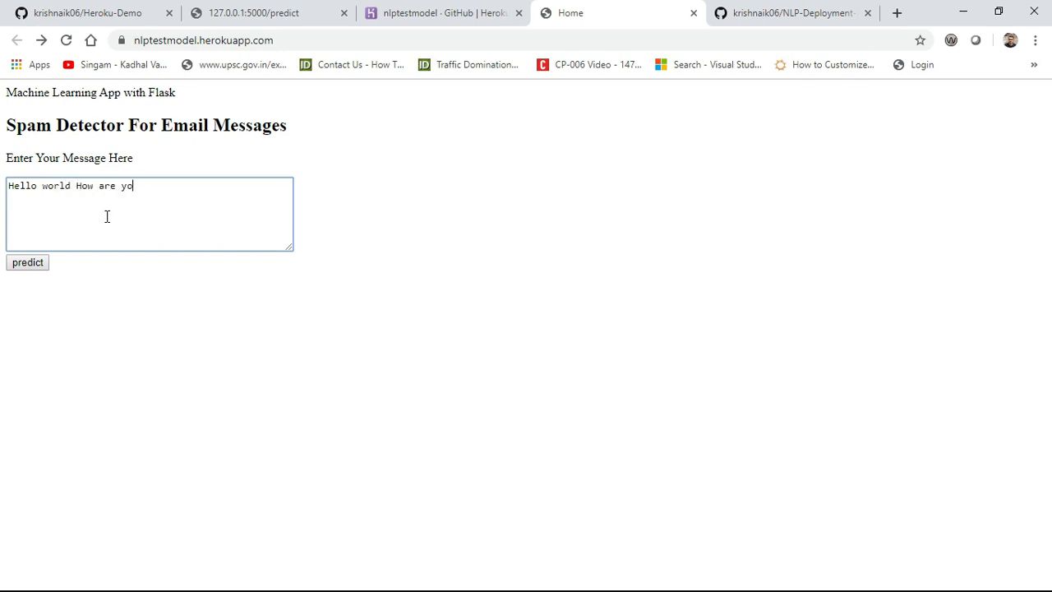
pyautogui.click(26, 261)
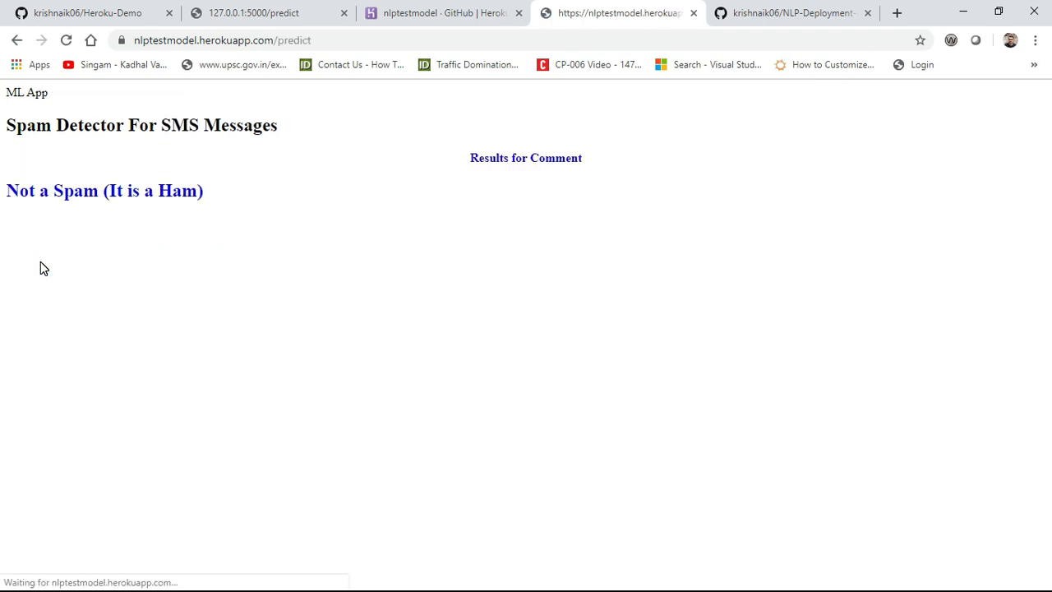